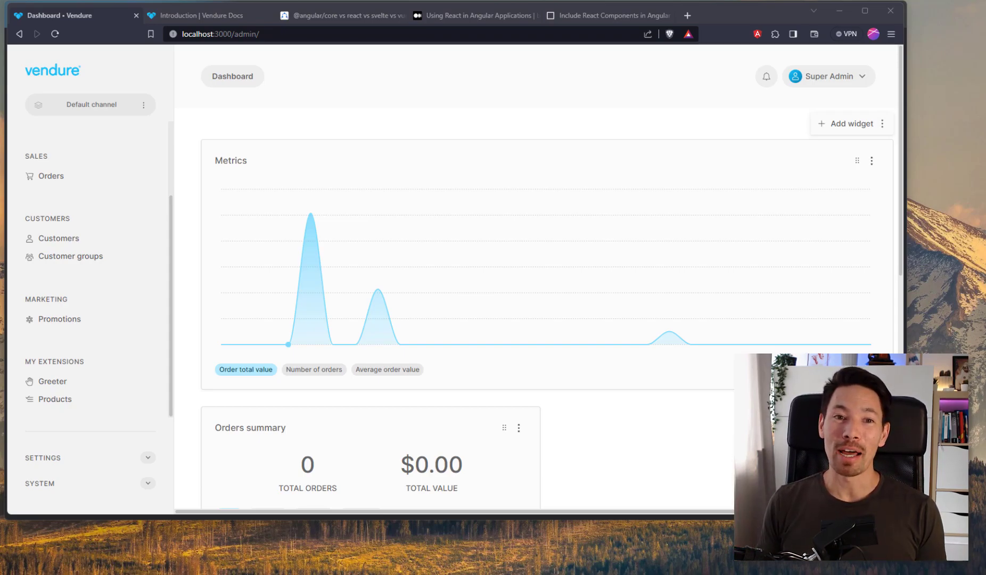
{"action": "mouse_move", "coordinate": [475, 120]}
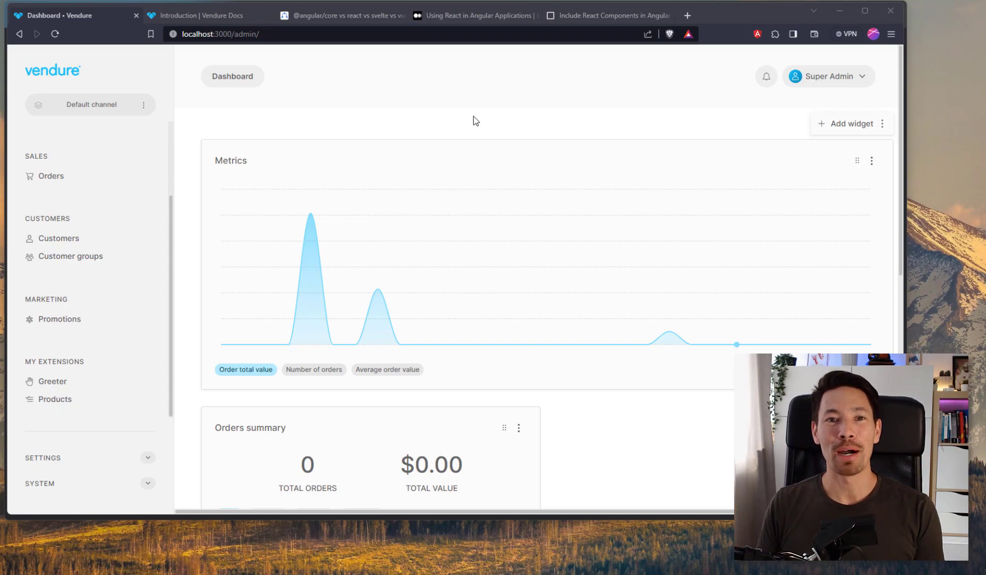
{"action": "mouse_move", "coordinate": [456, 119]}
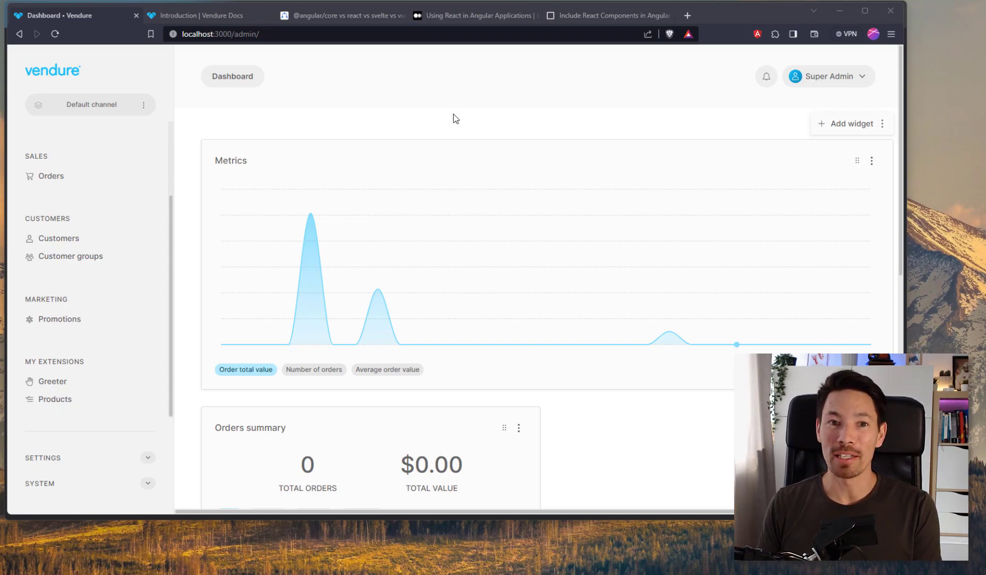
Browse the translations, theming, list view, form input, widget and navigation guides, ending on Introduction
{"action": "left_click", "coordinate": [201, 14]}
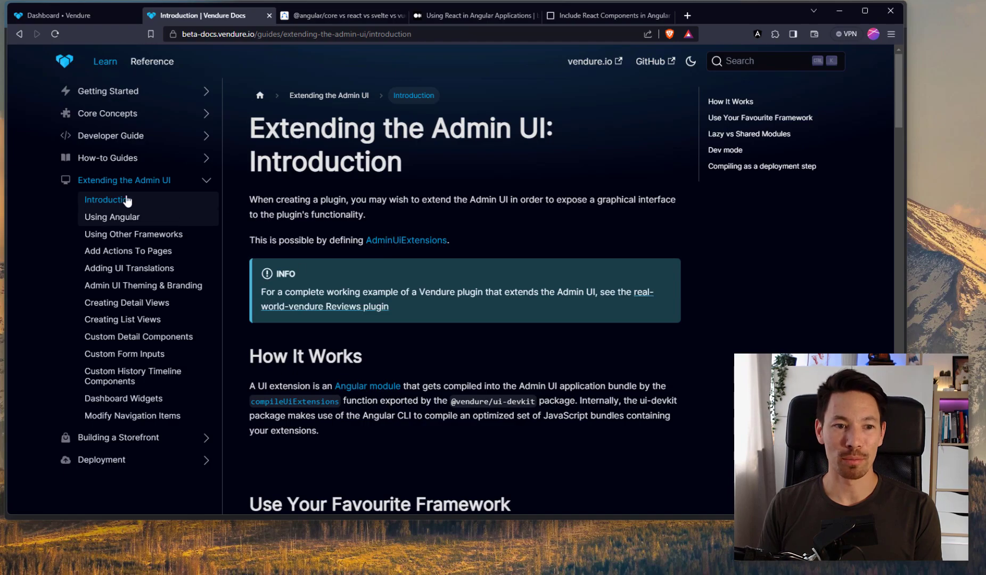
{"action": "mouse_move", "coordinate": [129, 261]}
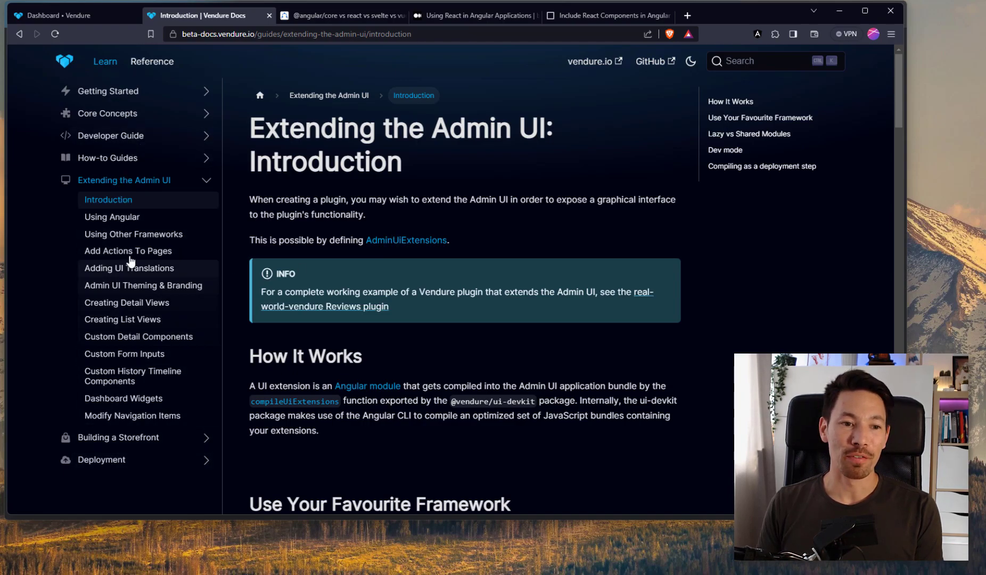
{"action": "left_click", "coordinate": [129, 267]}
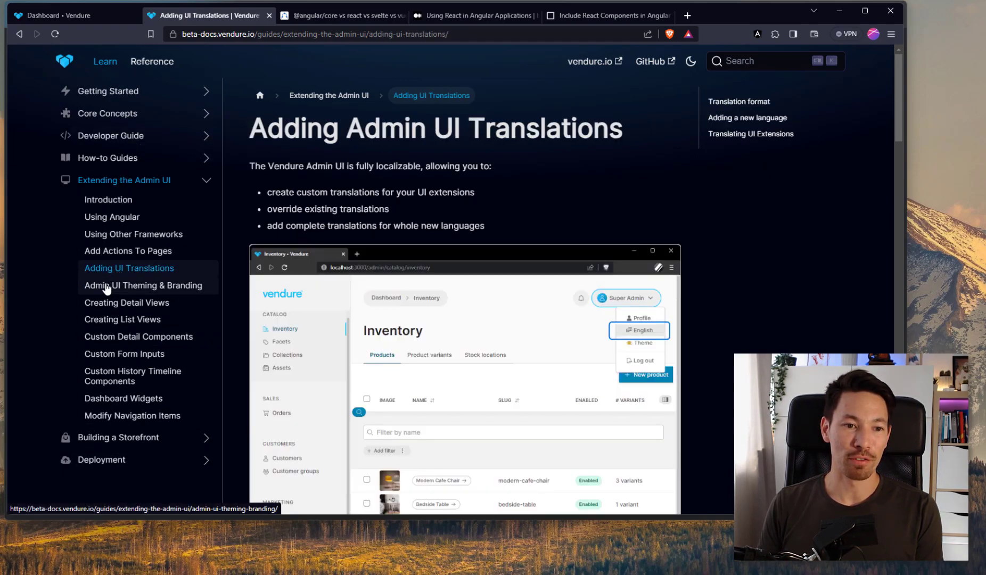
{"action": "left_click", "coordinate": [143, 285]}
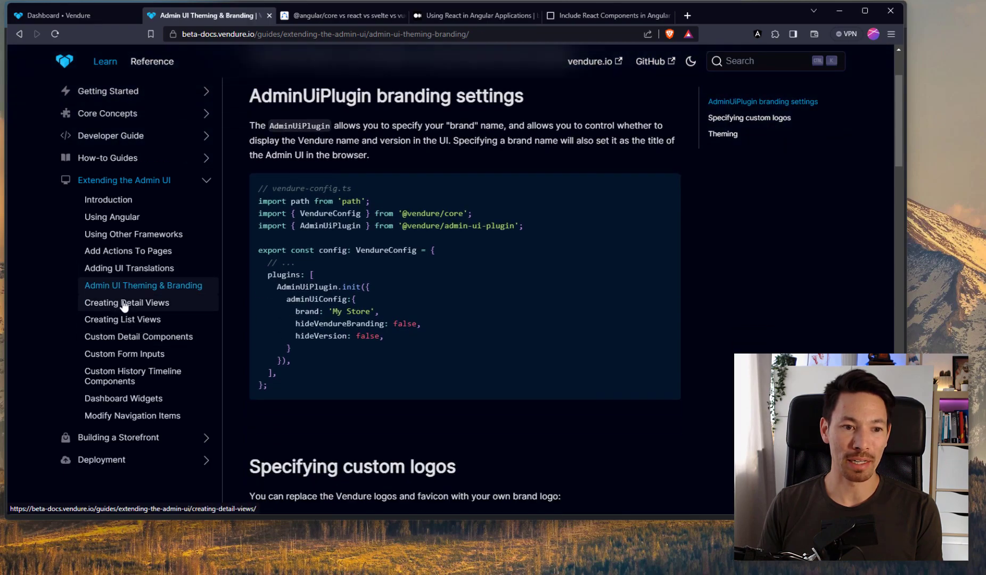
{"action": "left_click", "coordinate": [122, 319]}
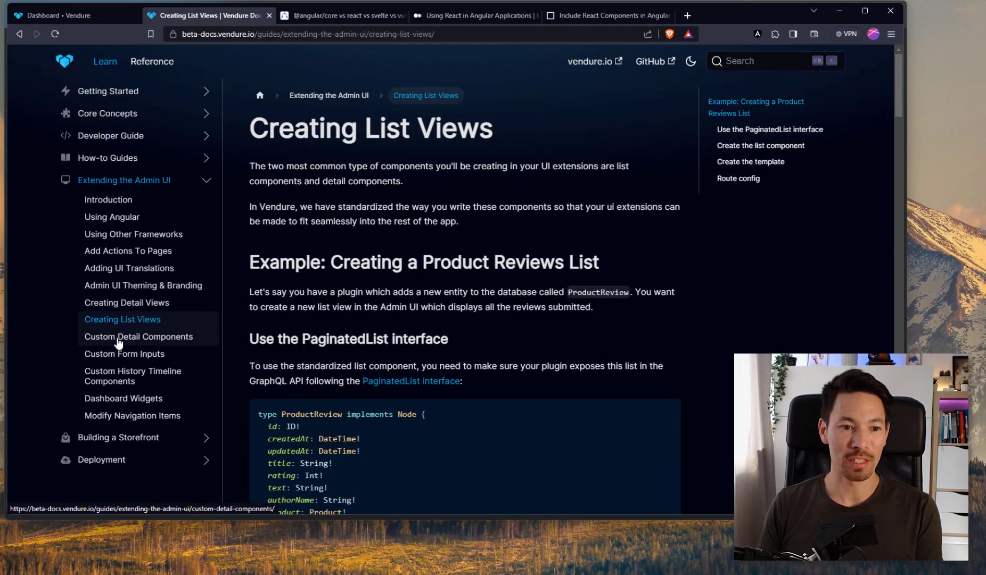
{"action": "left_click", "coordinate": [124, 353]}
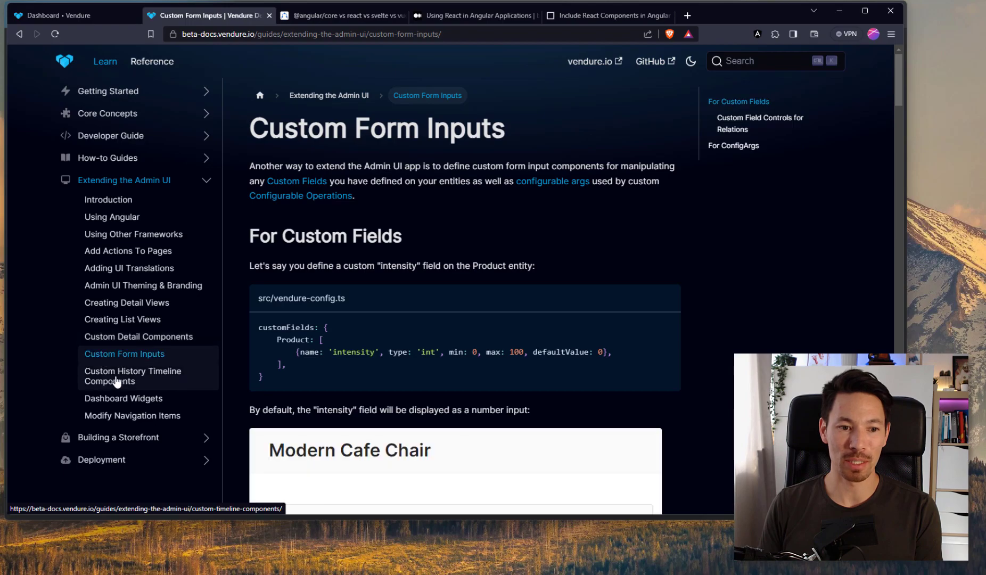
{"action": "left_click", "coordinate": [124, 398]}
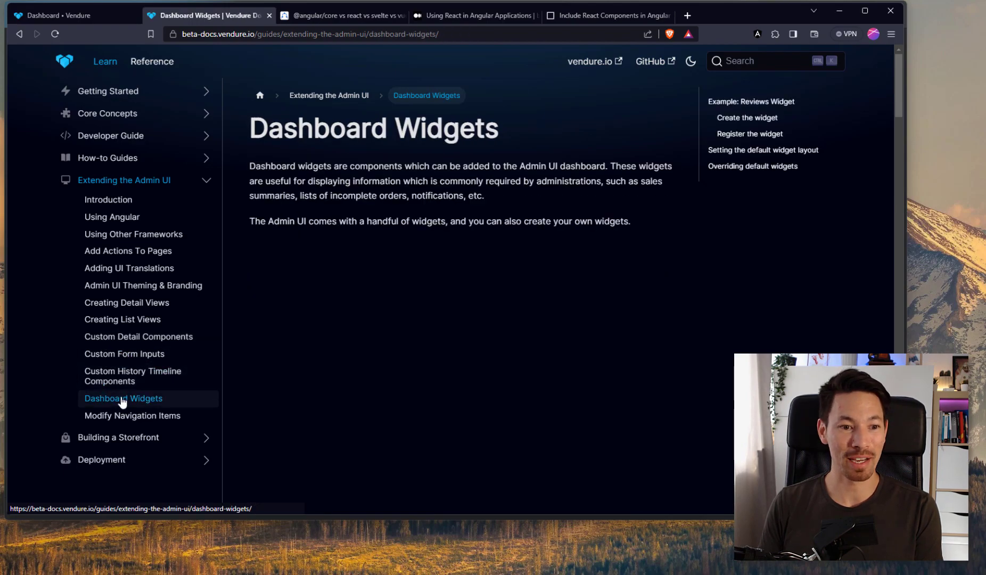
{"action": "left_click", "coordinate": [132, 415]}
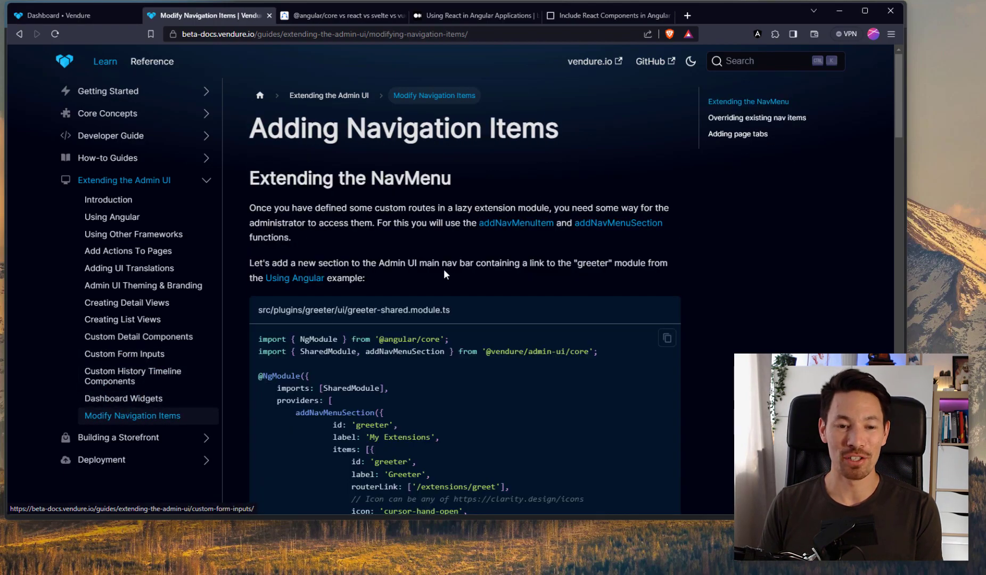
{"action": "left_click", "coordinate": [108, 200]}
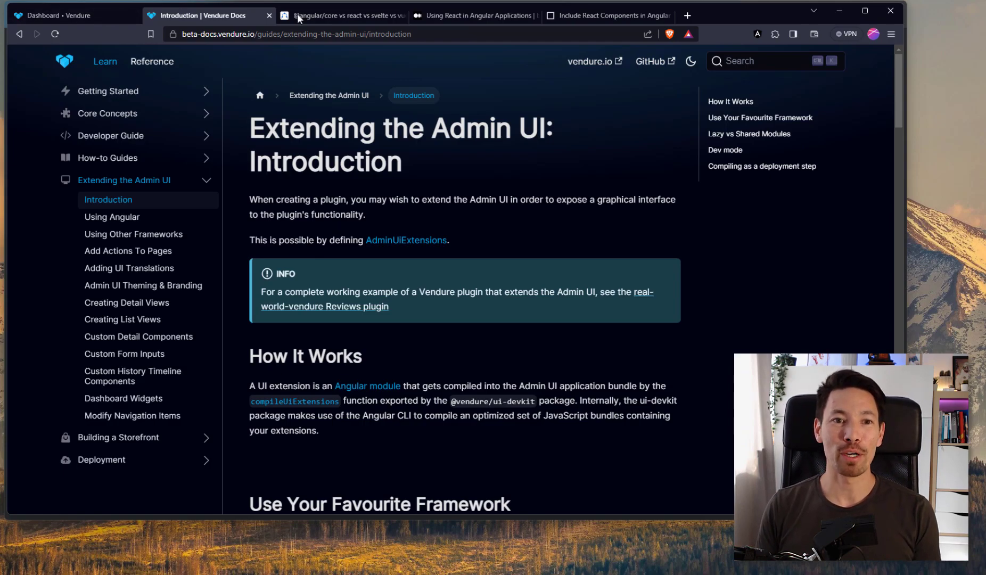
{"action": "left_click", "coordinate": [343, 15]}
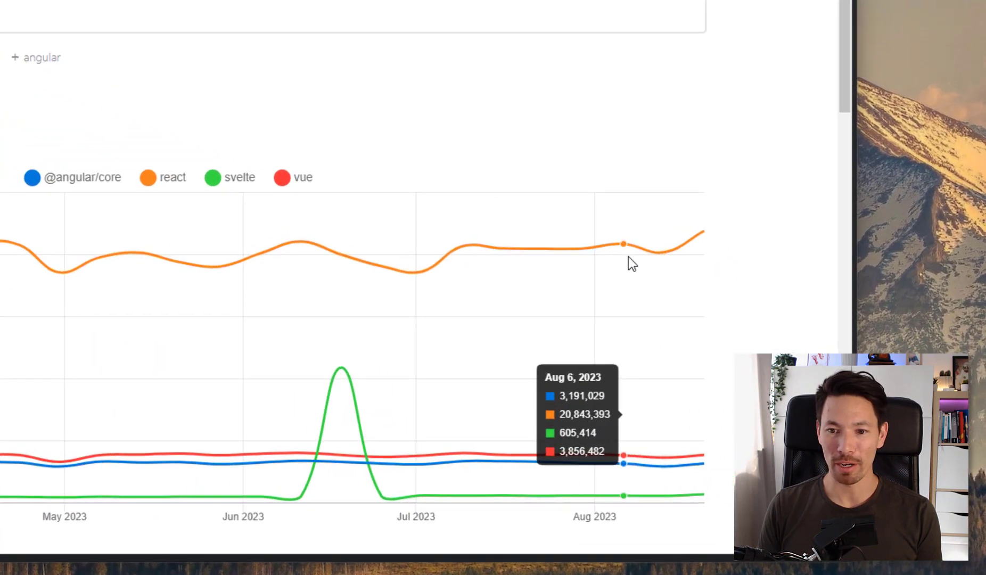
{"action": "mouse_move", "coordinate": [682, 257]}
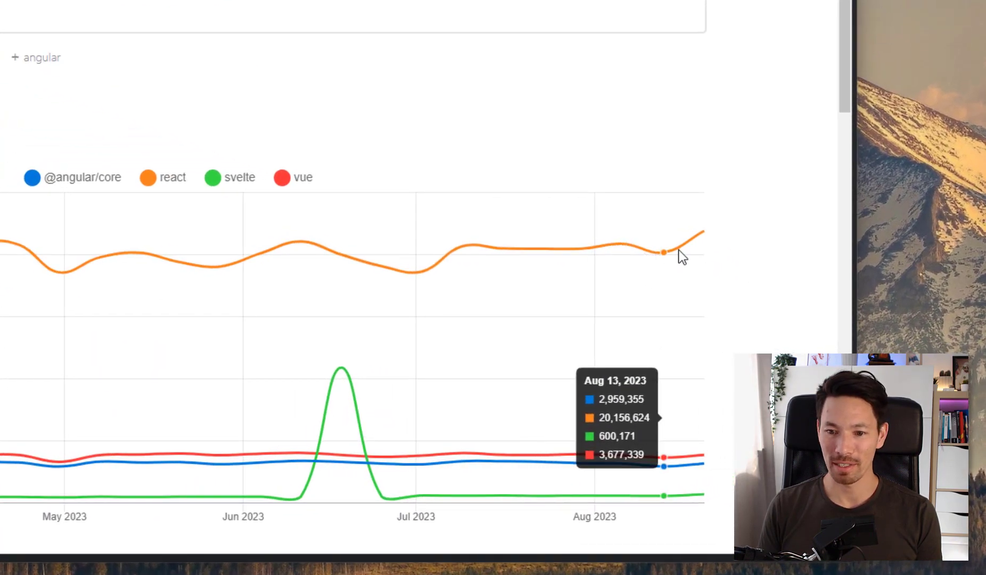
{"action": "mouse_move", "coordinate": [701, 246]}
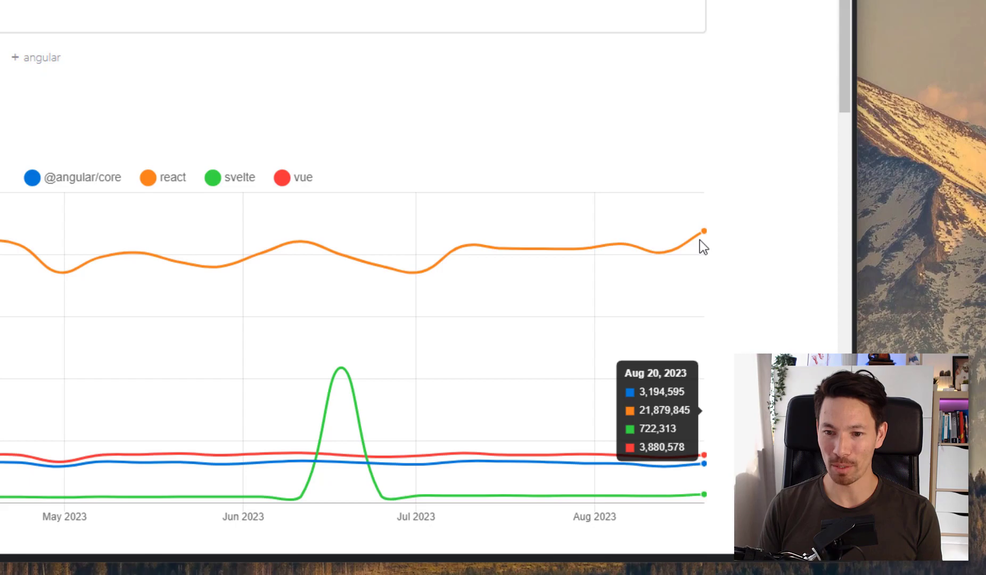
{"action": "mouse_move", "coordinate": [709, 342]}
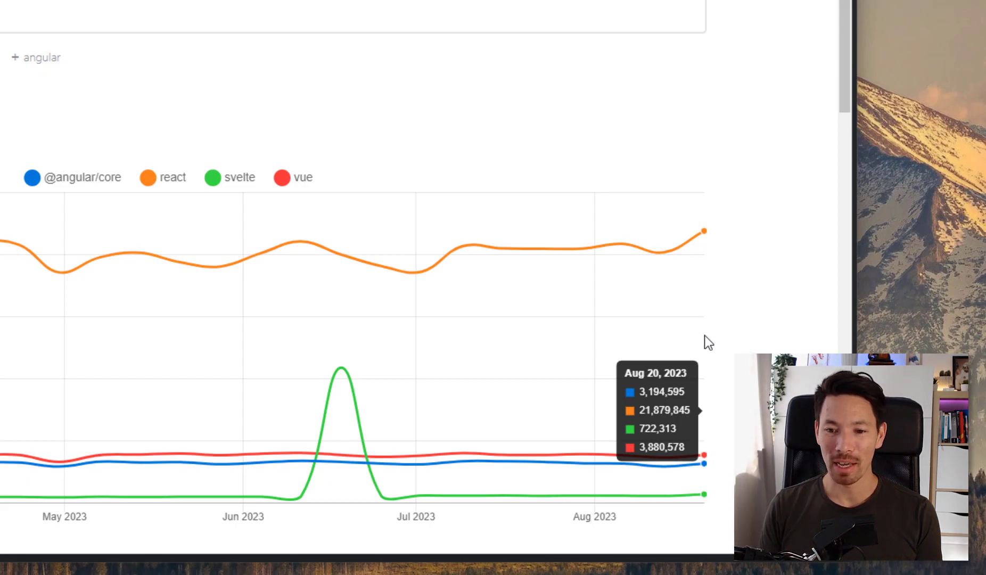
{"action": "mouse_move", "coordinate": [703, 461]}
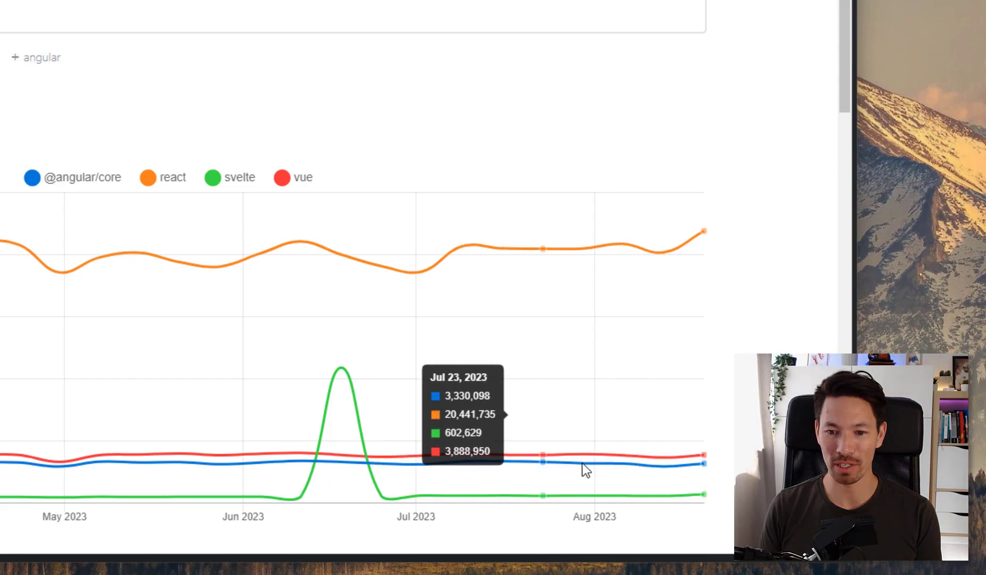
{"action": "mouse_move", "coordinate": [701, 510]}
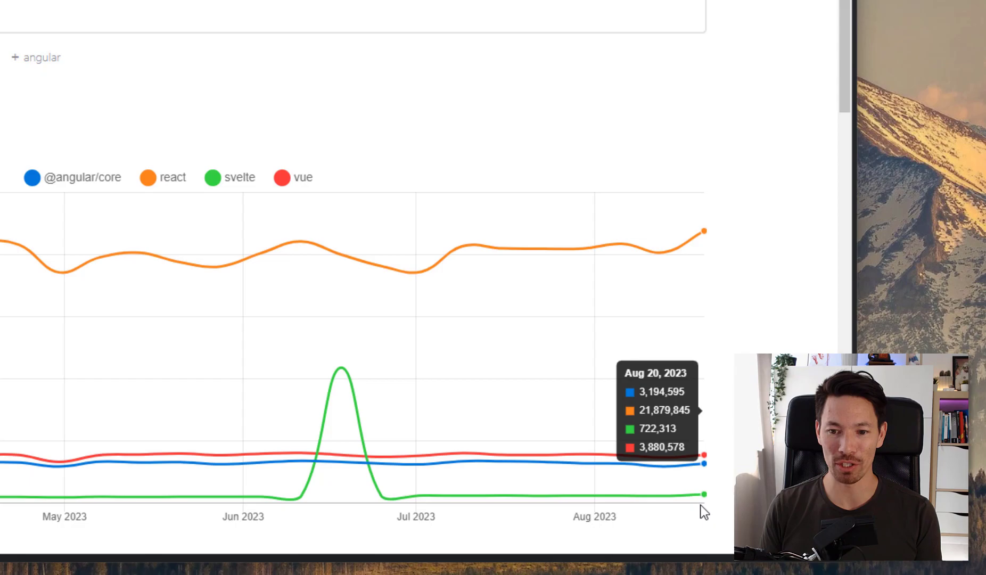
{"action": "mouse_move", "coordinate": [747, 323]}
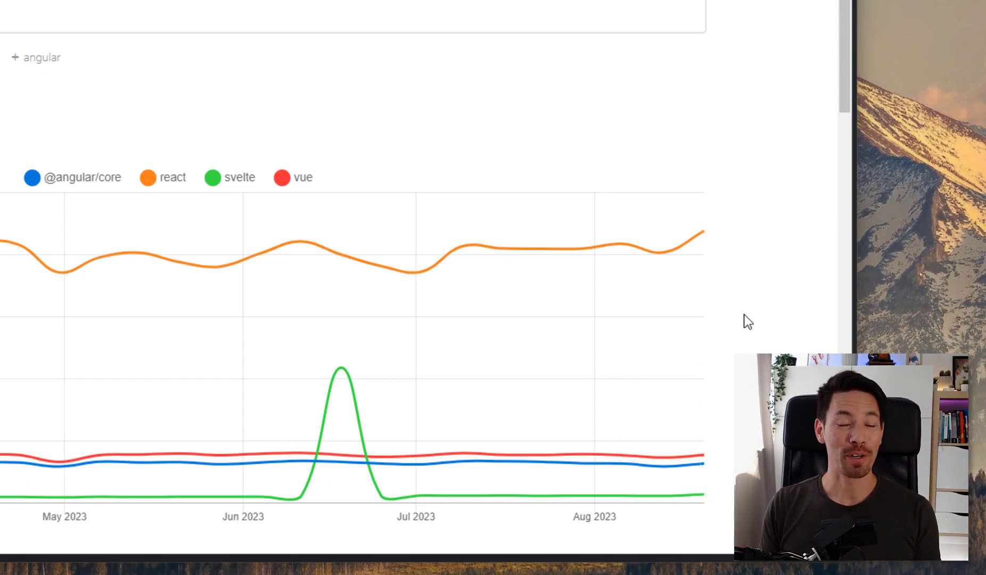
{"action": "scroll", "scroll_direction": "up", "scroll_amount": 3}
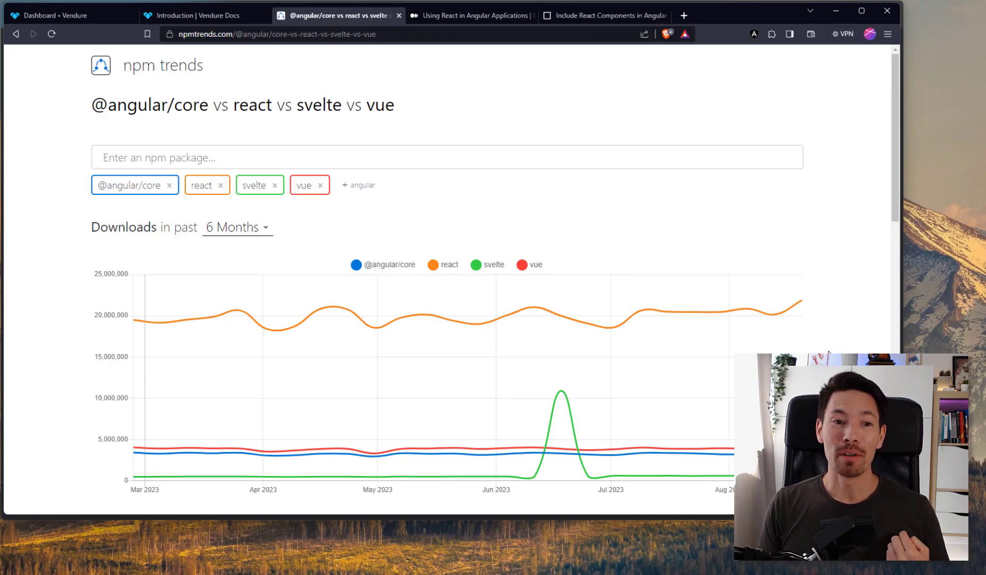
{"action": "mouse_move", "coordinate": [756, 253]}
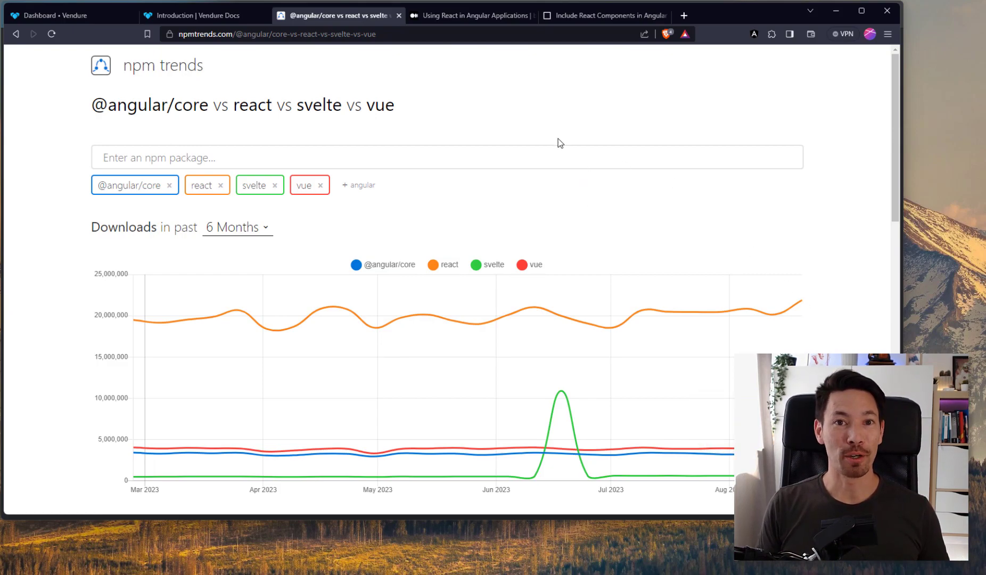
{"action": "mouse_move", "coordinate": [208, 23]}
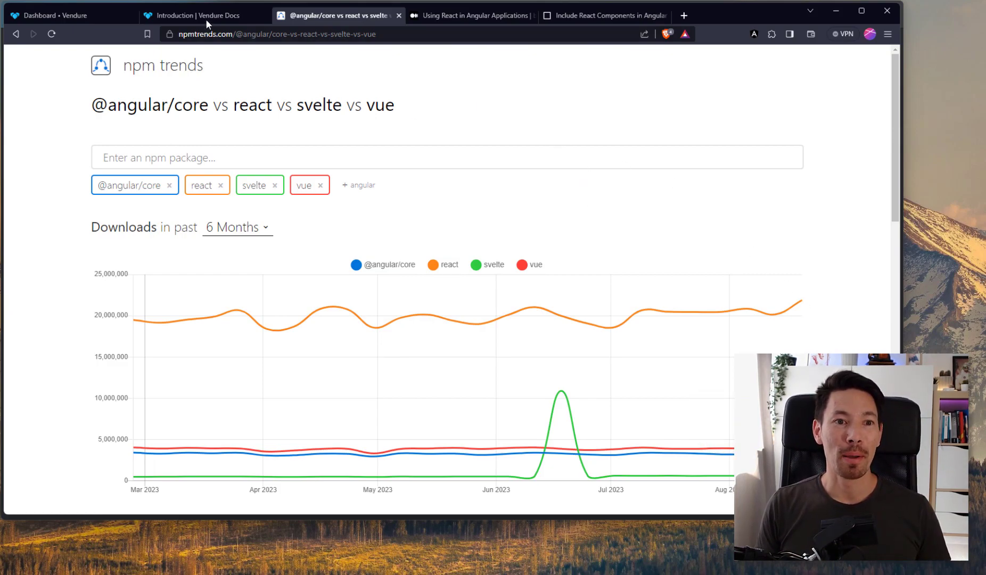
Read the UI Extensions With Other Frameworks guide down to its section 3 extension module
{"action": "left_click", "coordinate": [202, 15]}
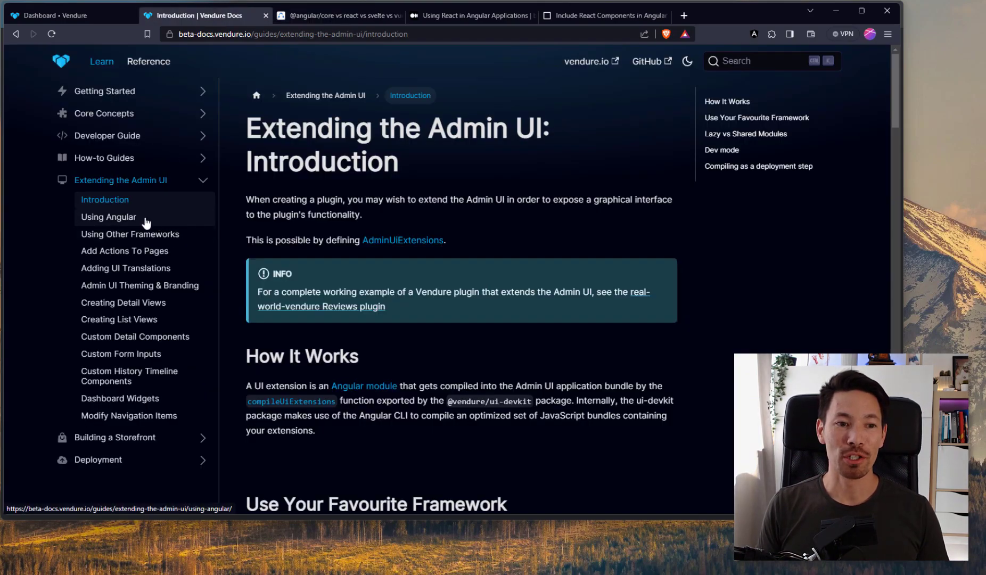
{"action": "left_click", "coordinate": [130, 234]}
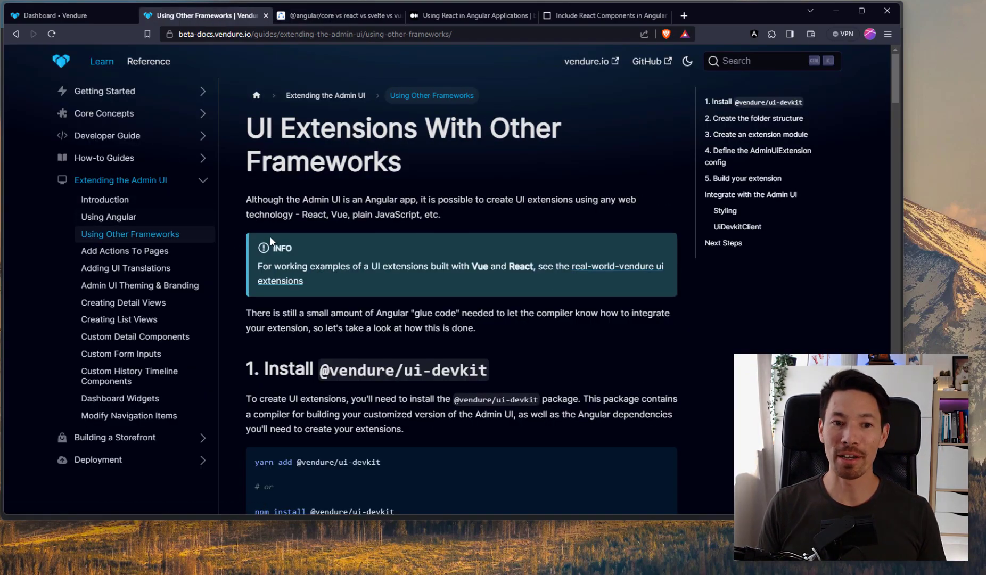
{"action": "scroll", "scroll_direction": "down", "scroll_amount": 3}
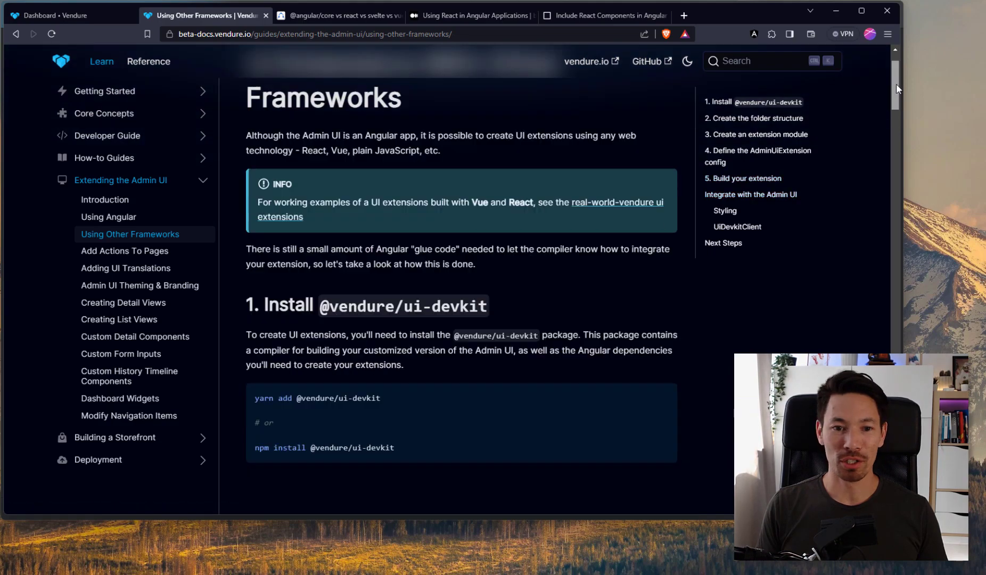
{"action": "scroll", "scroll_direction": "down", "scroll_amount": 3}
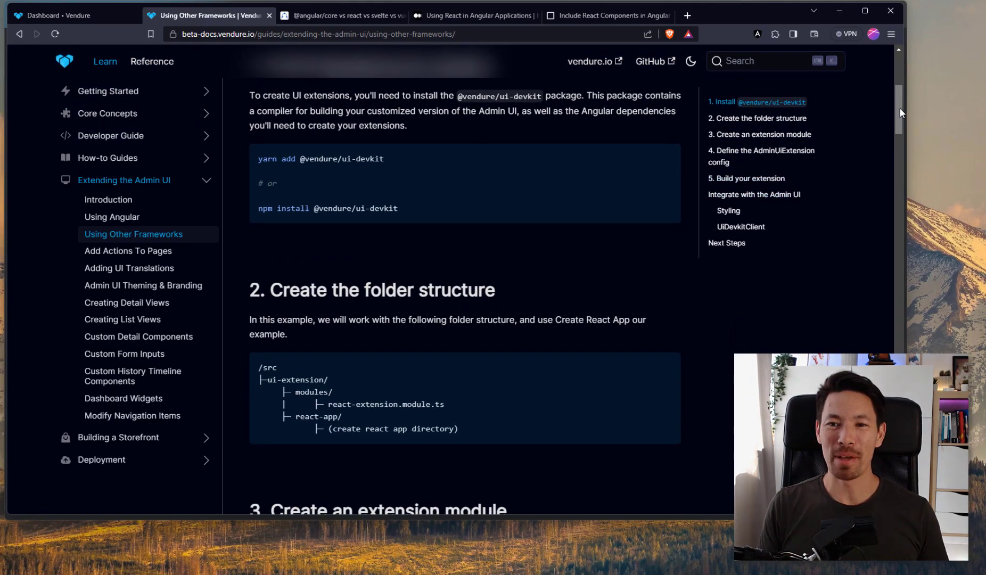
{"action": "scroll", "scroll_direction": "down", "scroll_amount": 3}
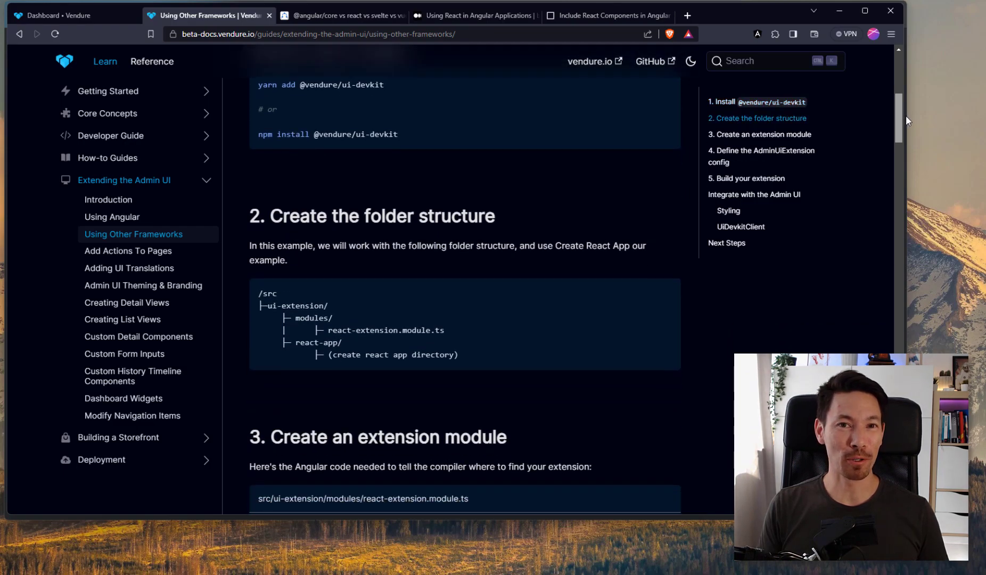
{"action": "scroll", "scroll_direction": "down", "scroll_amount": 3}
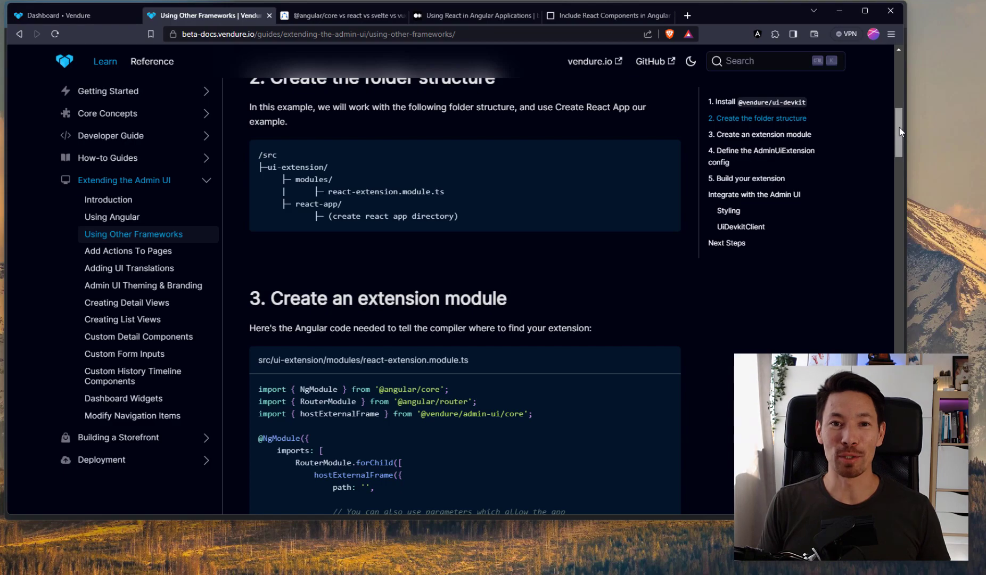
{"action": "scroll", "scroll_direction": "down", "scroll_amount": 3}
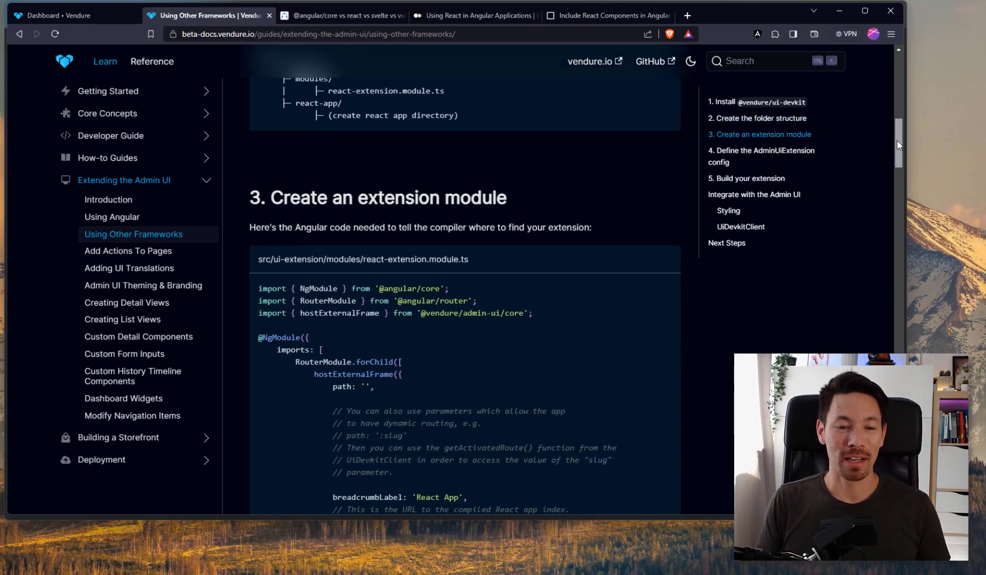
{"action": "scroll", "scroll_direction": "down", "scroll_amount": 3}
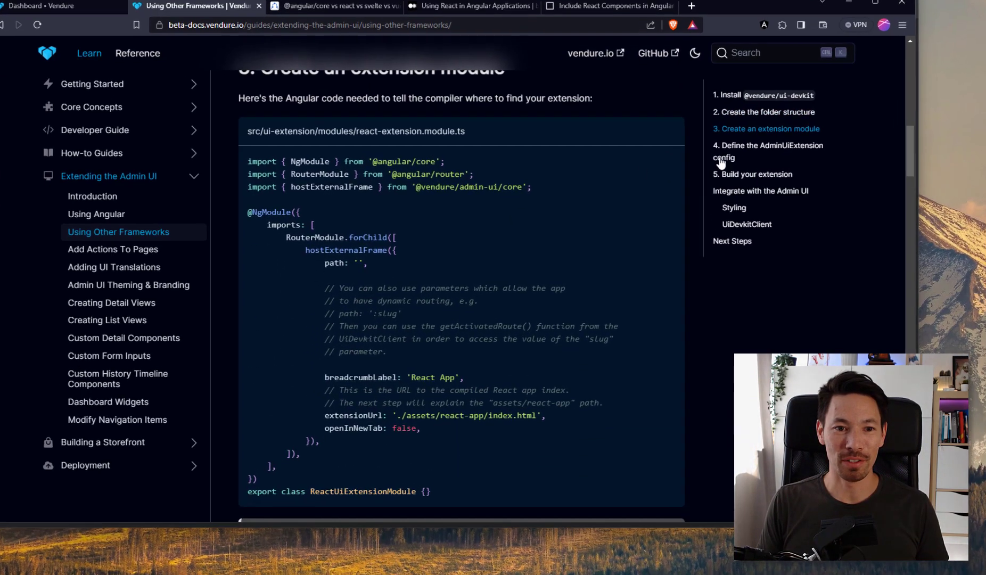
Scroll past the Create React App note through the vendure-config.ts example to static assets
{"action": "scroll", "scroll_direction": "down", "scroll_amount": 3}
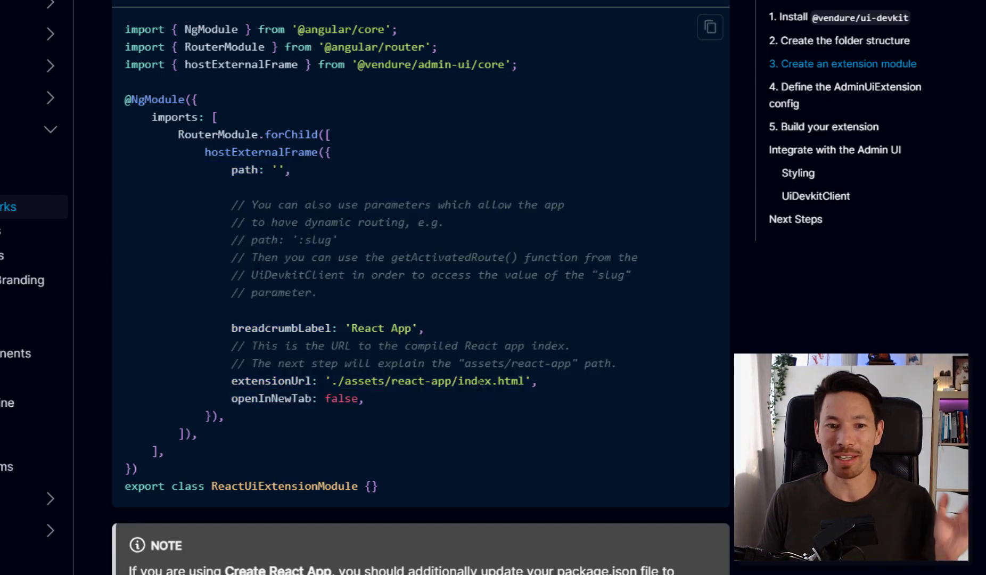
{"action": "scroll", "scroll_direction": "down", "scroll_amount": 3}
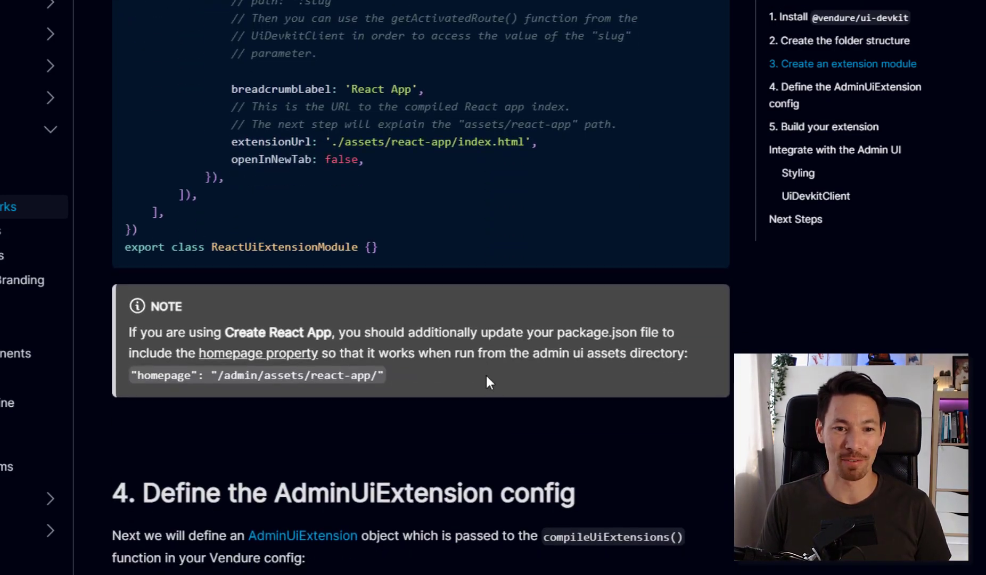
{"action": "scroll", "scroll_direction": "down", "scroll_amount": 3}
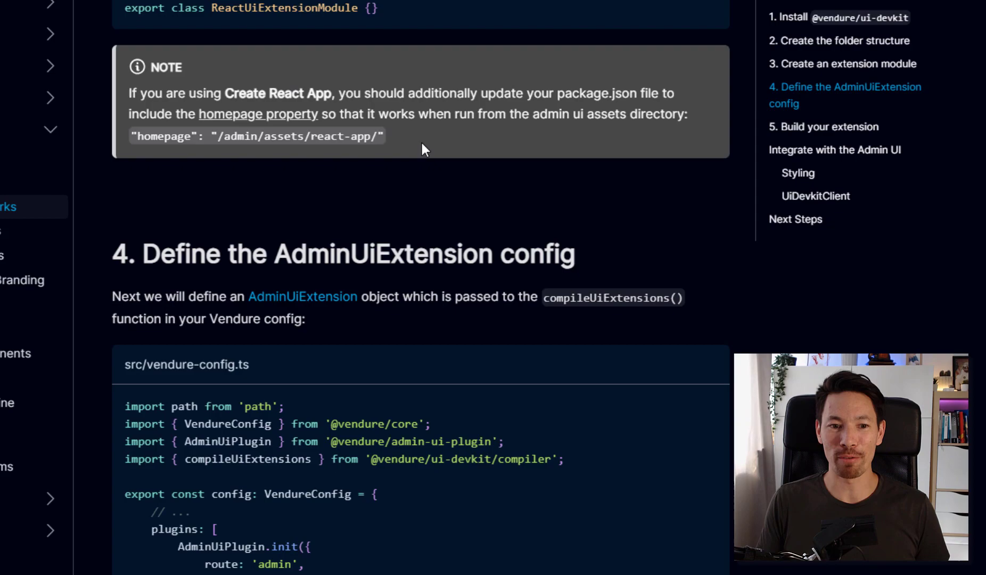
{"action": "scroll", "scroll_direction": "down", "scroll_amount": 3}
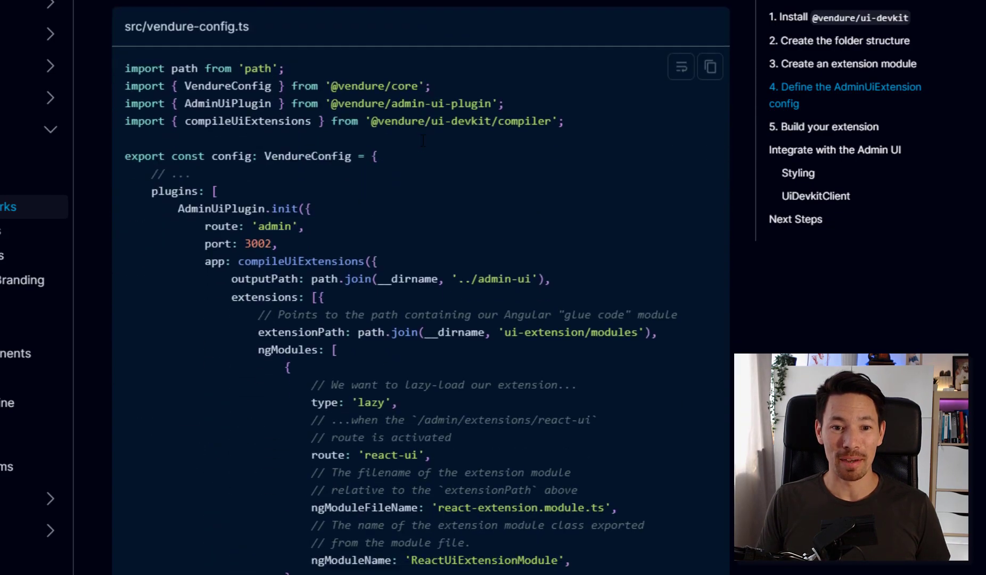
{"action": "scroll", "scroll_direction": "down", "scroll_amount": 3}
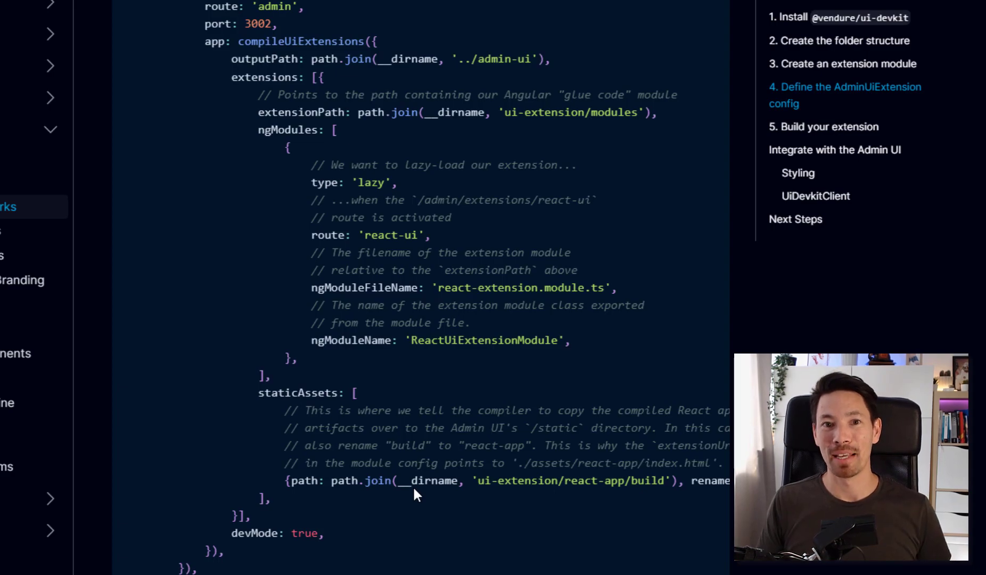
{"action": "mouse_move", "coordinate": [312, 410]}
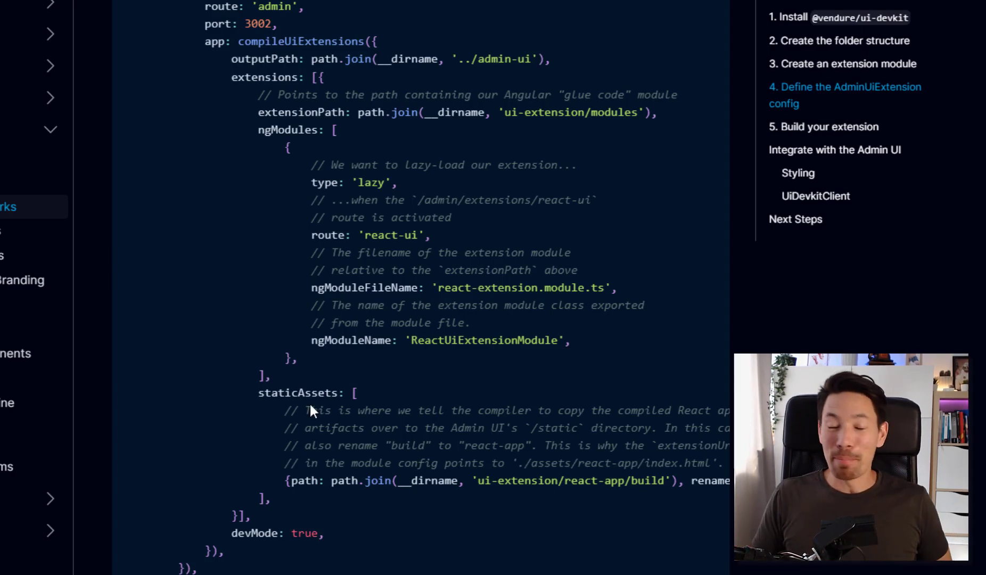
{"action": "mouse_move", "coordinate": [347, 408]}
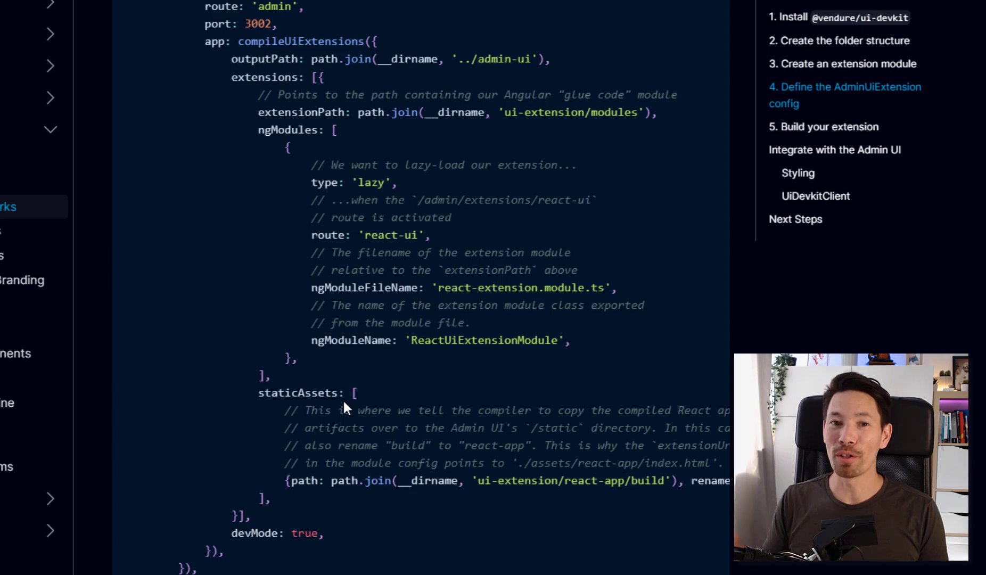
{"action": "mouse_move", "coordinate": [345, 181]}
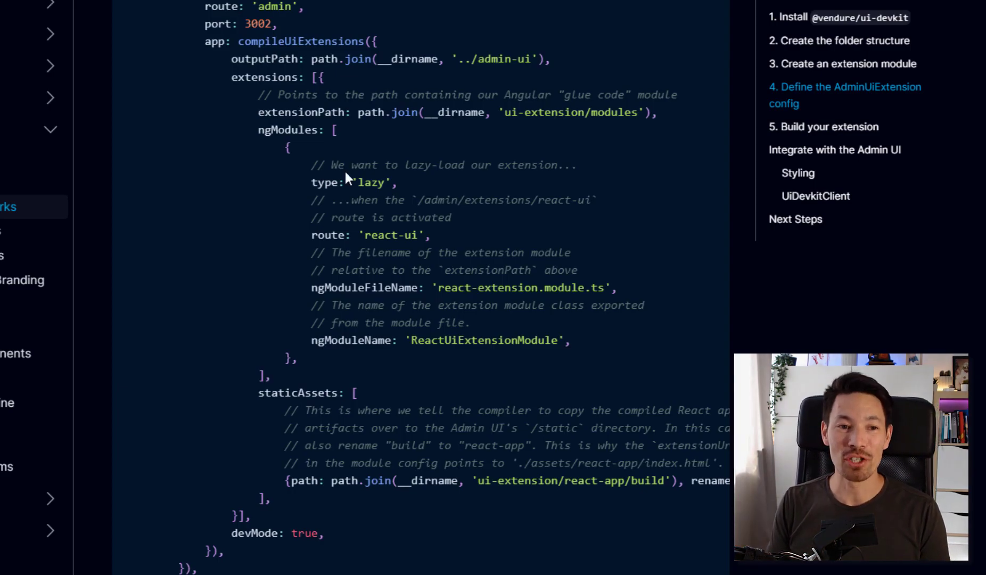
{"action": "mouse_move", "coordinate": [353, 178]}
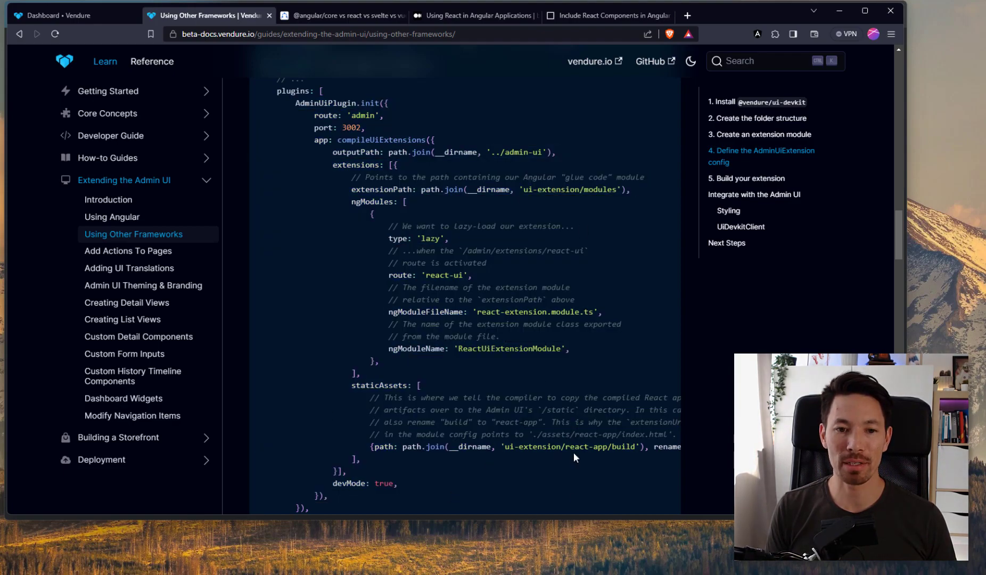
{"action": "mouse_move", "coordinate": [571, 470]}
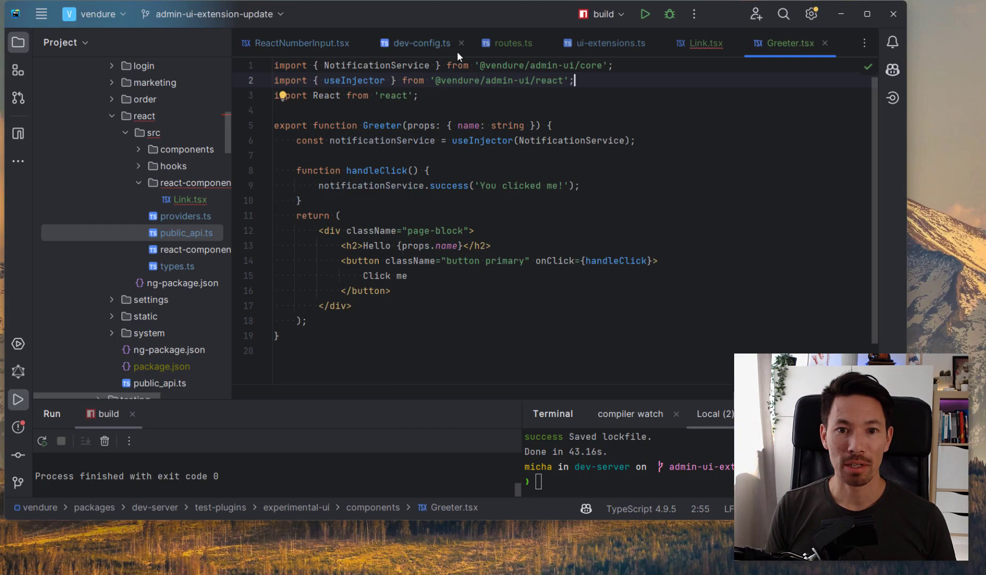
Review the extensionPath, sharedProviders and routes of the React extension in dev-config.ts
{"action": "left_click", "coordinate": [416, 43]}
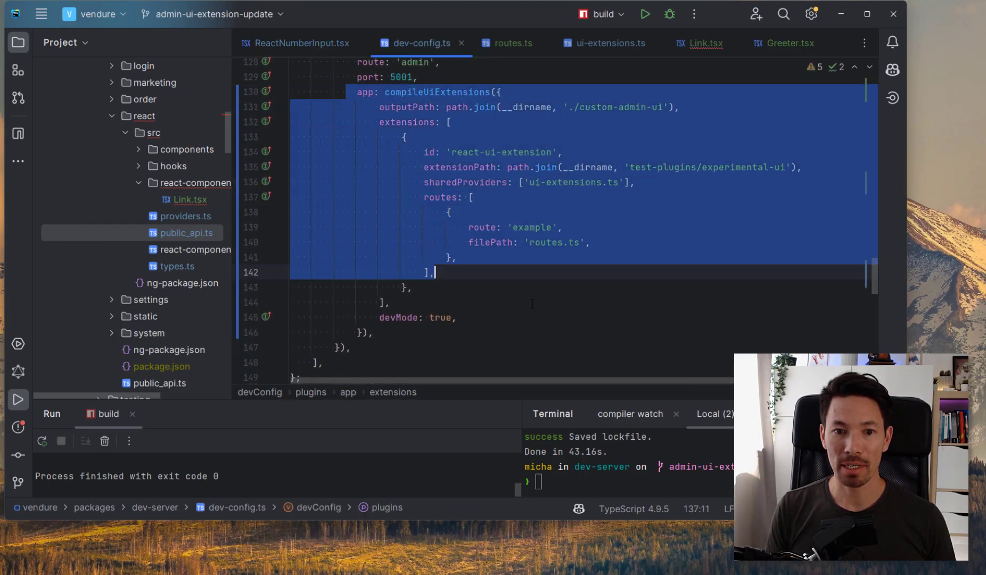
{"action": "left_click", "coordinate": [550, 333]}
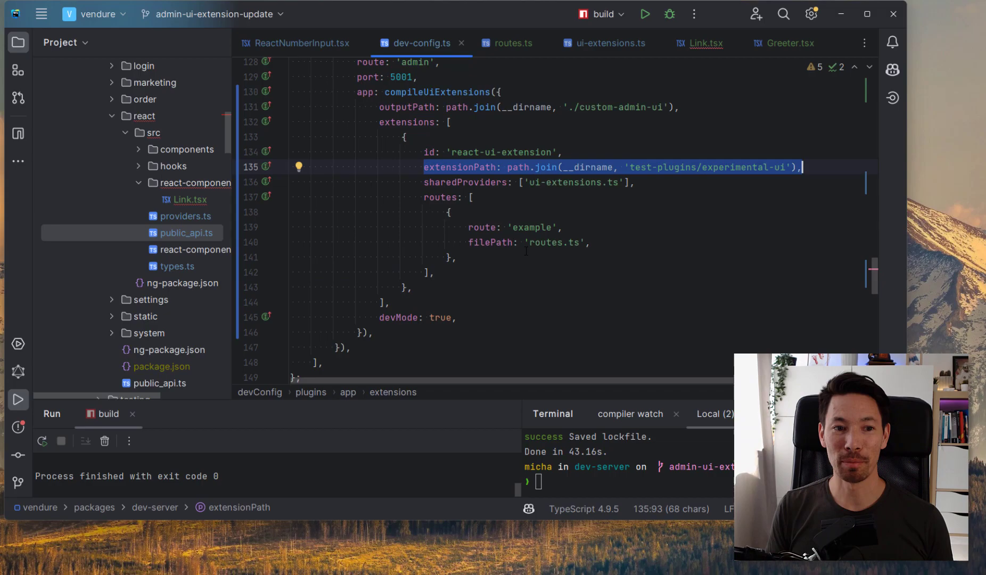
{"action": "scroll", "scroll_direction": "down", "scroll_amount": 3}
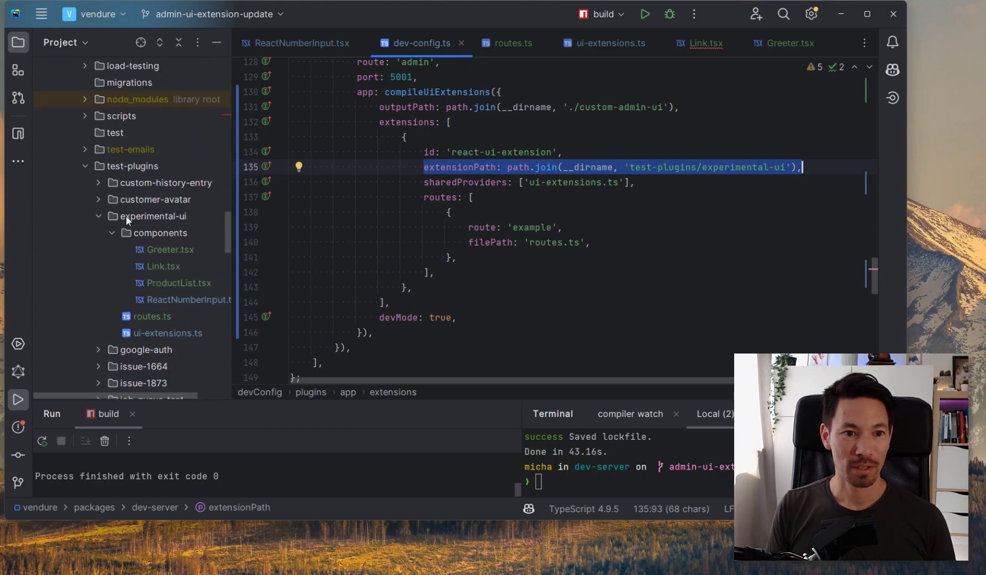
{"action": "left_click", "coordinate": [160, 233]}
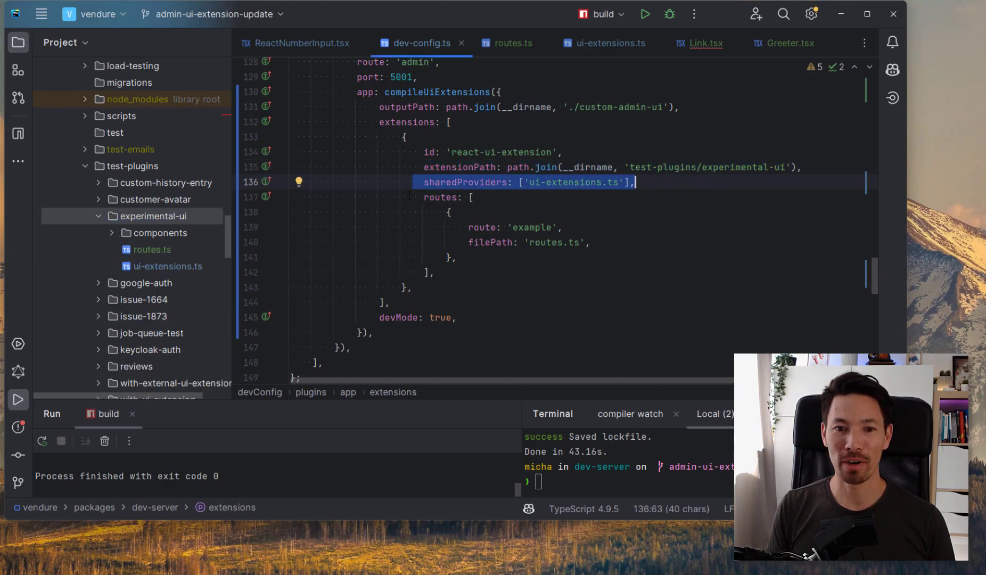
{"action": "left_click", "coordinate": [428, 272]}
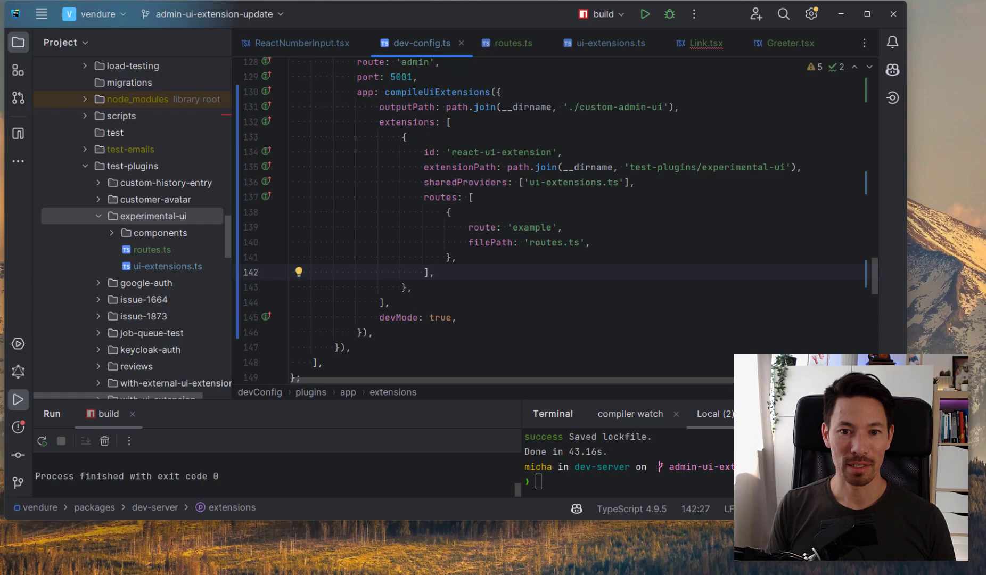
{"action": "left_click", "coordinate": [607, 183]}
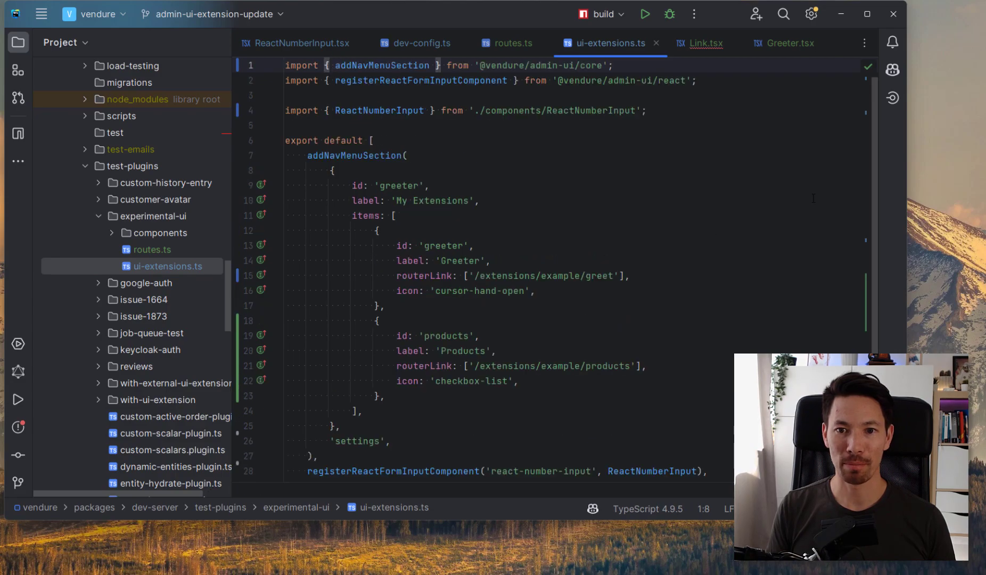
{"action": "mouse_move", "coordinate": [877, 131]}
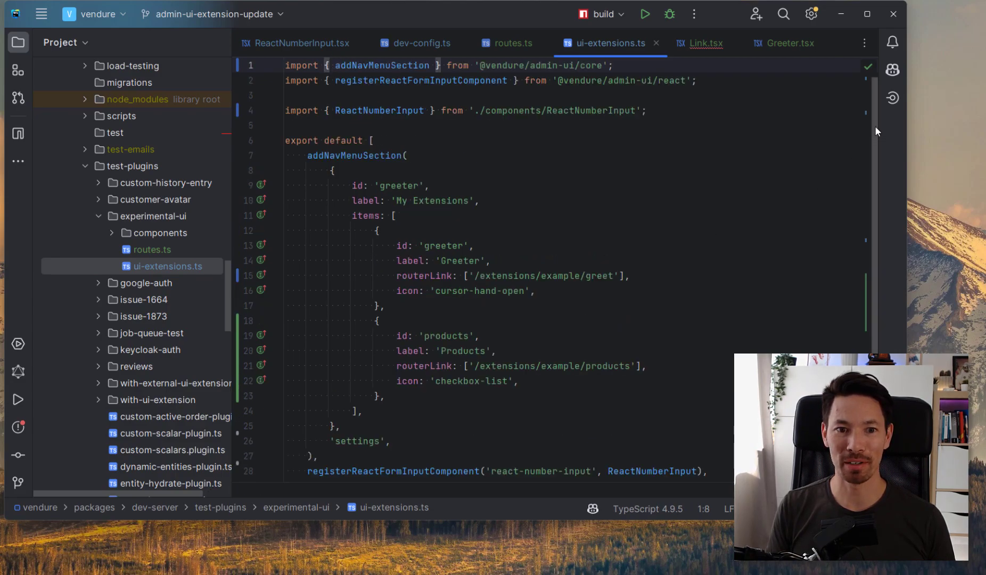
Review the My Extensions label and Greeter menu item in ui-extensions.ts
{"action": "scroll", "scroll_direction": "down", "scroll_amount": 3}
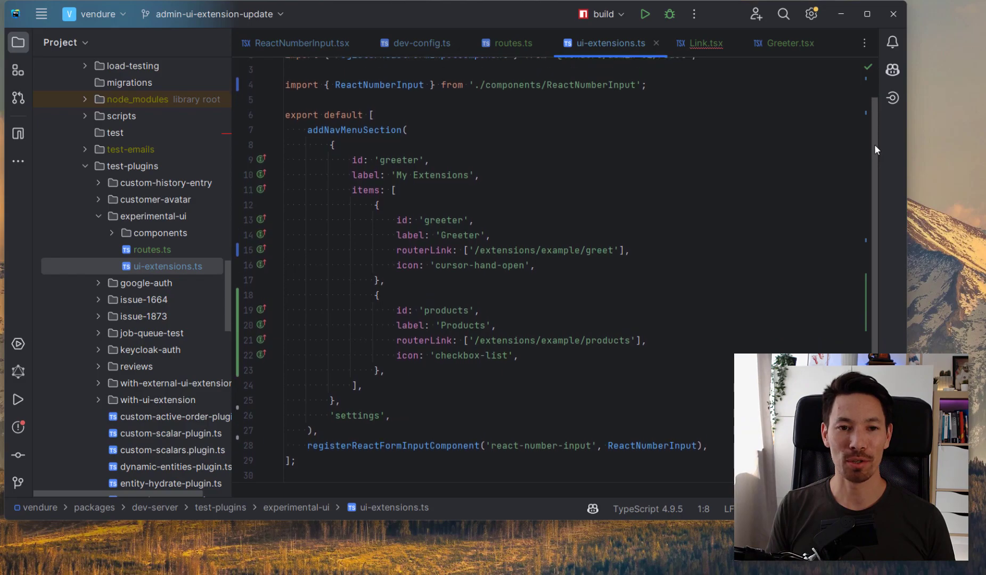
{"action": "scroll", "scroll_direction": "up", "scroll_amount": 3}
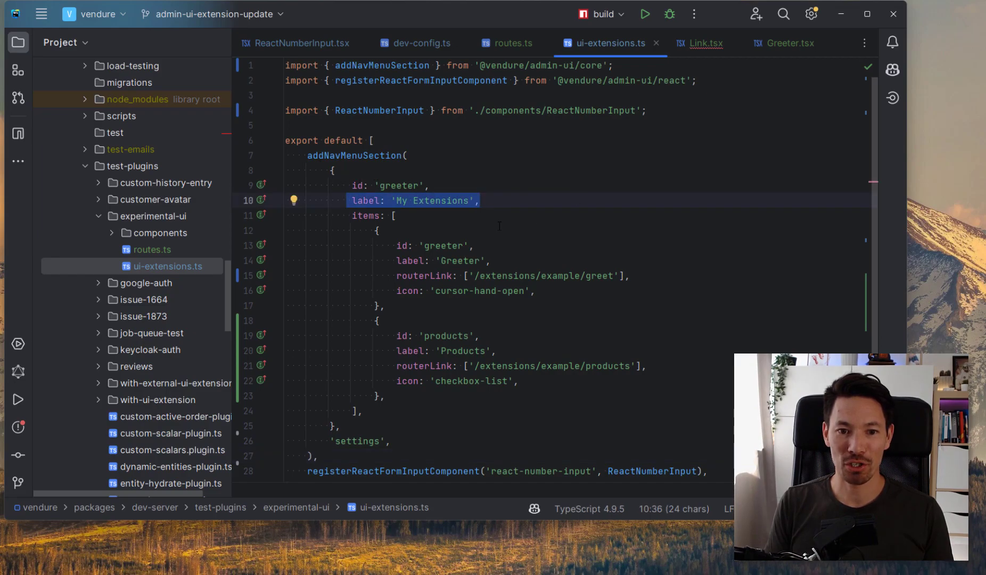
{"action": "left_click", "coordinate": [378, 230]}
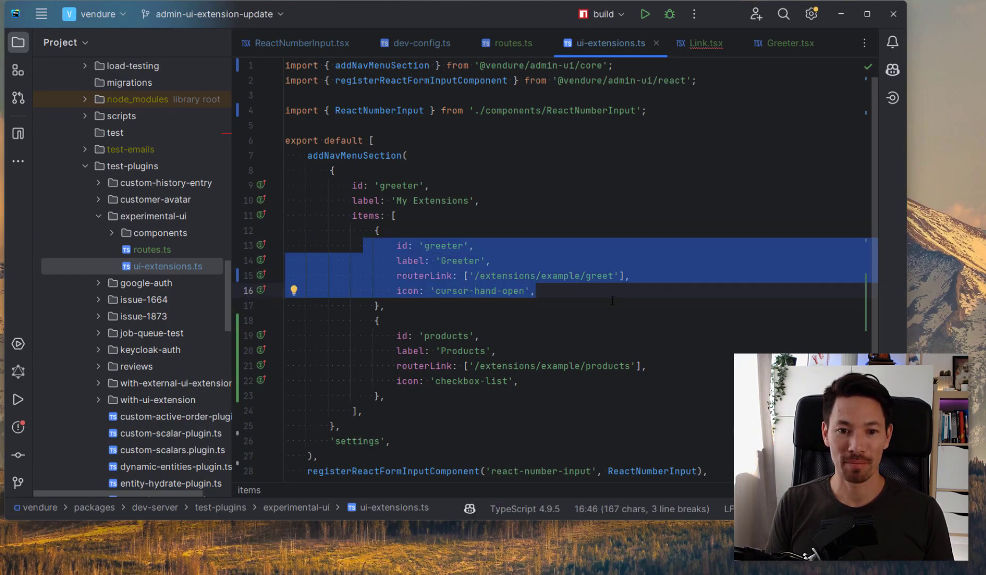
{"action": "mouse_move", "coordinate": [434, 281]}
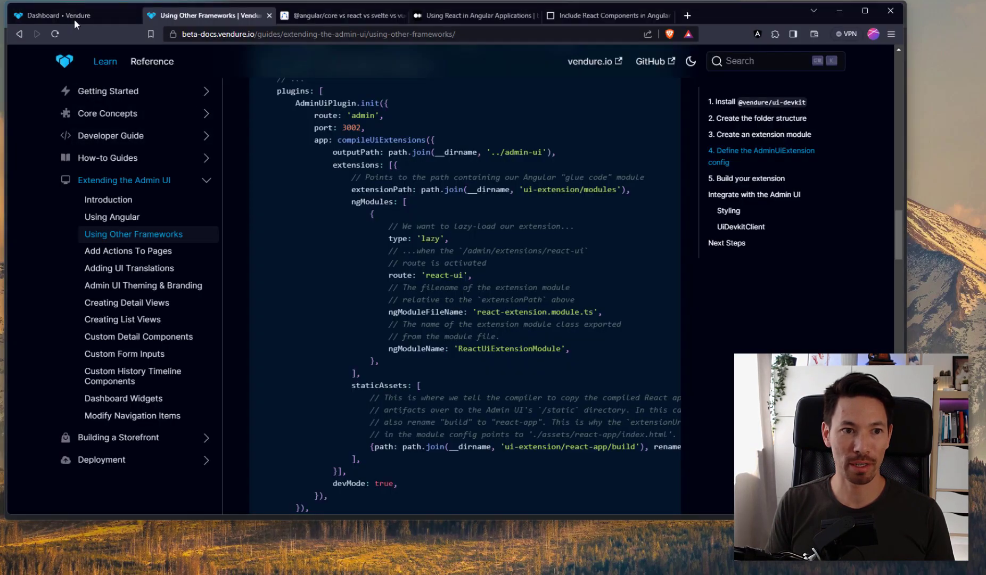
Compare the nav items with the docs config example, then bring up routes.ts
{"action": "left_click", "coordinate": [70, 15]}
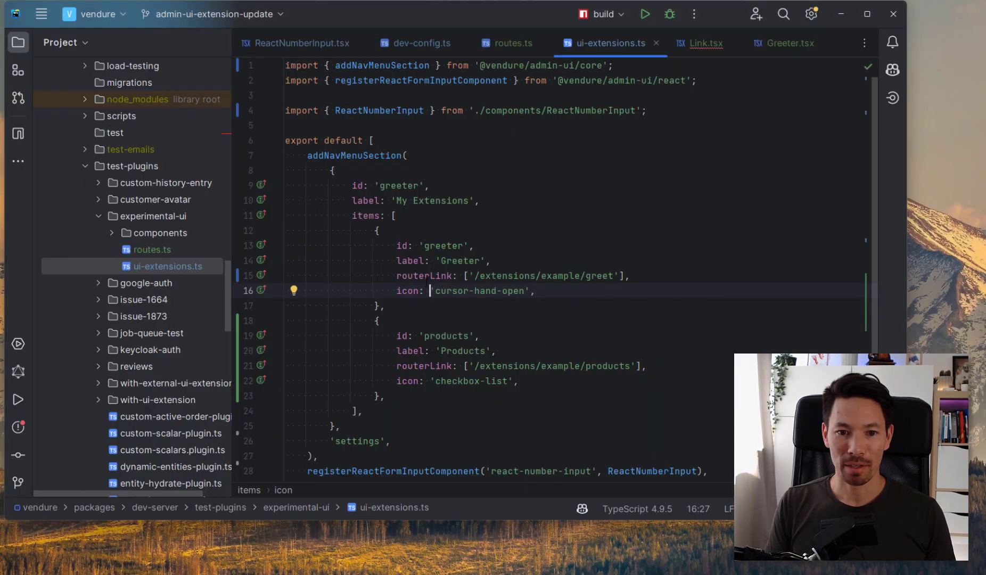
{"action": "double_click", "coordinate": [516, 275]}
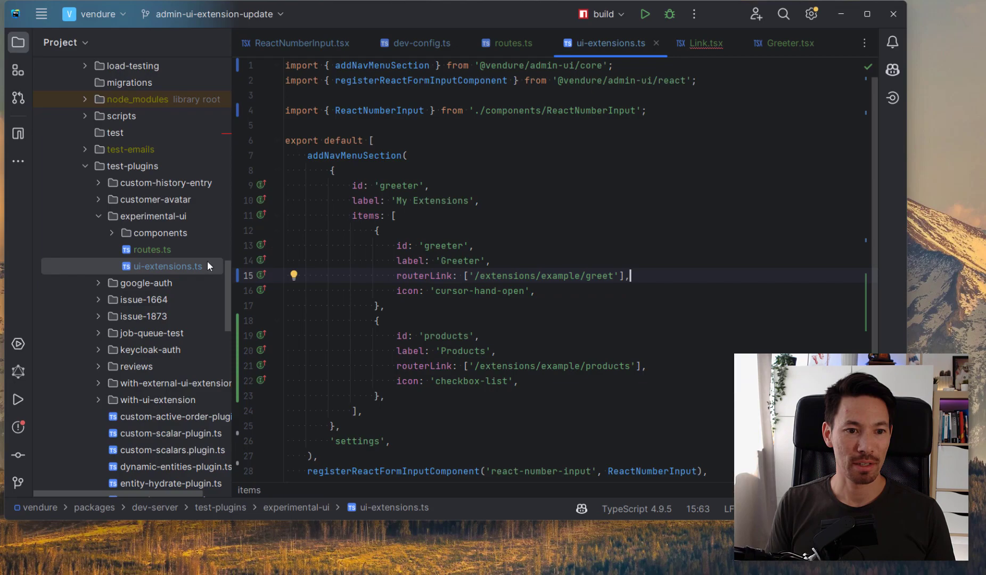
{"action": "left_click", "coordinate": [512, 43]}
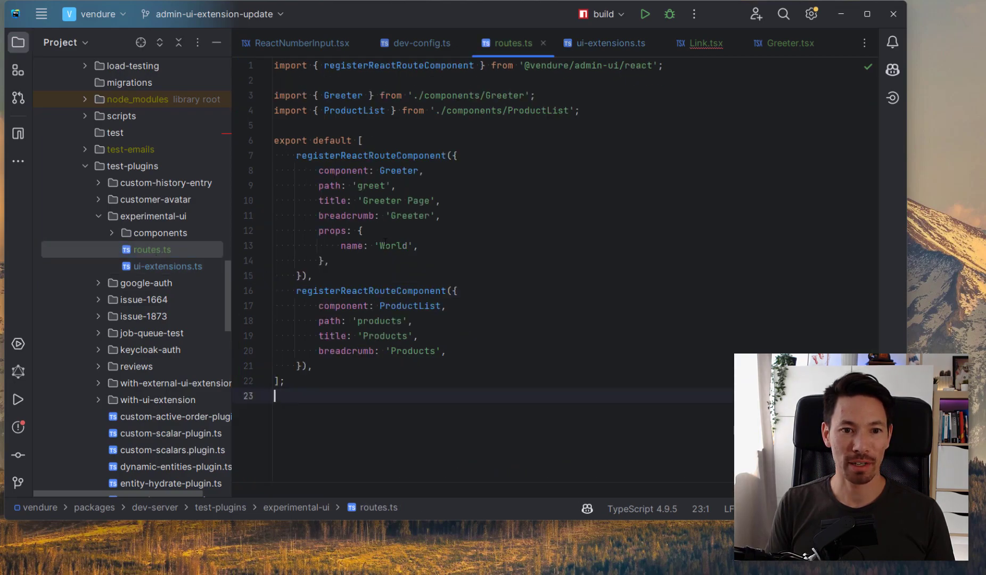
Check the greet route's title and props in routes.ts, then jump to Greeter.tsx
{"action": "left_click", "coordinate": [296, 155]}
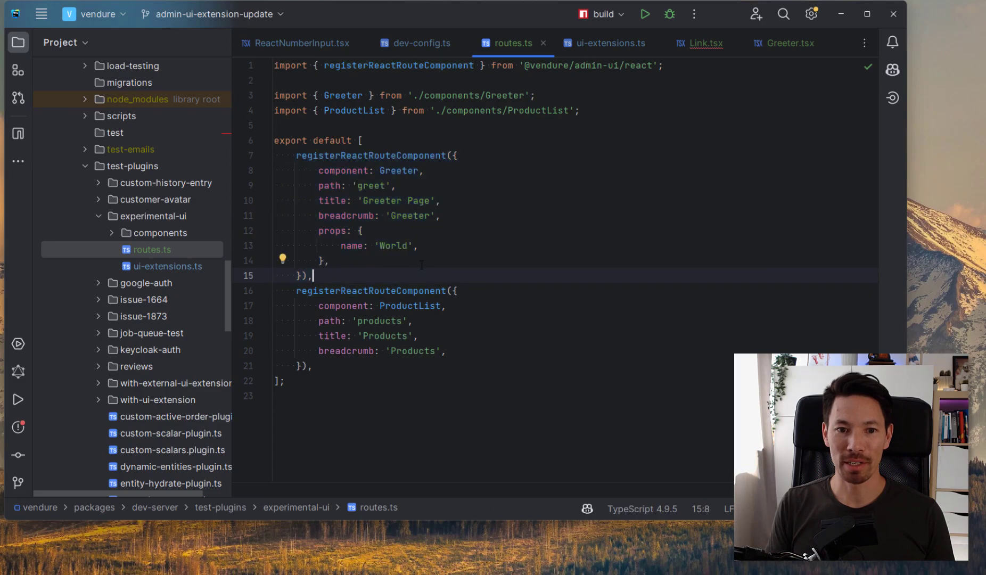
{"action": "mouse_move", "coordinate": [399, 170]}
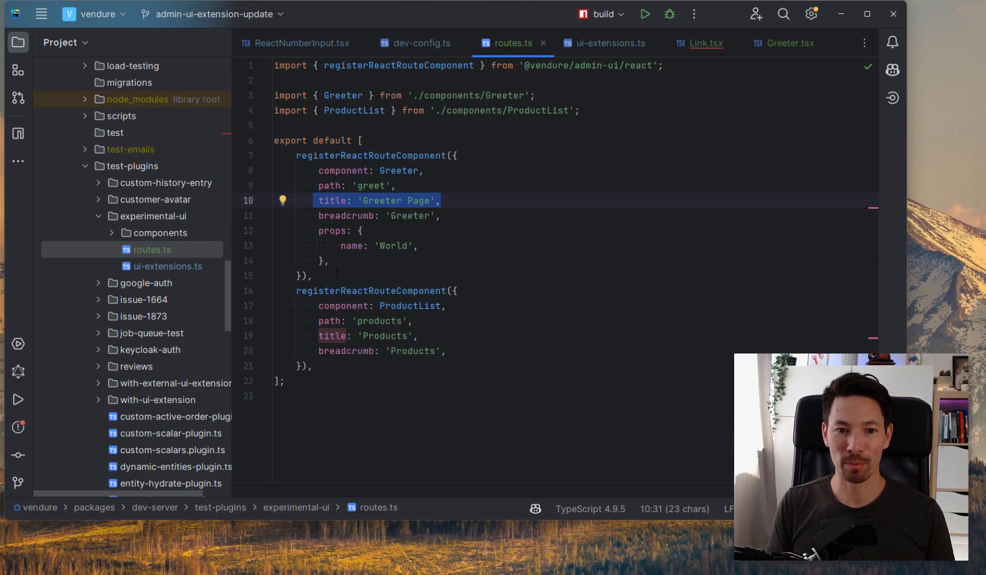
{"action": "left_click", "coordinate": [335, 261]}
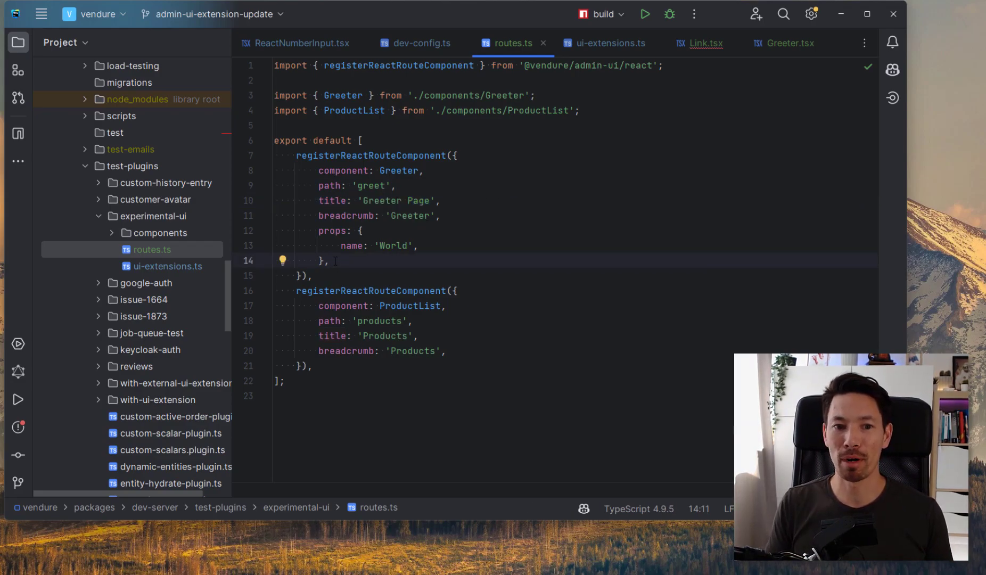
{"action": "mouse_move", "coordinate": [398, 170]}
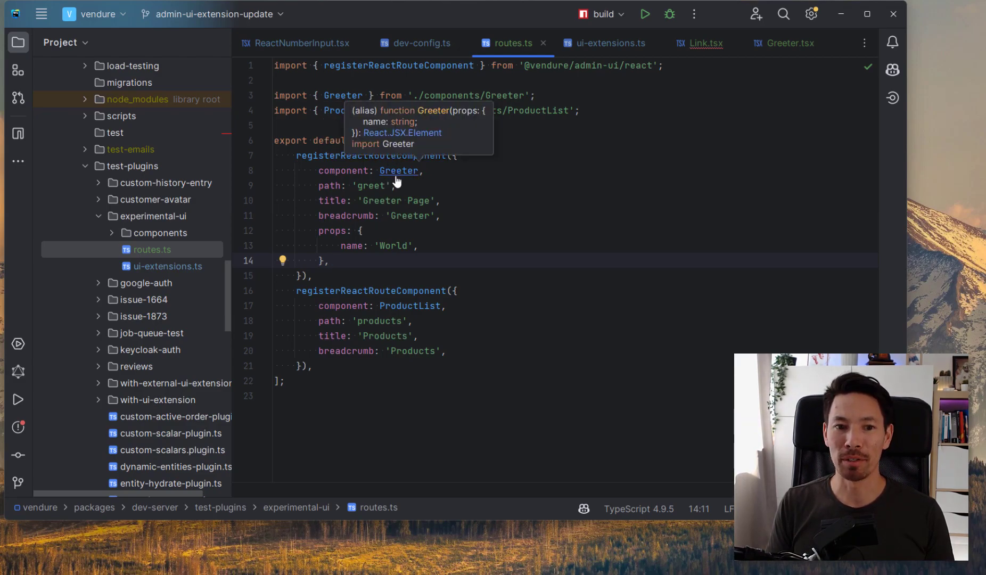
{"action": "left_click", "coordinate": [790, 43]}
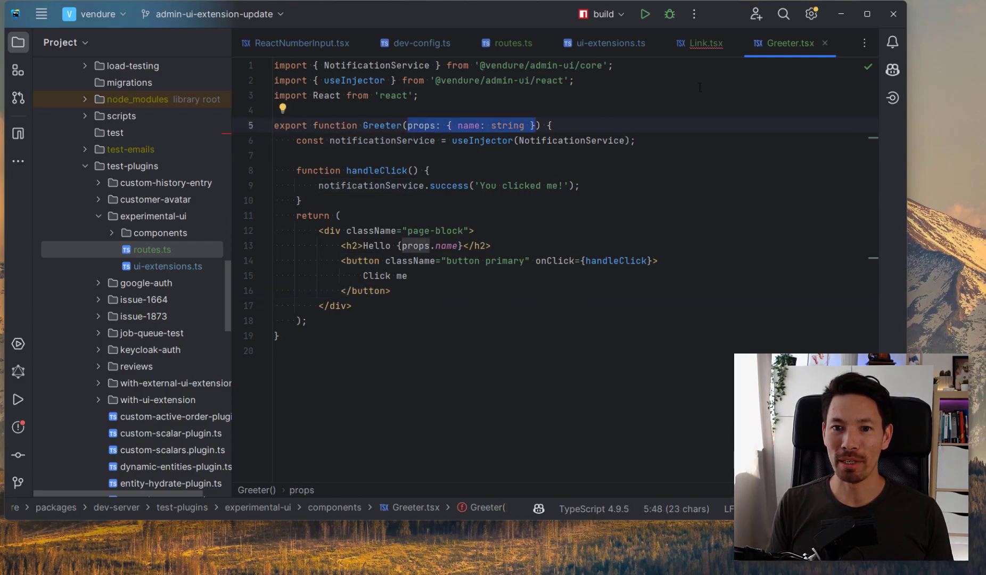
{"action": "left_click", "coordinate": [512, 42]}
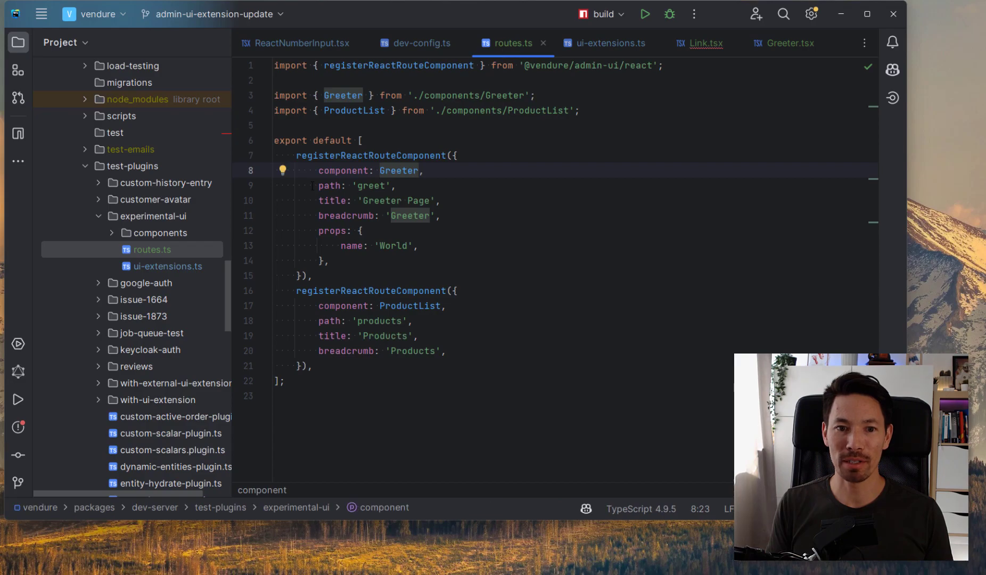
{"action": "left_click", "coordinate": [786, 43]}
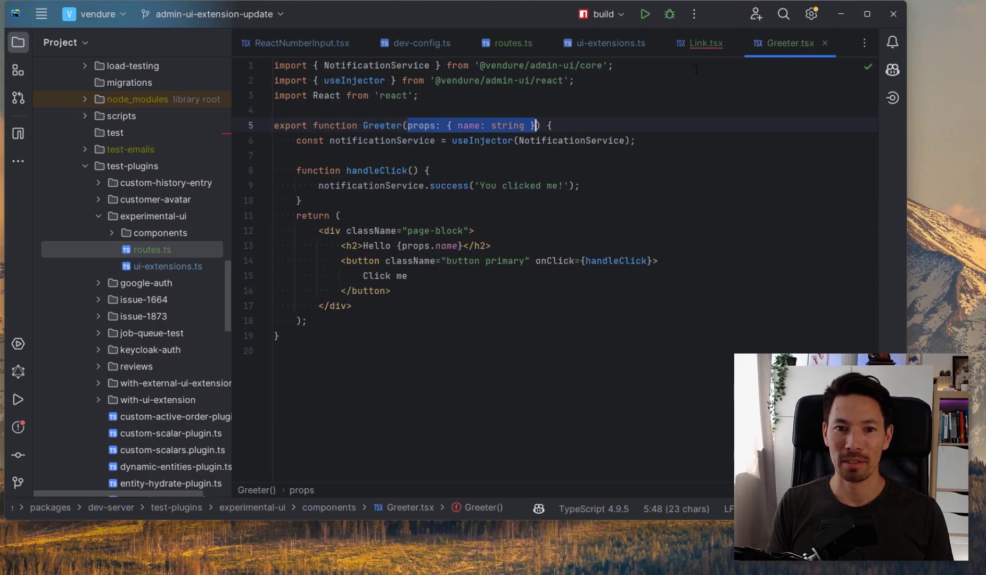
{"action": "left_click", "coordinate": [415, 245]}
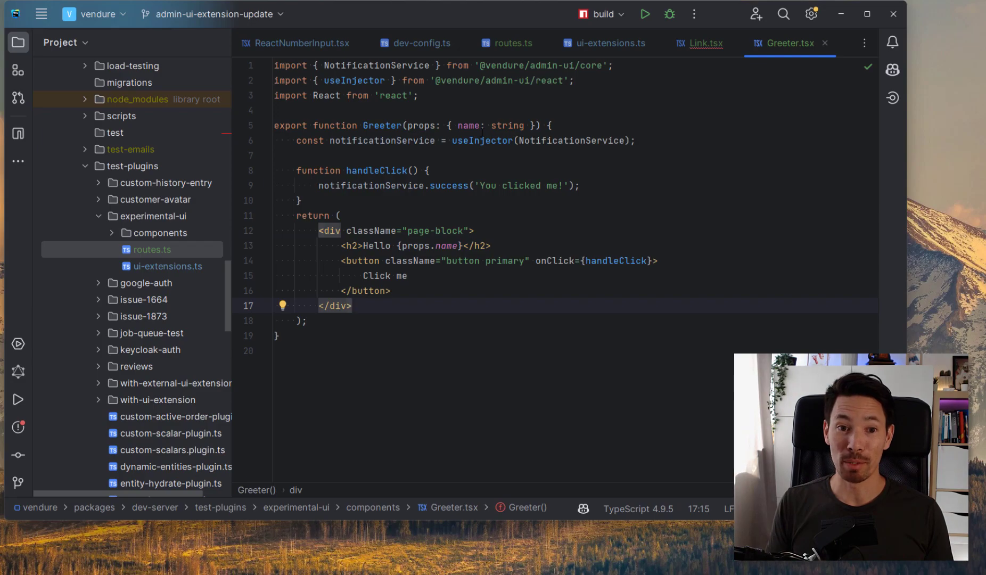
{"action": "left_click", "coordinate": [501, 79]}
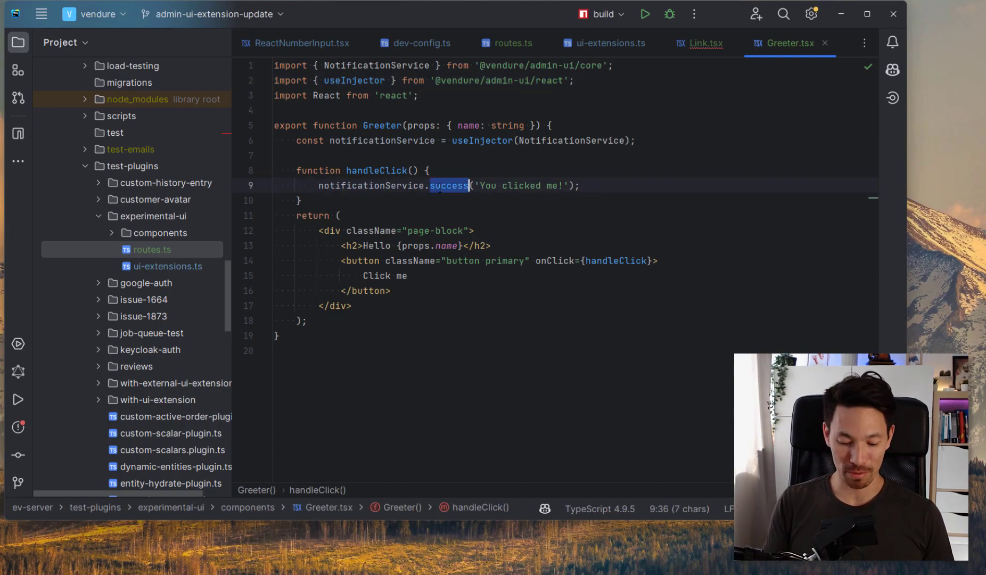
{"action": "key", "text": "Backspace"}
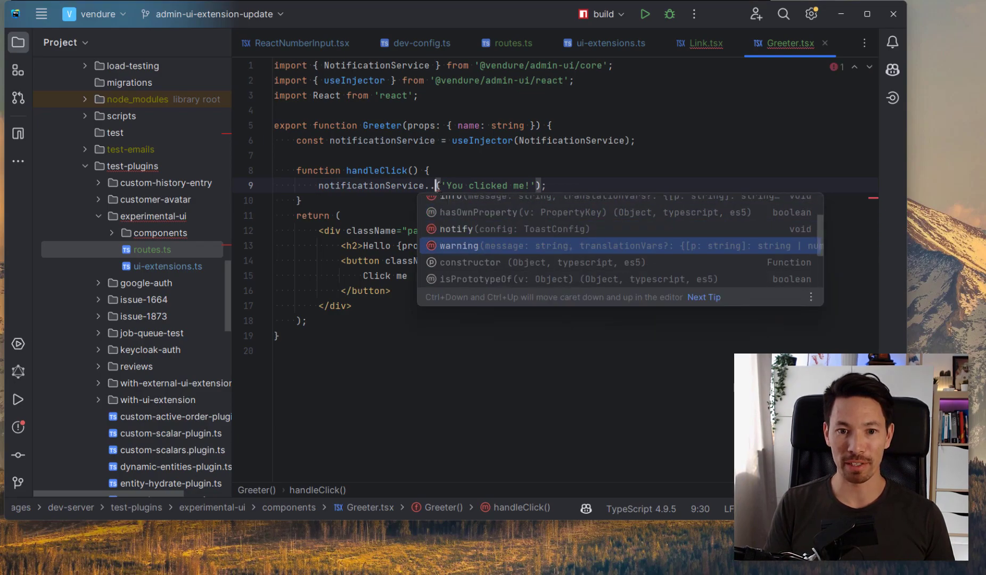
{"action": "type", "text": "success"}
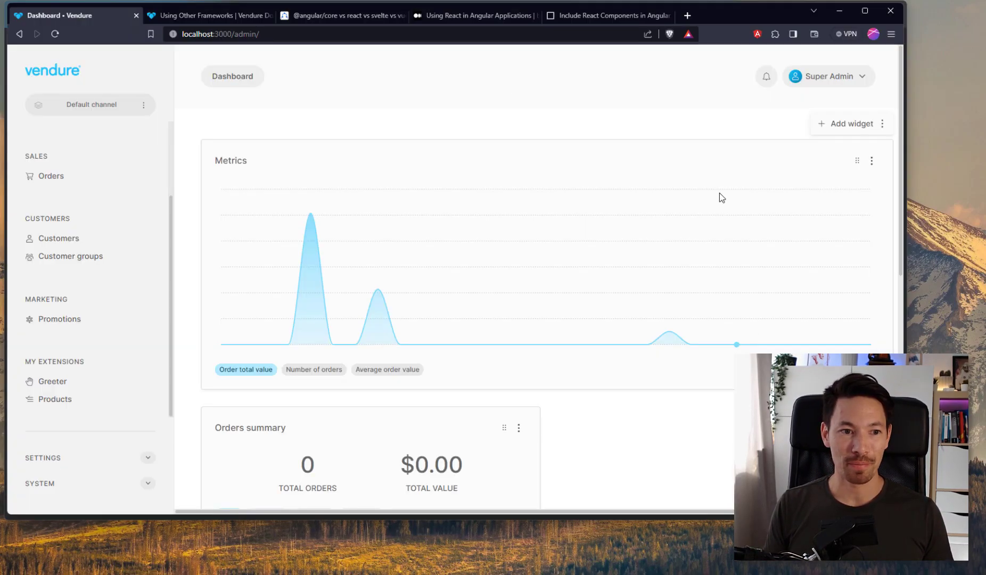
{"action": "mouse_move", "coordinate": [52, 381]}
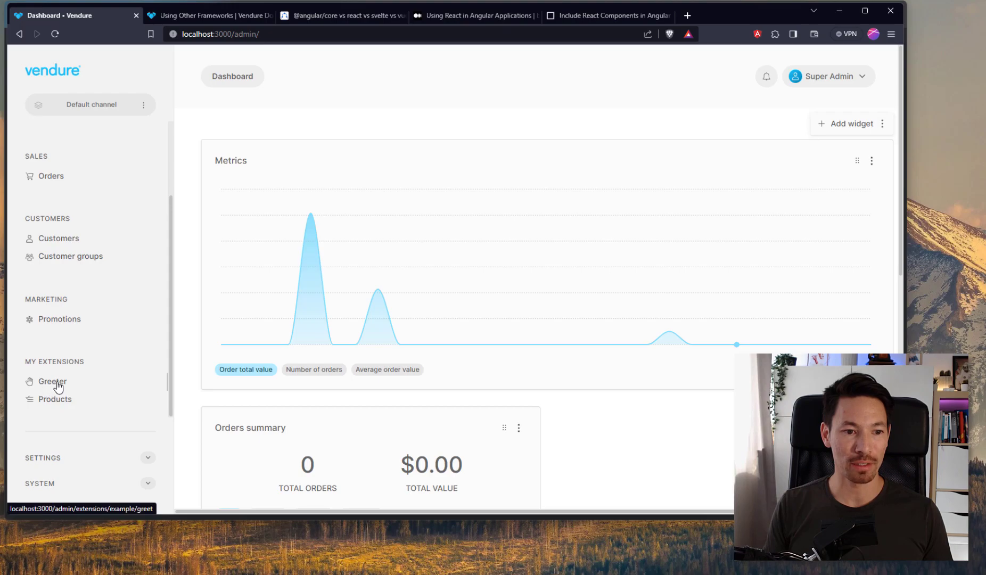
Show the Greeter page's Hello World heading and Click me button, then open DevTools
{"action": "left_click", "coordinate": [52, 382]}
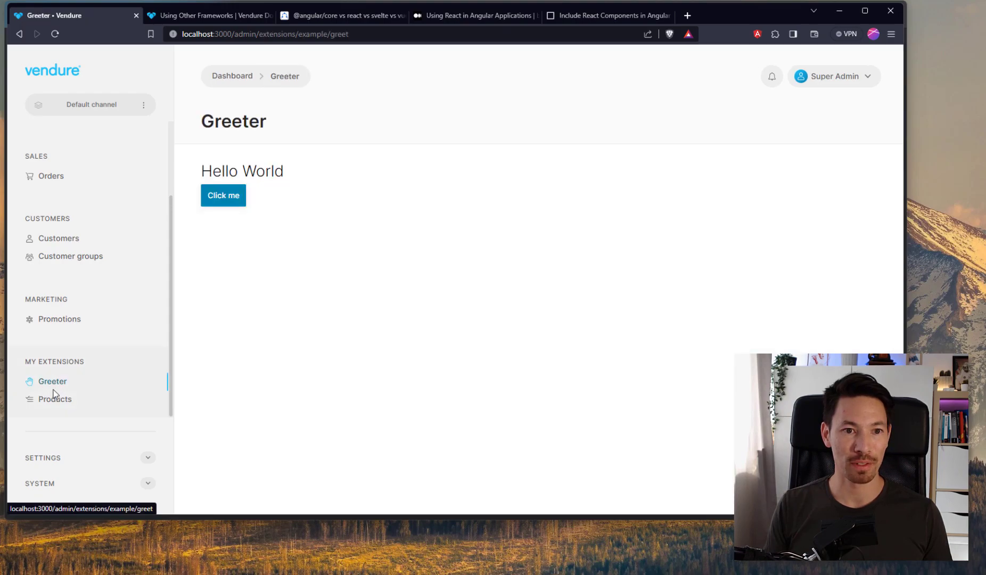
{"action": "mouse_move", "coordinate": [190, 177]}
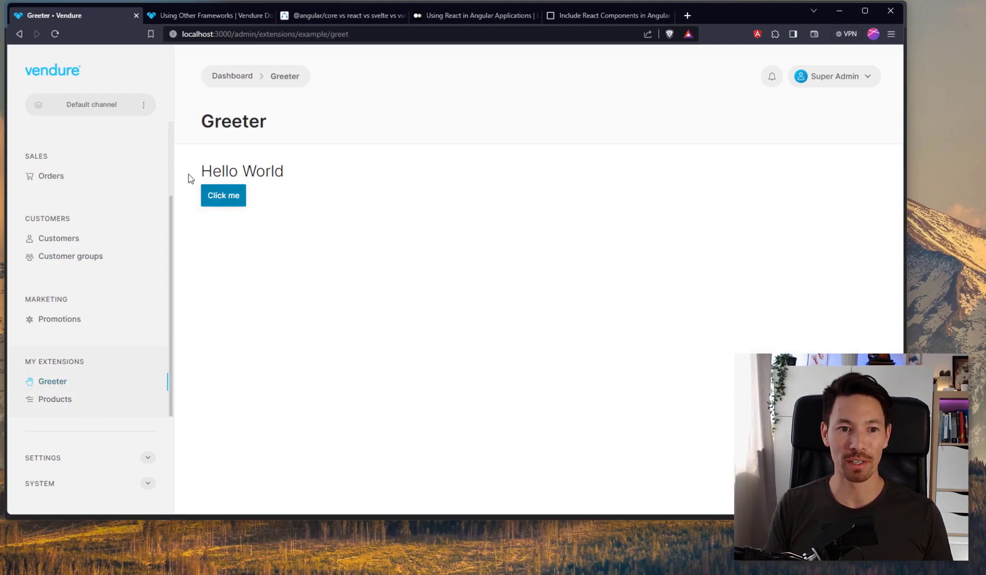
{"action": "double_click", "coordinate": [263, 170]}
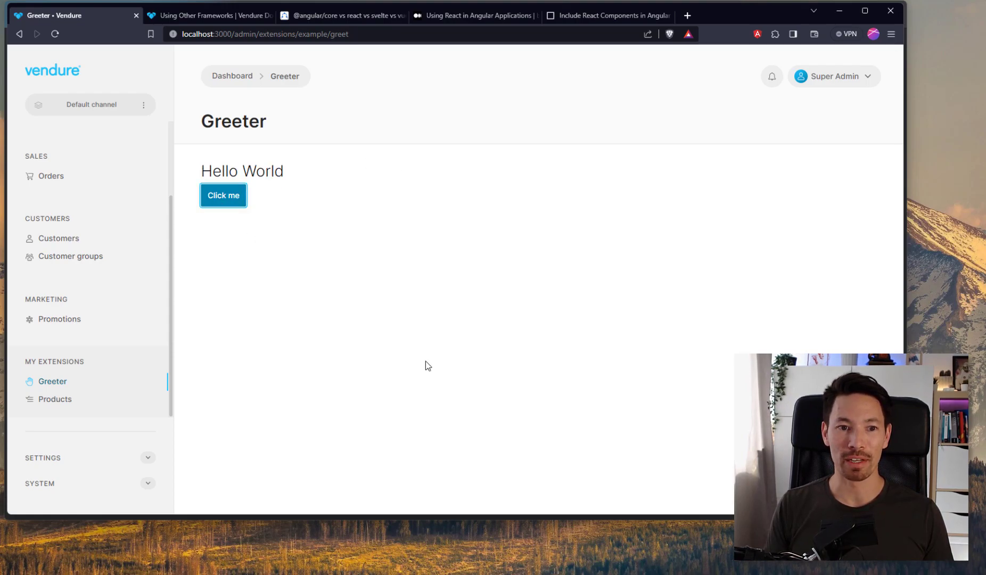
{"action": "left_click", "coordinate": [223, 195]}
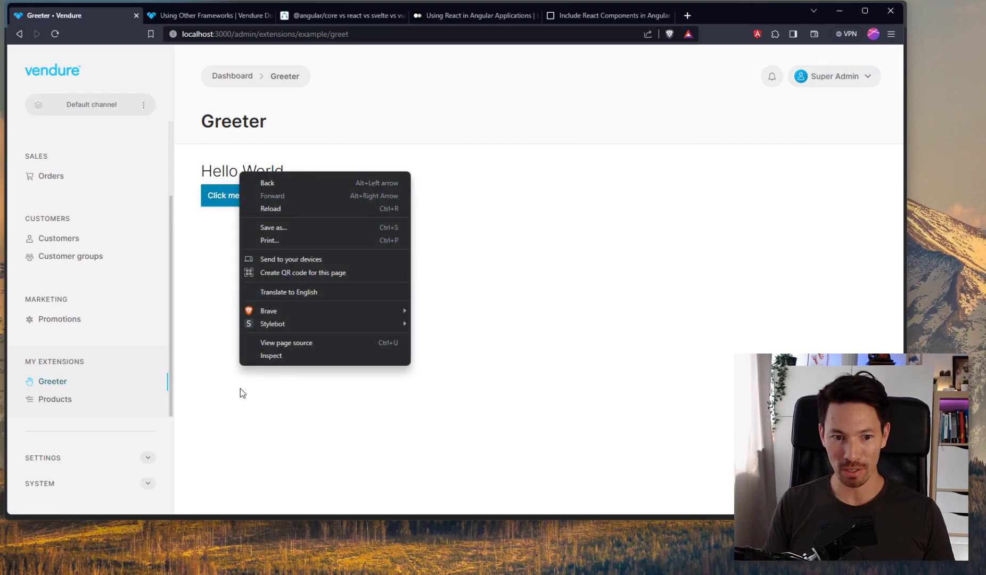
{"action": "left_click", "coordinate": [264, 369]}
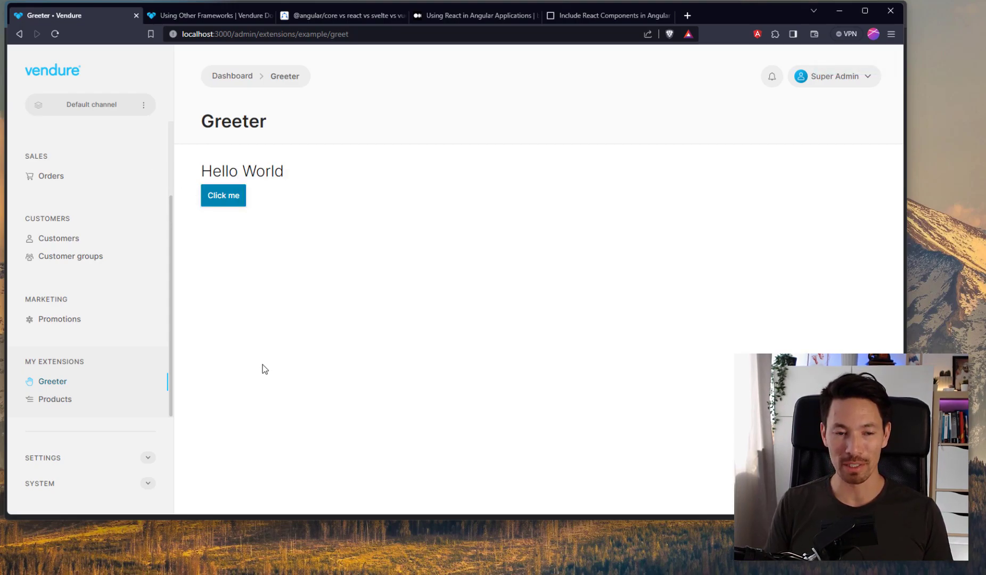
{"action": "key", "text": "F12"}
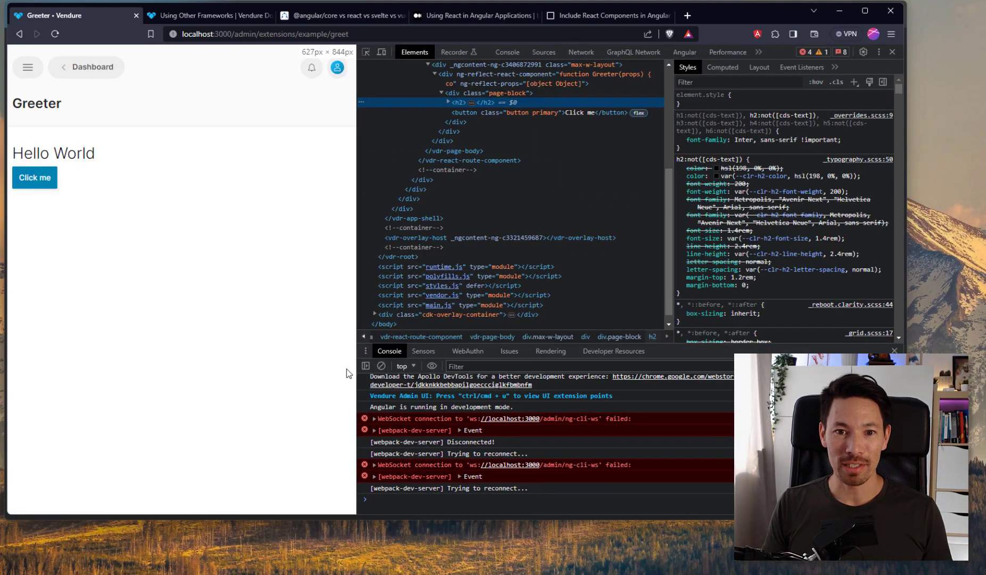
Inspect the Hello World heading and Click me button markup, and trigger the click handler
{"action": "left_click", "coordinate": [447, 103]}
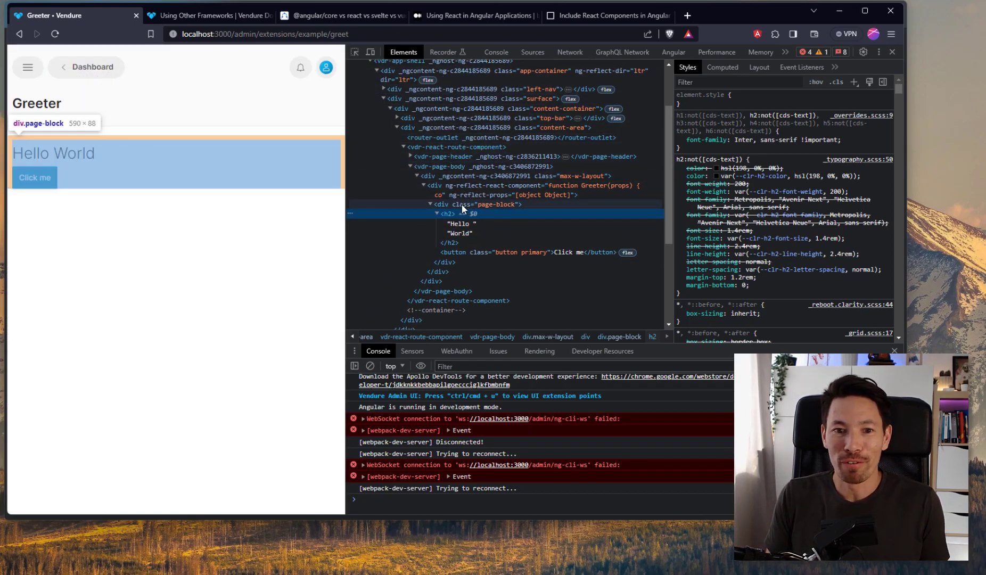
{"action": "mouse_move", "coordinate": [457, 147]}
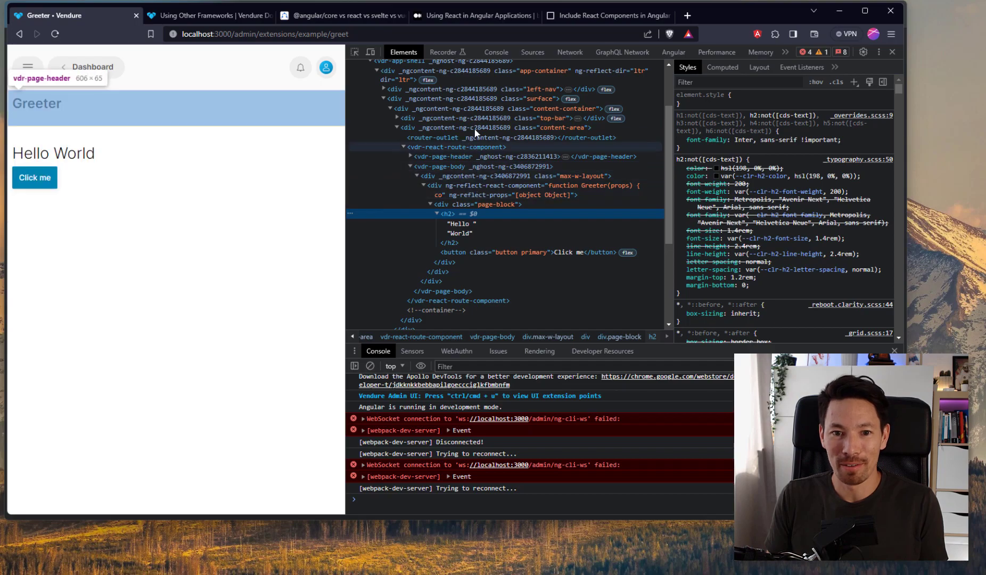
{"action": "mouse_move", "coordinate": [454, 204]}
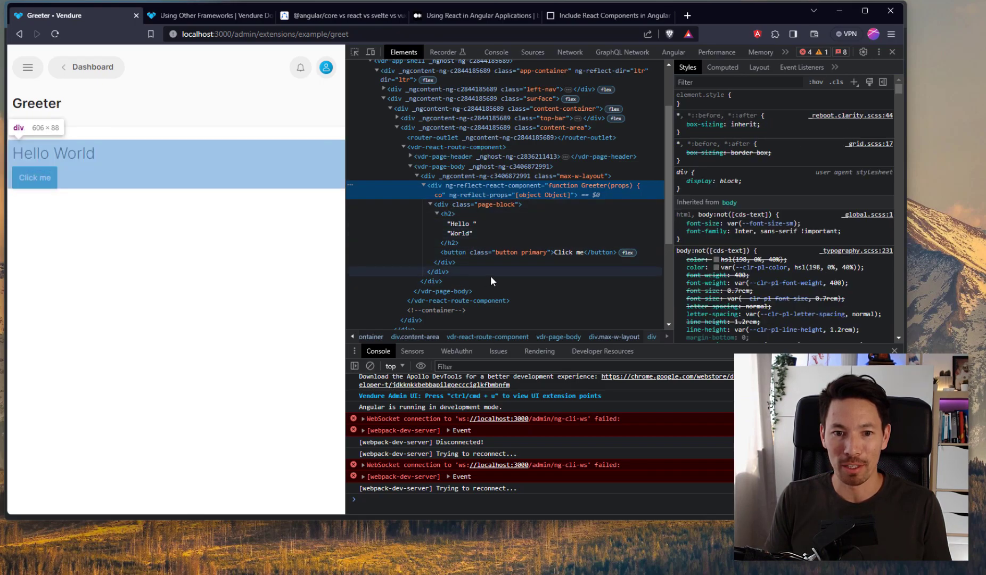
{"action": "left_click", "coordinate": [500, 252]}
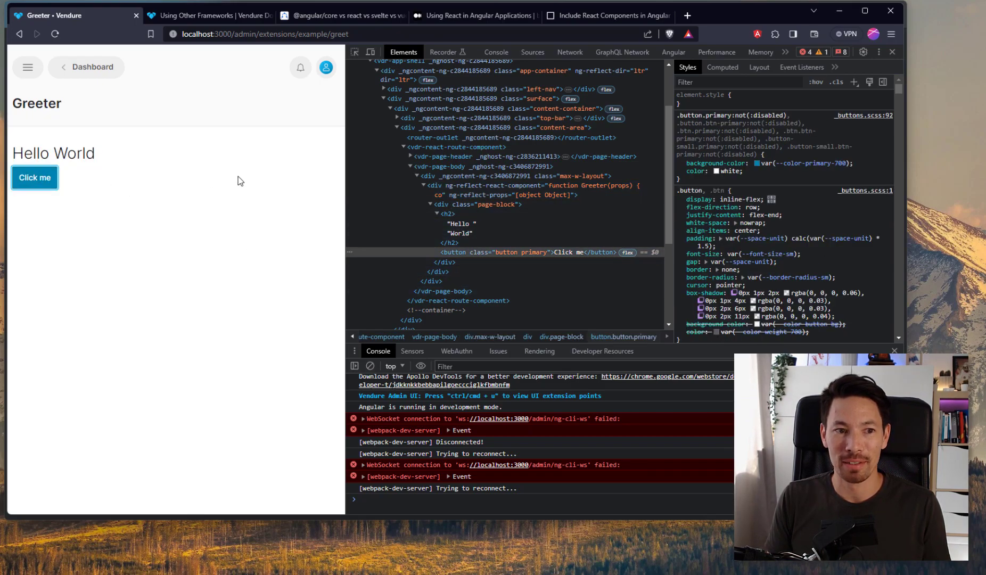
{"action": "left_click", "coordinate": [35, 177]}
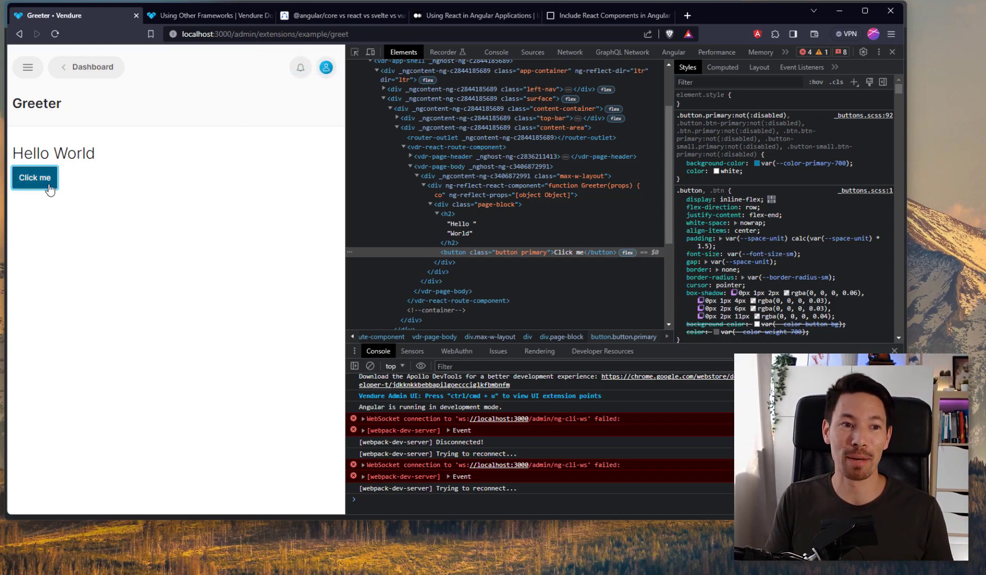
{"action": "left_click", "coordinate": [34, 180]}
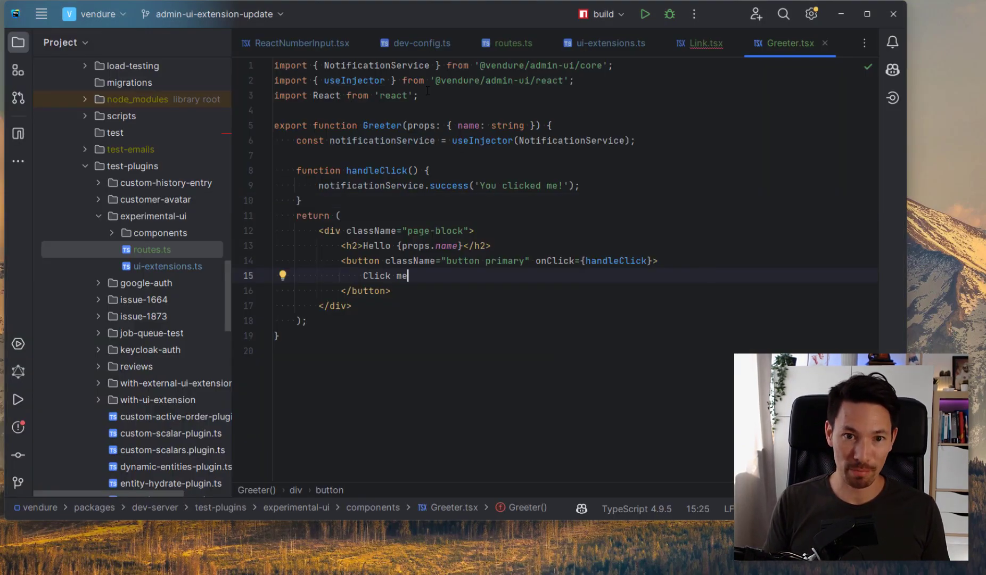
Show the Customer 'age' field using 'react-number-input' in dev-config.ts and list the components folder
{"action": "left_click", "coordinate": [415, 43]}
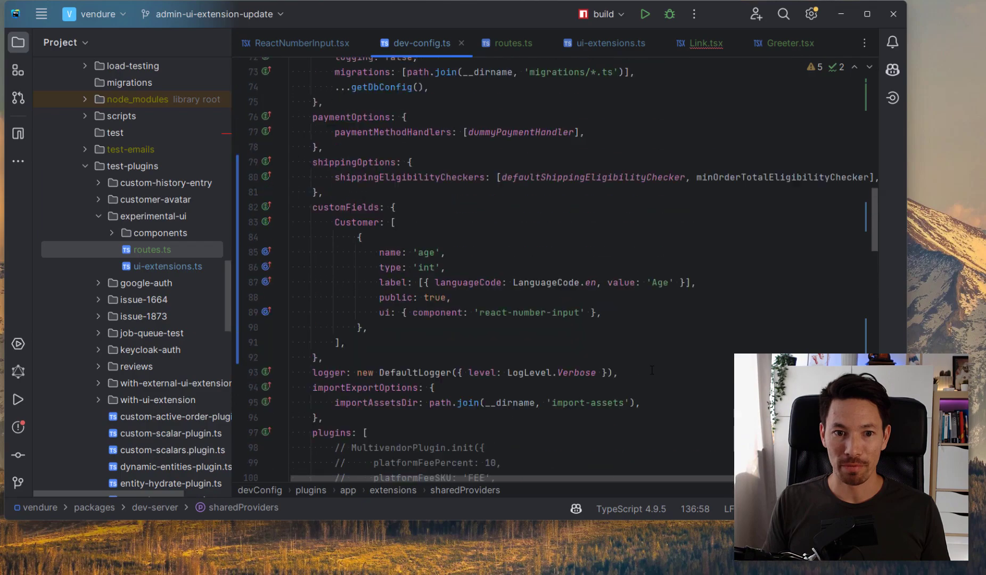
{"action": "scroll", "scroll_direction": "up", "scroll_amount": 3}
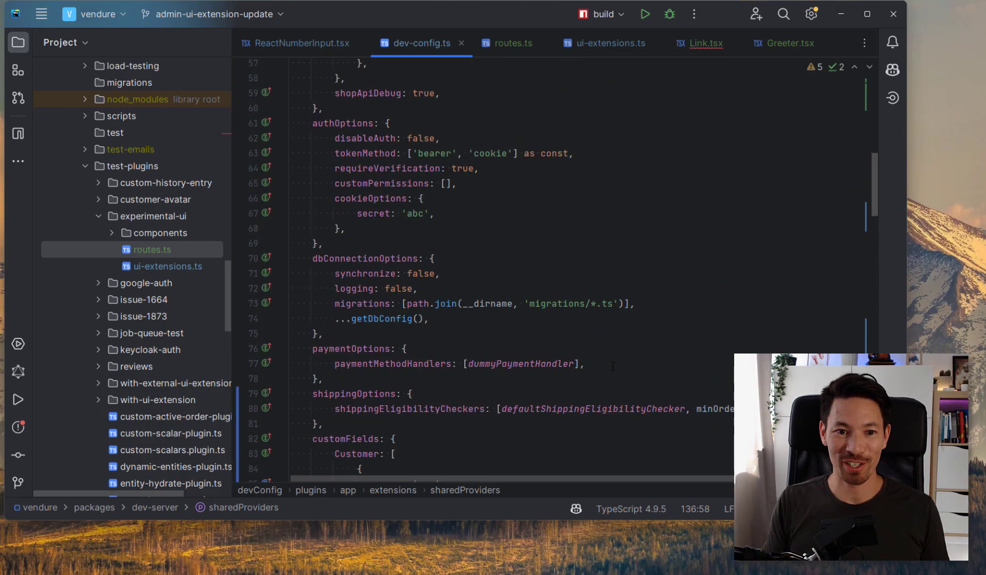
{"action": "scroll", "scroll_direction": "down", "scroll_amount": 3}
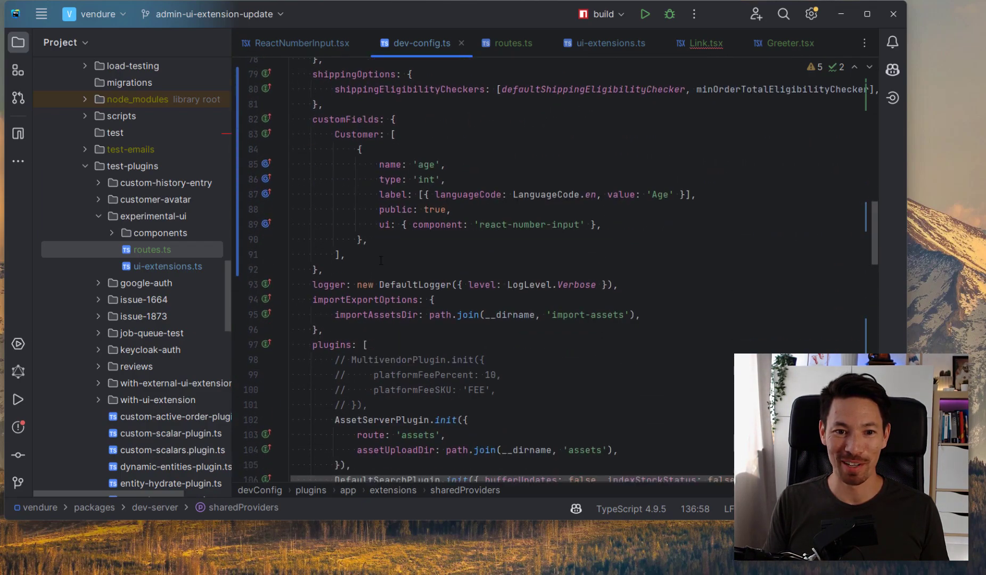
{"action": "left_click", "coordinate": [372, 224]}
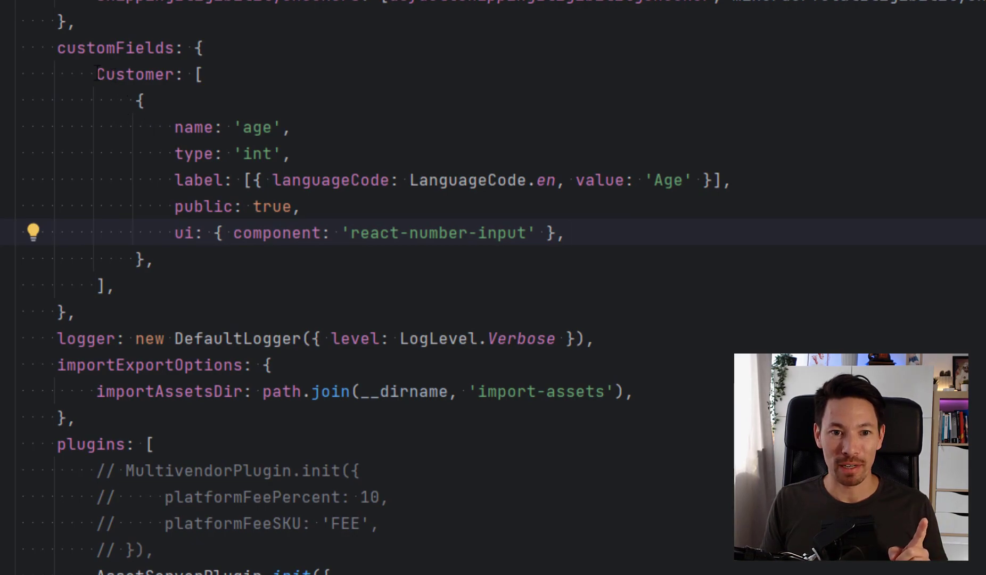
{"action": "double_click", "coordinate": [135, 74]}
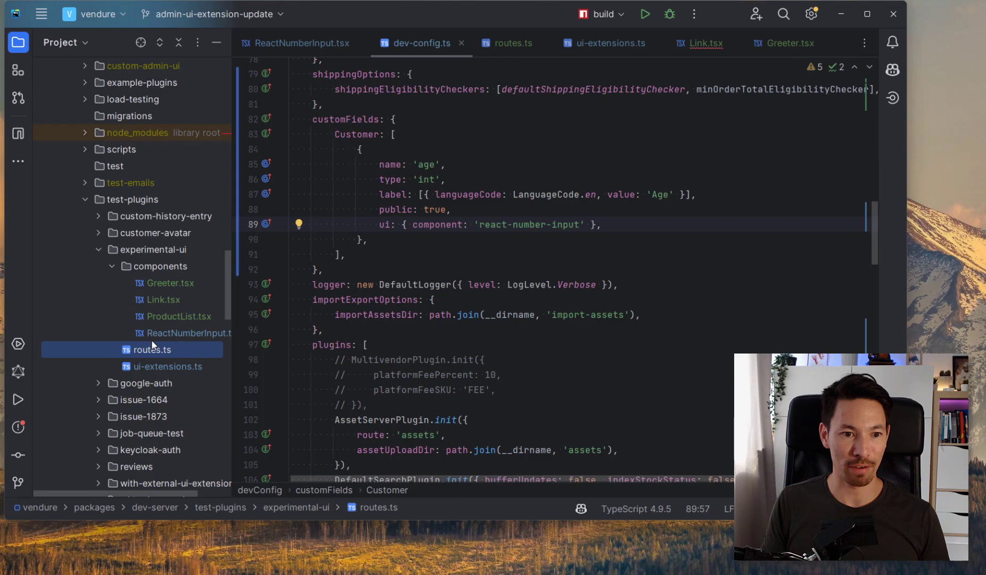
{"action": "mouse_move", "coordinate": [143, 367]}
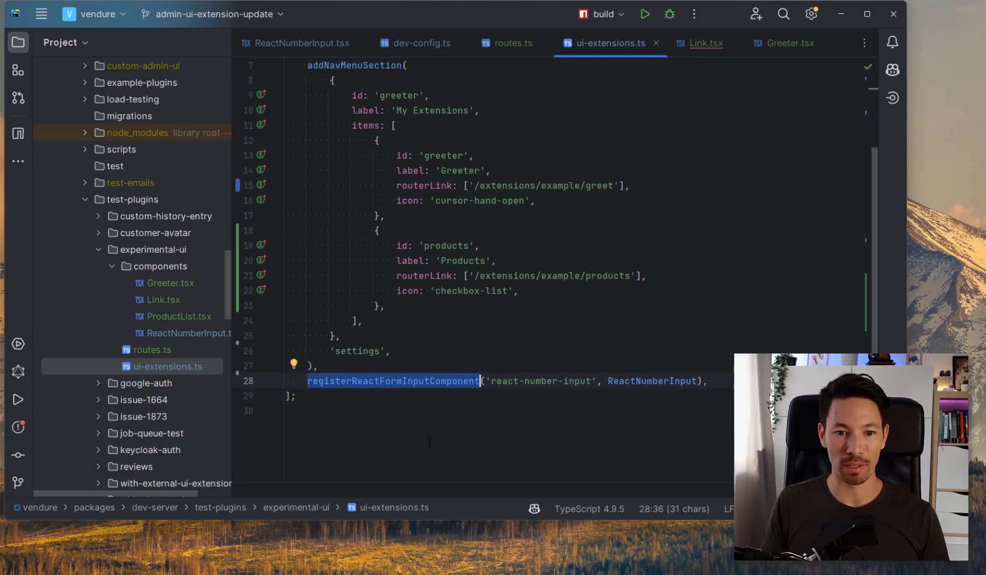
Match the 'react-number-input' id in dev-config.ts against its registration in ui-extensions.ts
{"action": "scroll", "scroll_direction": "up", "scroll_amount": 3}
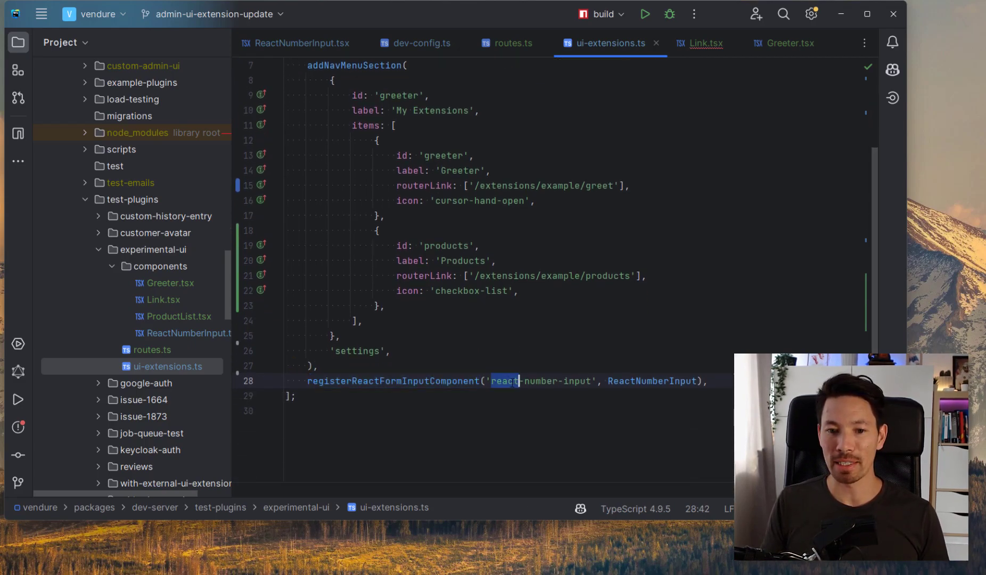
{"action": "left_click", "coordinate": [420, 43]}
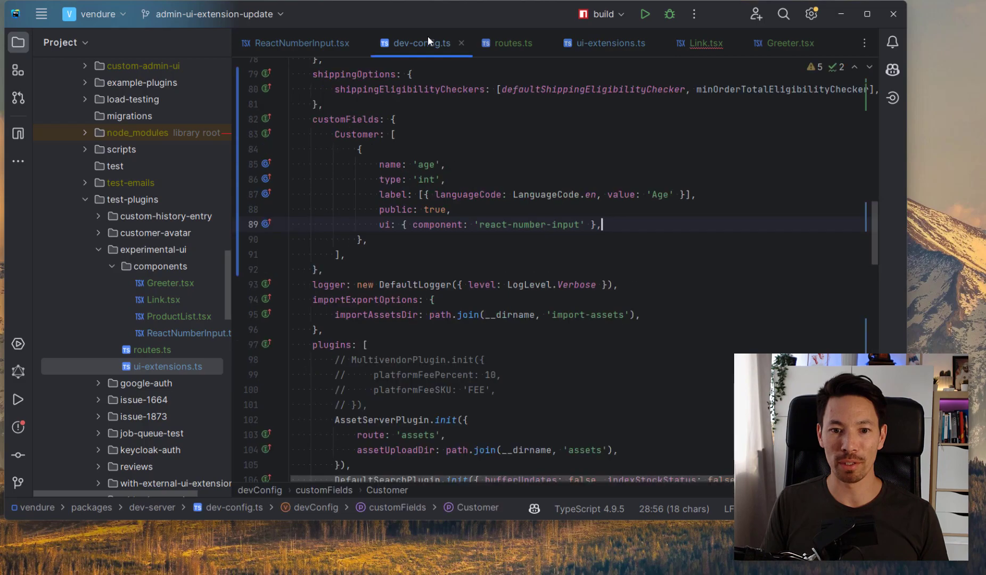
{"action": "double_click", "coordinate": [530, 225]}
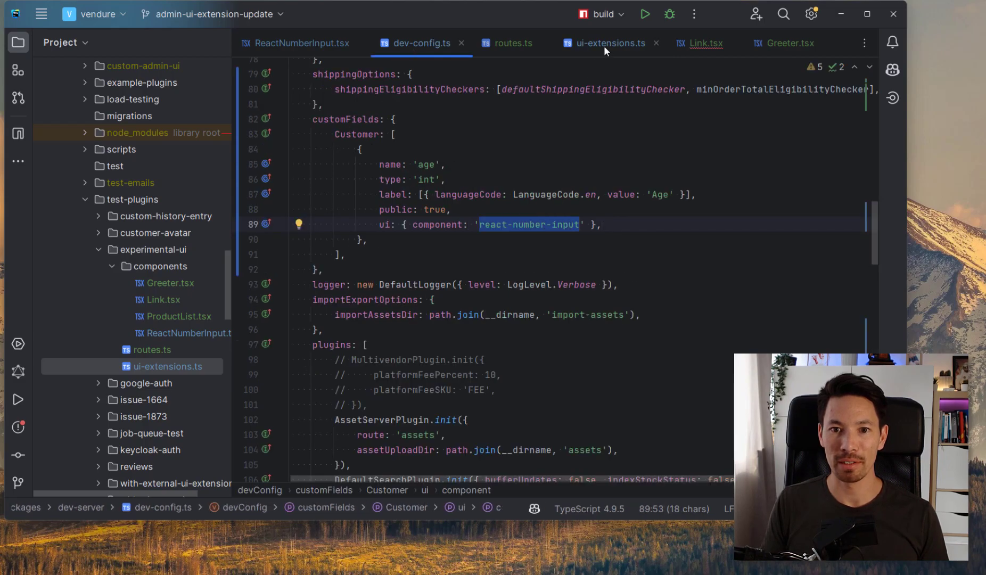
{"action": "left_click", "coordinate": [607, 42]}
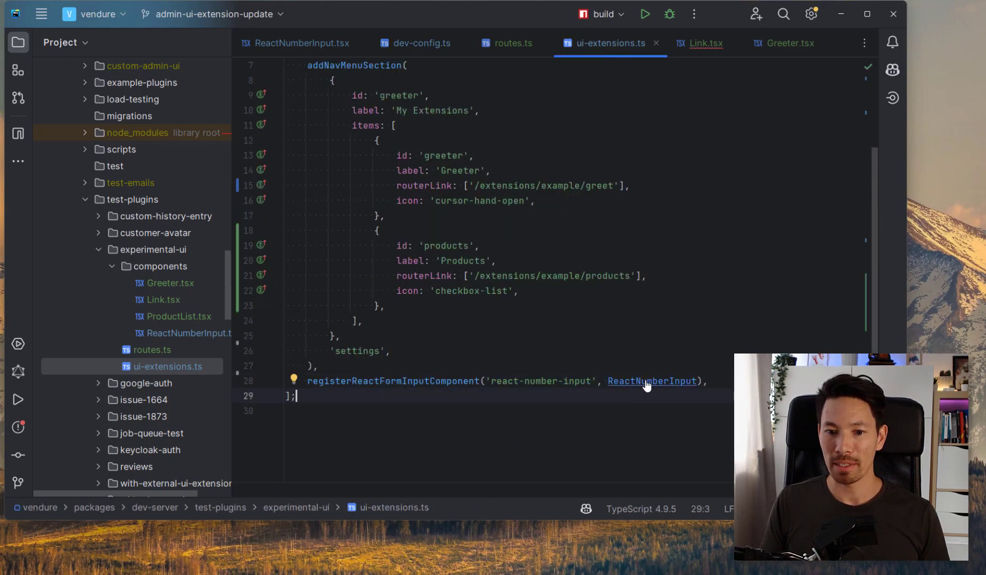
{"action": "scroll", "scroll_direction": "up", "scroll_amount": 3}
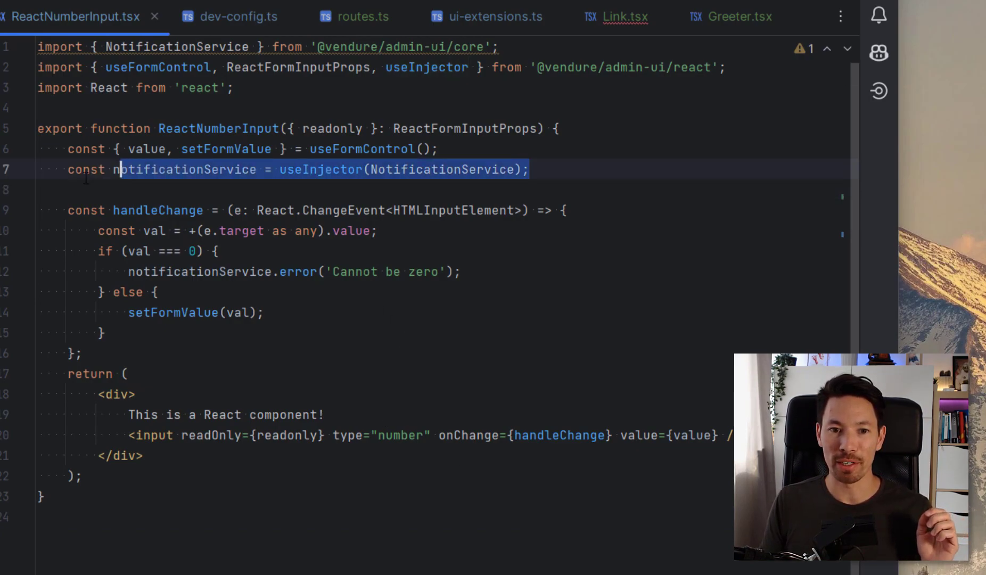
Highlight the useInjector(NotificationService) line in ReactNumberInput.tsx
{"action": "double_click", "coordinate": [185, 169]}
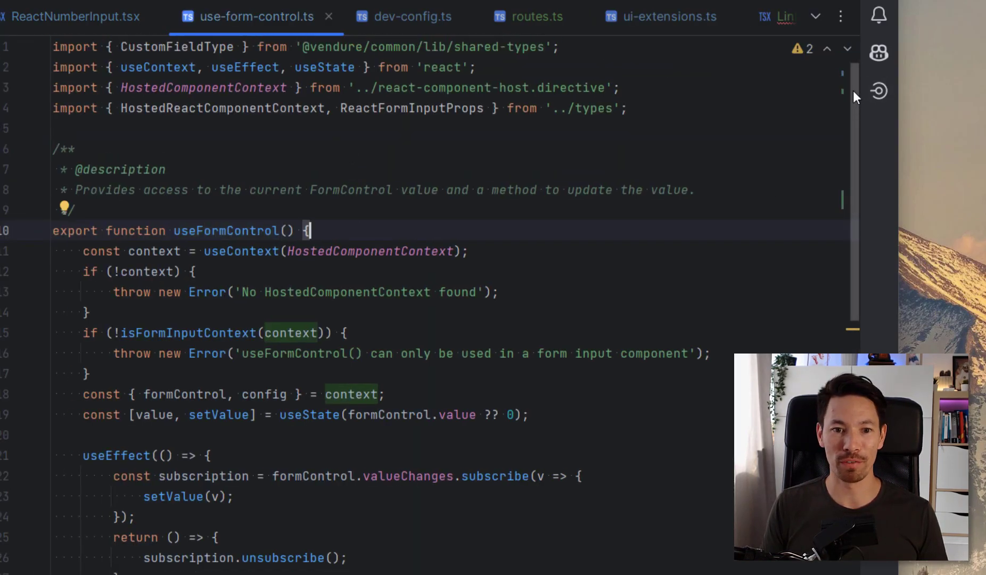
Read through the useFormControl hook's setFormValue and return value, then go back to ReactNumberInput.tsx
{"action": "scroll", "scroll_direction": "down", "scroll_amount": 3}
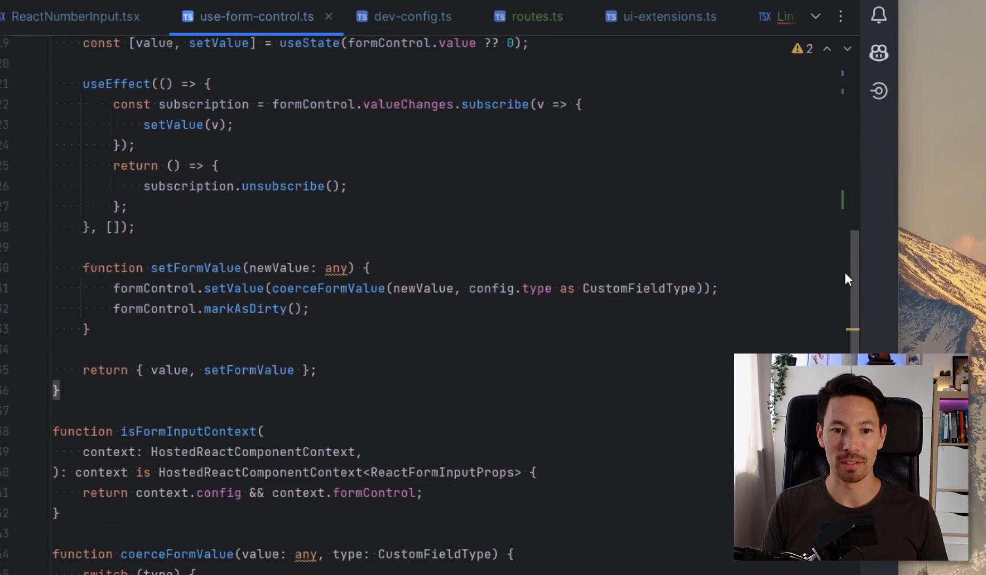
{"action": "scroll", "scroll_direction": "up", "scroll_amount": 3}
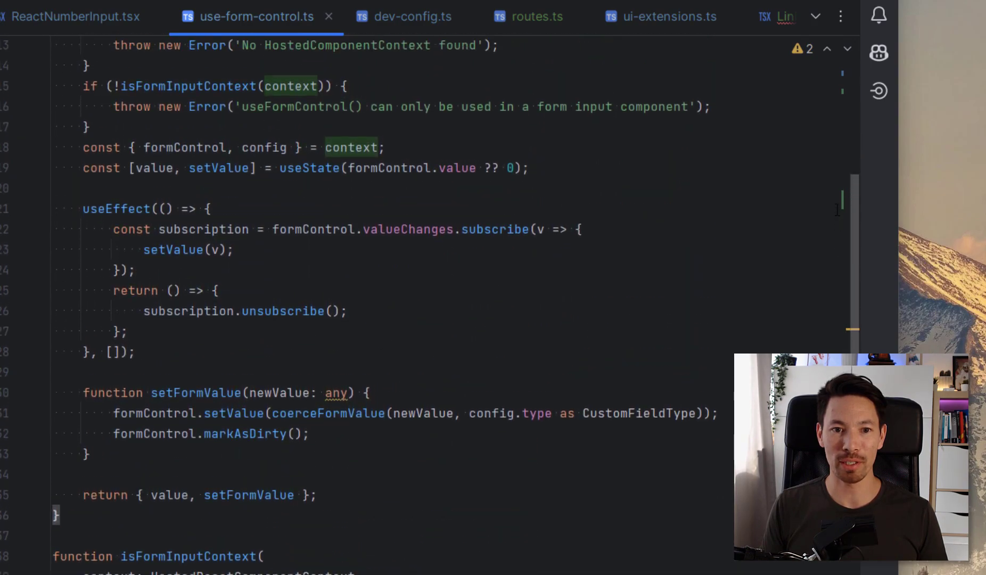
{"action": "scroll", "scroll_direction": "up", "scroll_amount": 3}
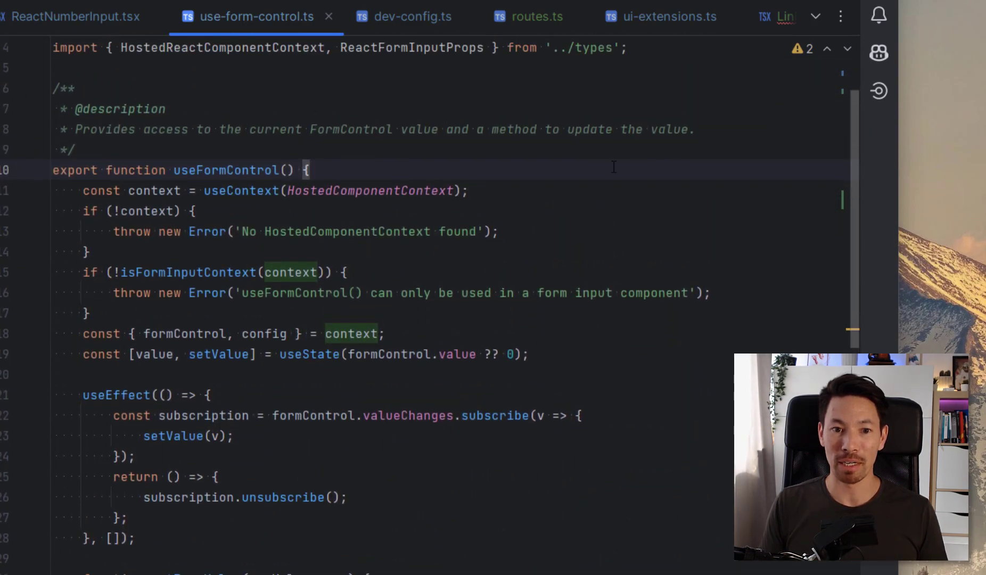
{"action": "left_click", "coordinate": [74, 16]}
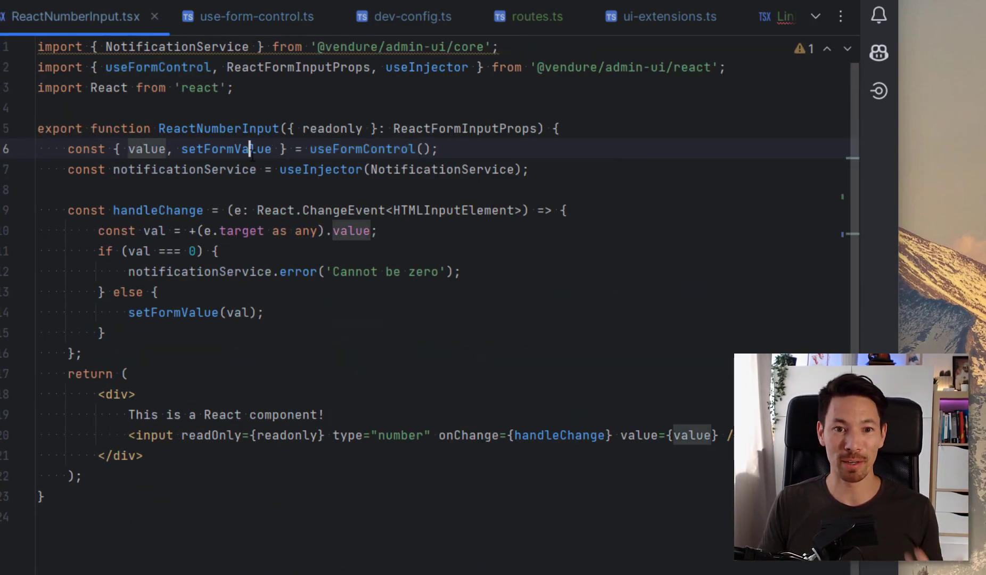
Point out setFormValue from the hook and the handleChange handler on the number input
{"action": "left_click", "coordinate": [134, 394]}
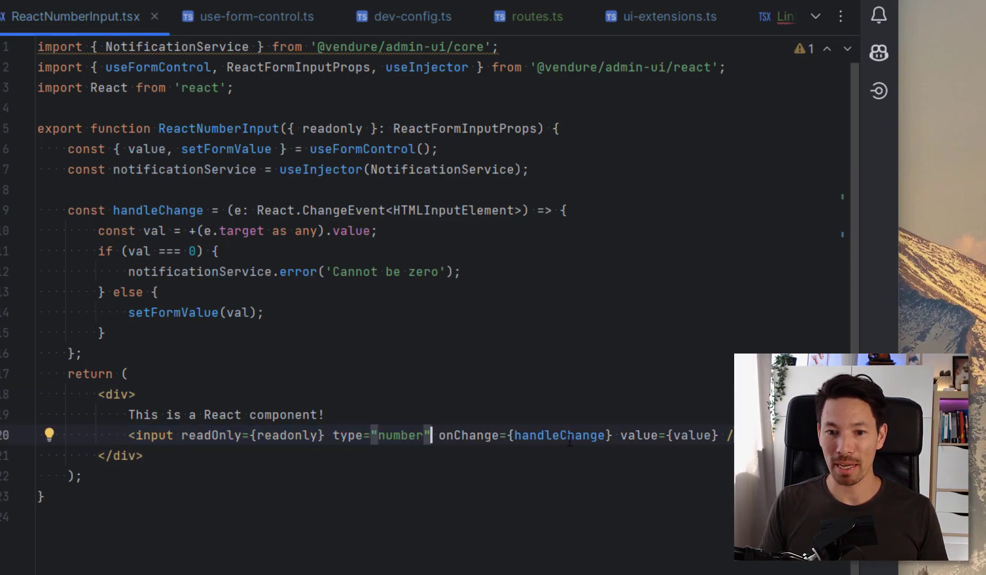
{"action": "double_click", "coordinate": [559, 435]}
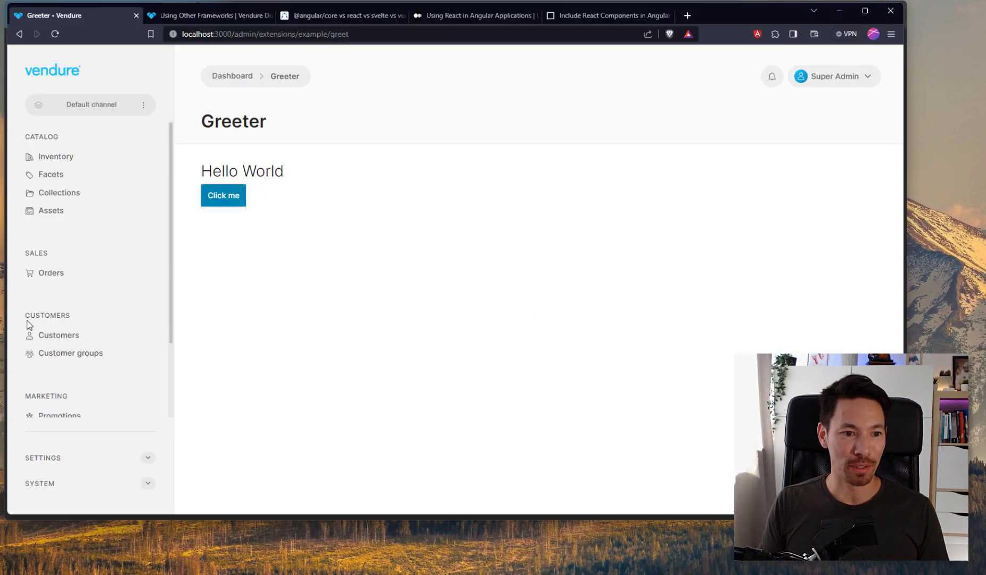
Open a customer's details and step the Age field toward zero, triggering 'Cannot be zero' errors
{"action": "left_click", "coordinate": [59, 335]}
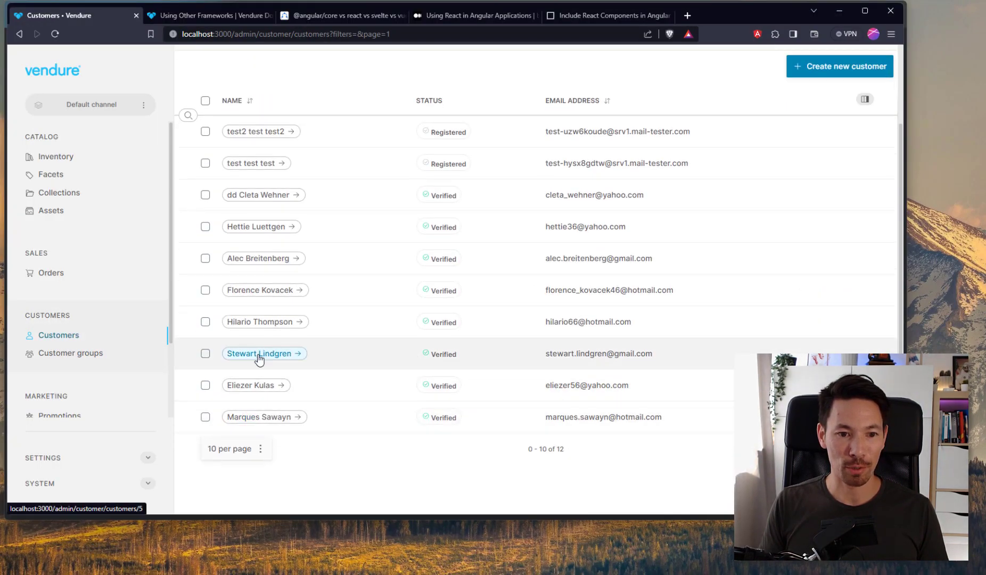
{"action": "left_click", "coordinate": [258, 353]}
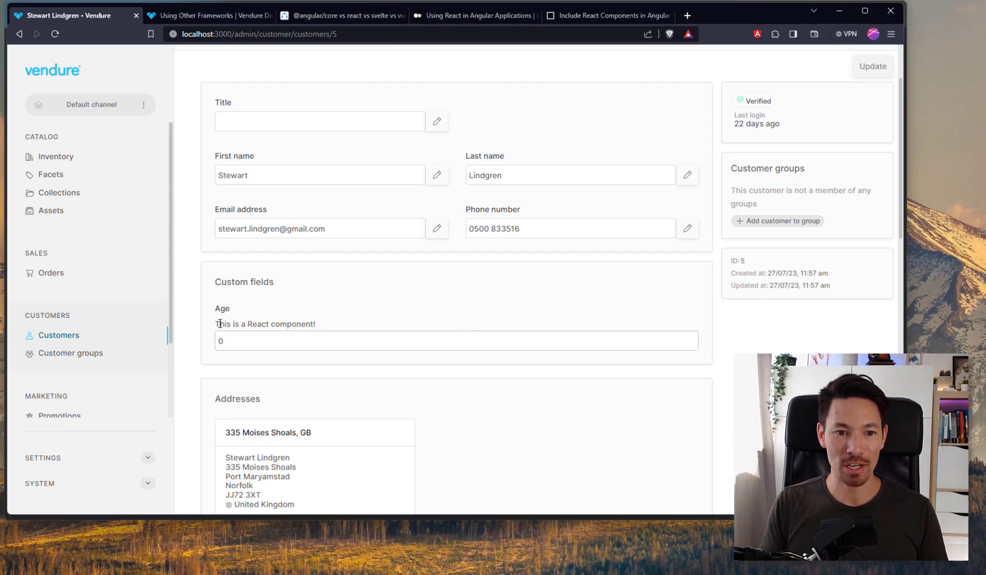
{"action": "mouse_move", "coordinate": [693, 339]}
{"action": "type", "text": "4"}
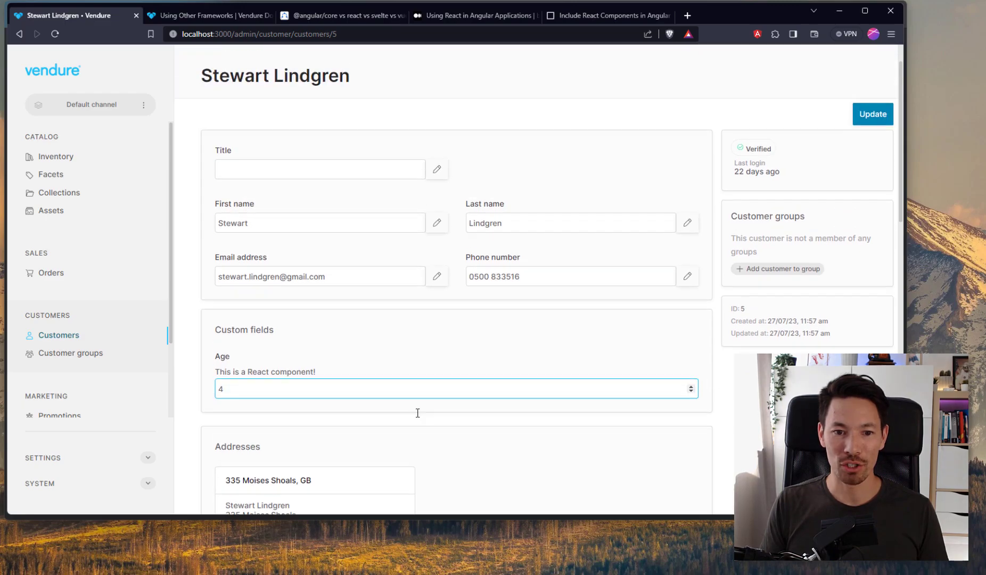
{"action": "left_click", "coordinate": [871, 114]}
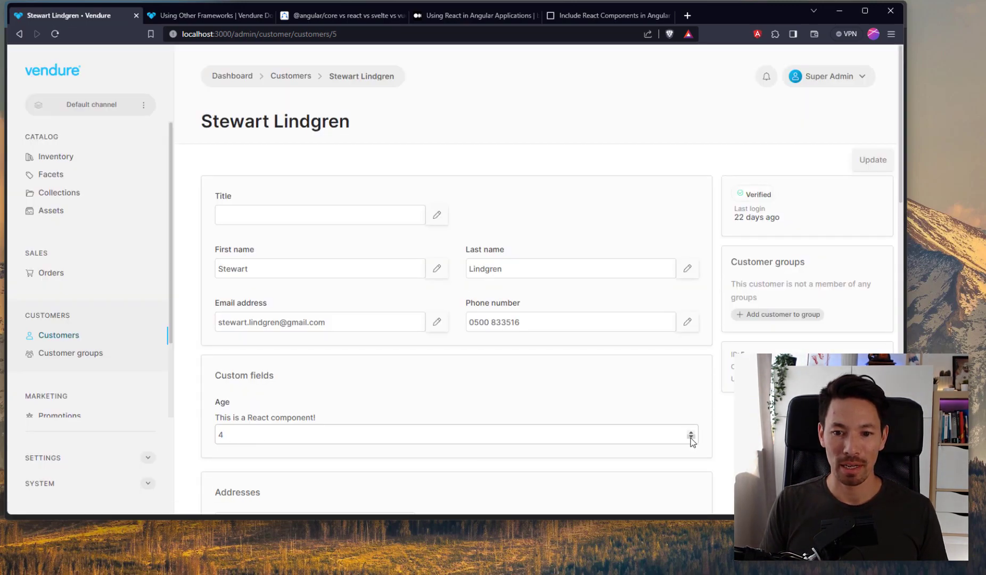
{"action": "left_click", "coordinate": [691, 438]}
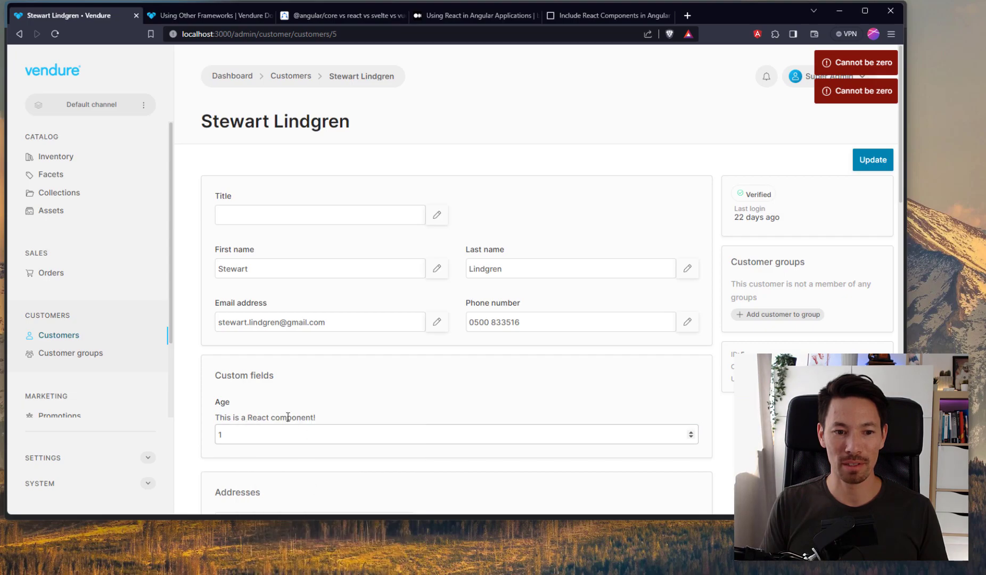
{"action": "key", "text": "F12"}
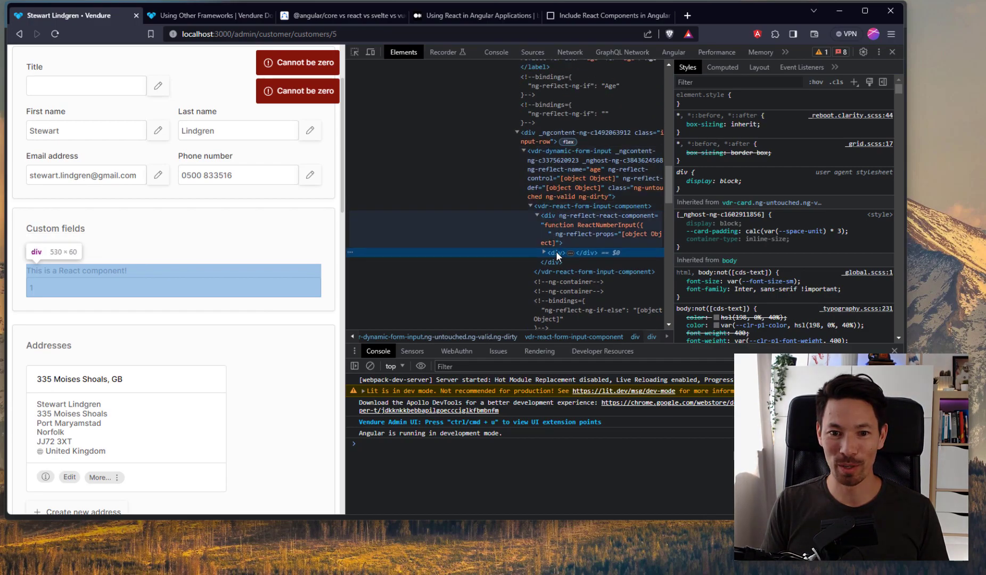
Expand the div inside vdr-react-form-input-component in DevTools, then close DevTools
{"action": "left_click", "coordinate": [537, 253]}
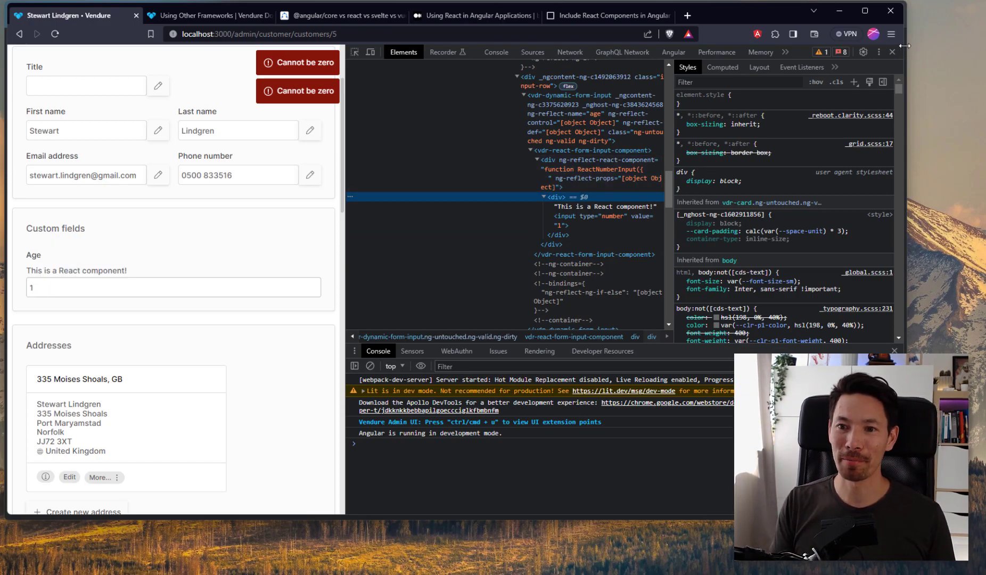
{"action": "left_click", "coordinate": [892, 51]}
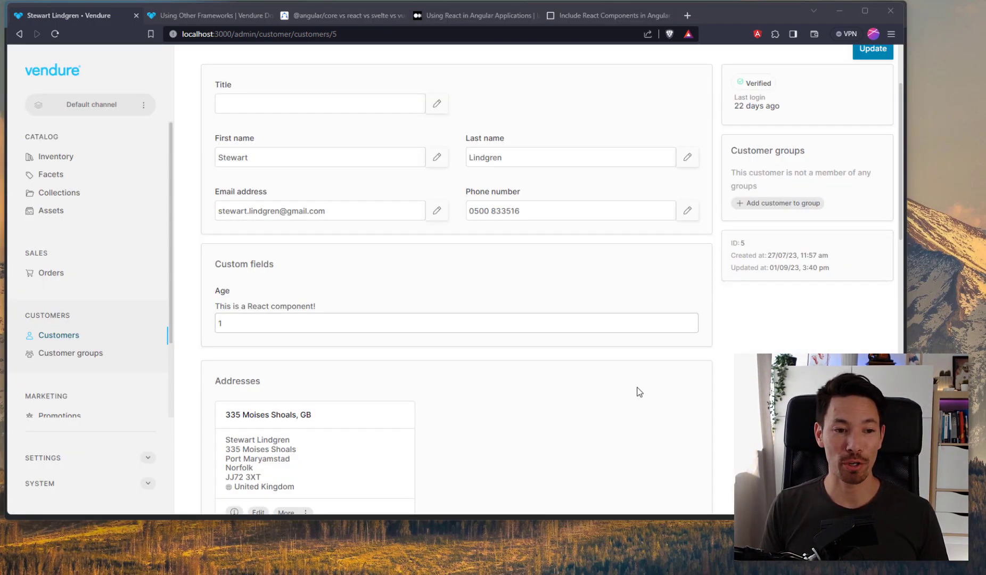
{"action": "mouse_move", "coordinate": [526, 566]}
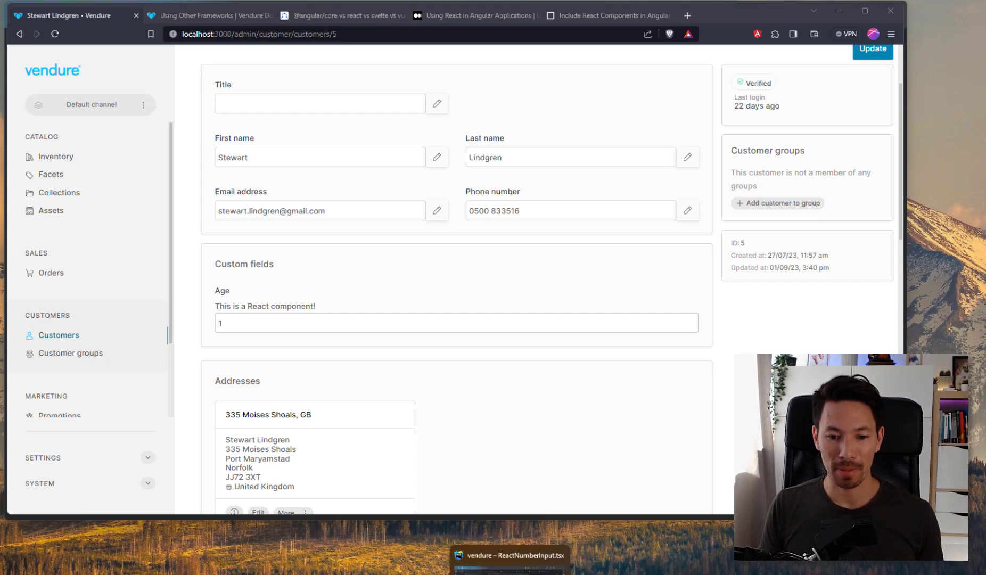
Bring the WebStorm 'vendure – ReactNumberInput.tsx' window to the front
{"action": "left_click", "coordinate": [511, 555]}
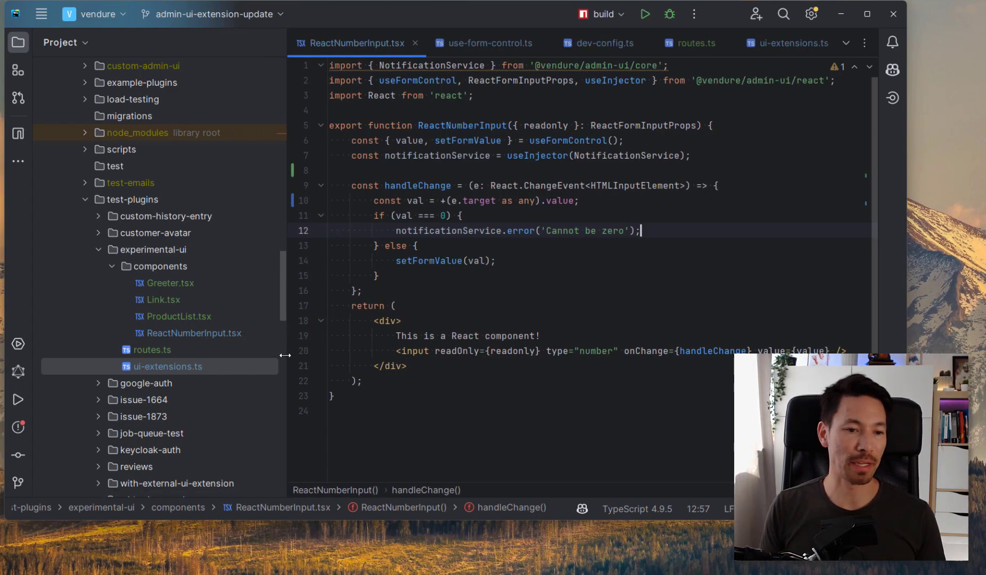
{"action": "mouse_move", "coordinate": [142, 321]}
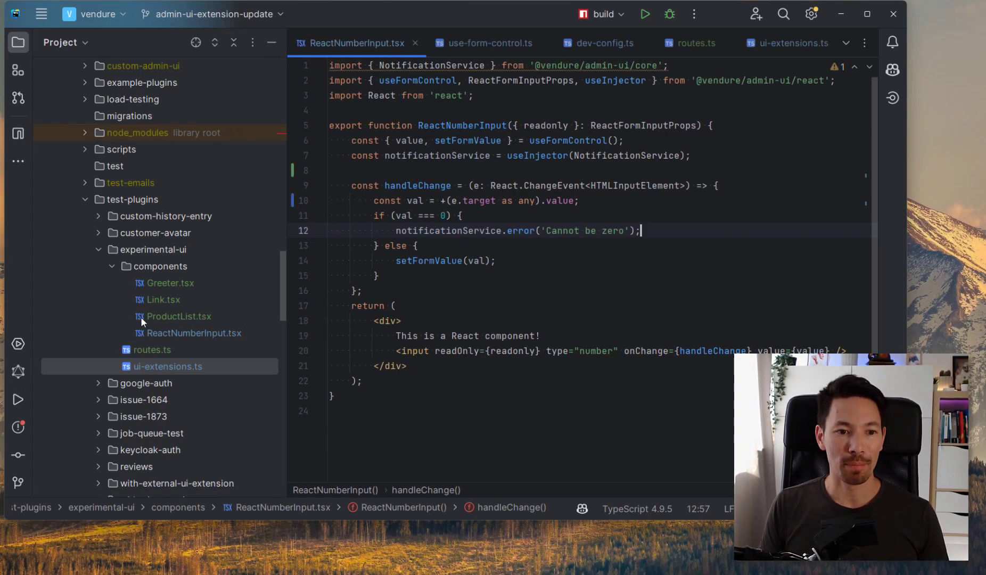
Open routes.ts from the project tree and select the 'products' route path
{"action": "left_click", "coordinate": [152, 350]}
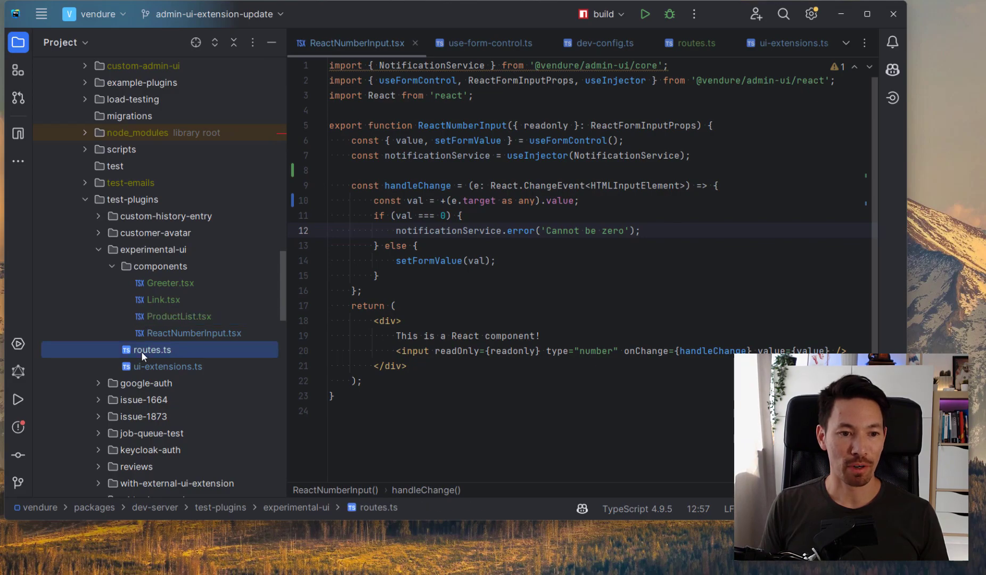
{"action": "left_click", "coordinate": [692, 42]}
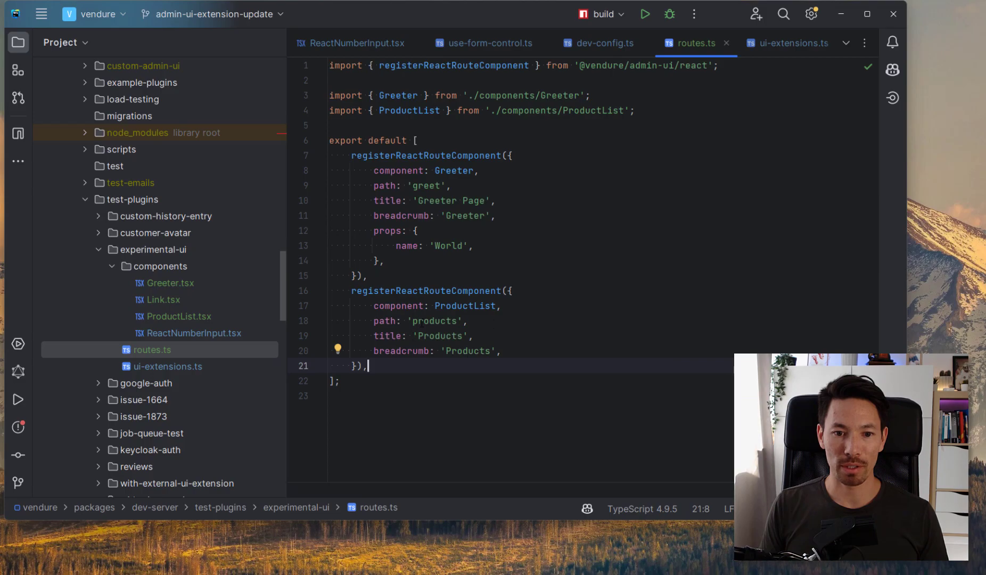
{"action": "double_click", "coordinate": [433, 321]}
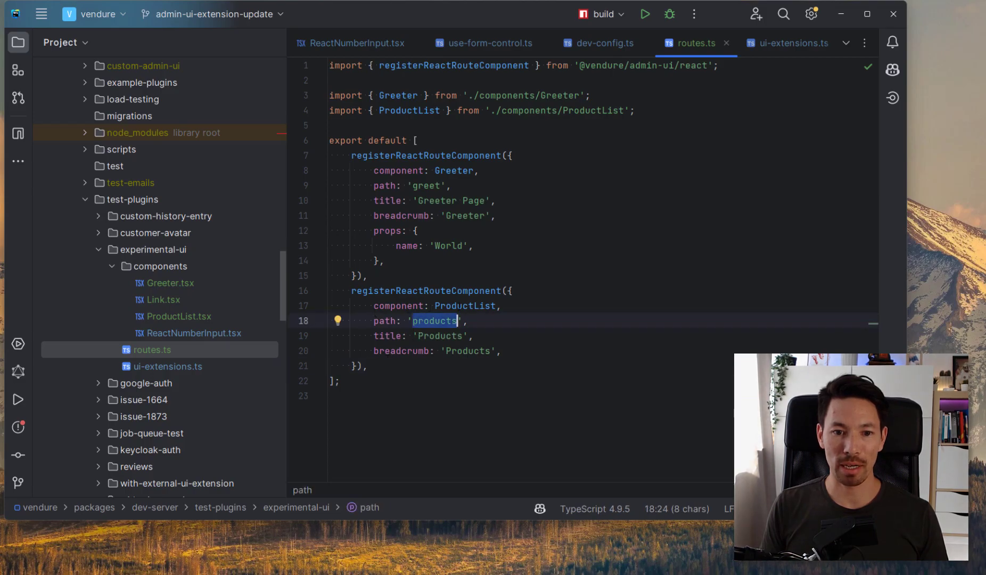
{"action": "mouse_move", "coordinate": [465, 305]}
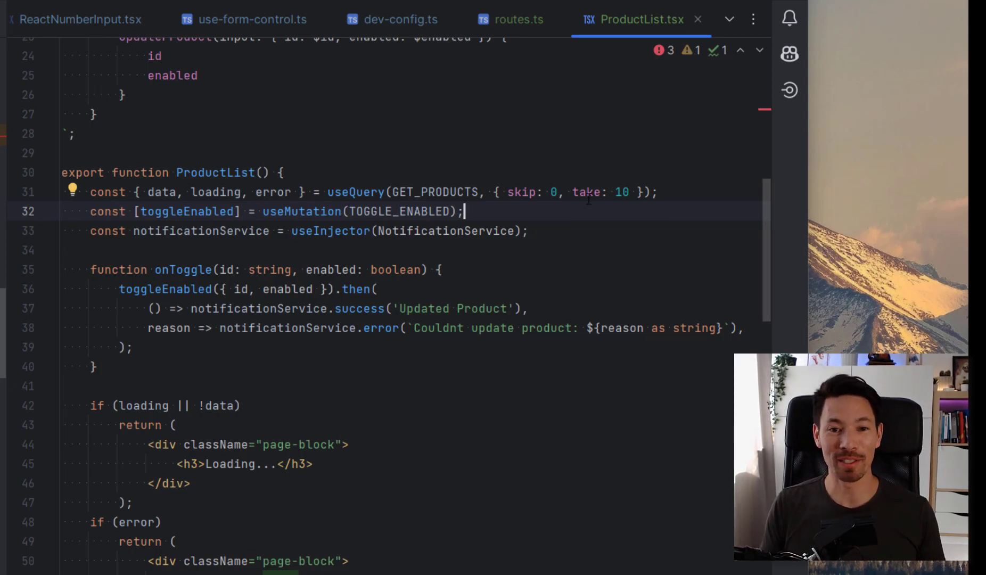
{"action": "mouse_move", "coordinate": [761, 245]}
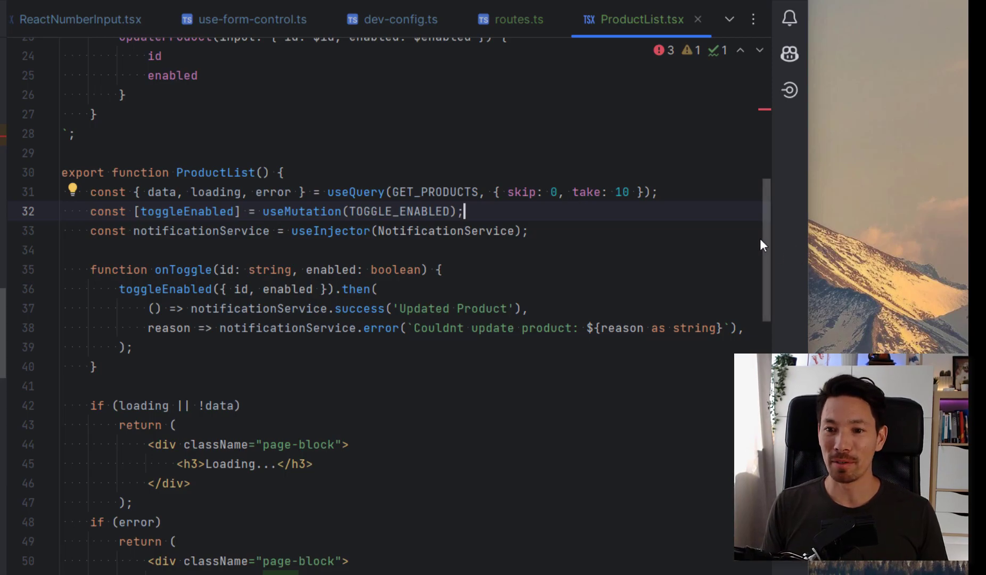
Read through ProductList.tsx's product query, toggle mutation and table, highlighting toggleEnabled usages
{"action": "scroll", "scroll_direction": "down", "scroll_amount": 3}
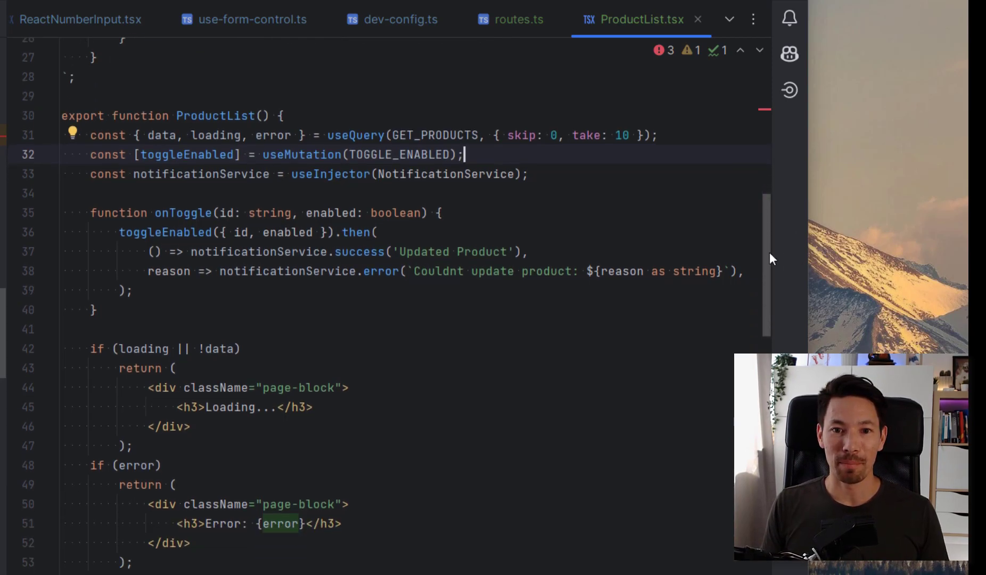
{"action": "scroll", "scroll_direction": "up", "scroll_amount": 3}
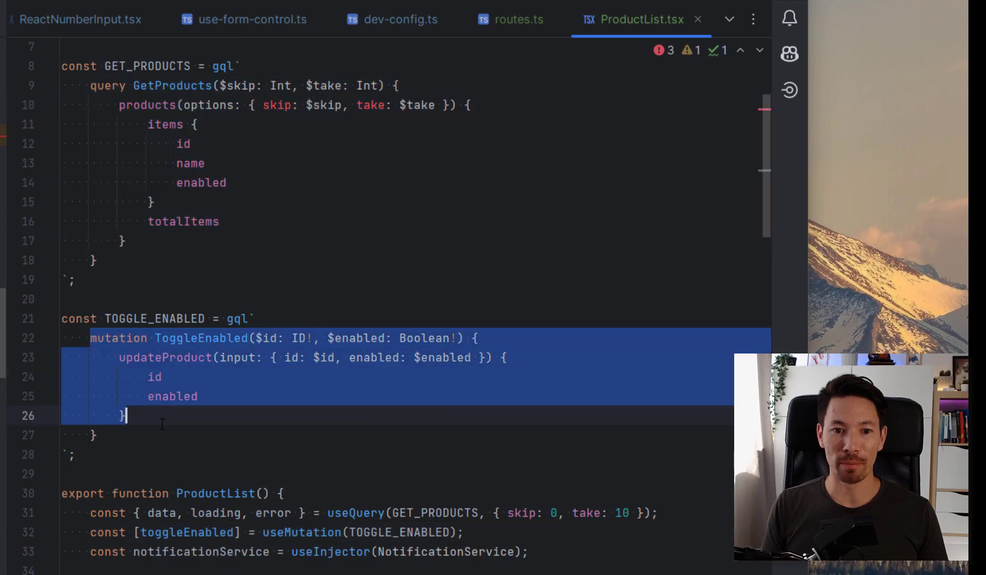
{"action": "scroll", "scroll_direction": "down", "scroll_amount": 3}
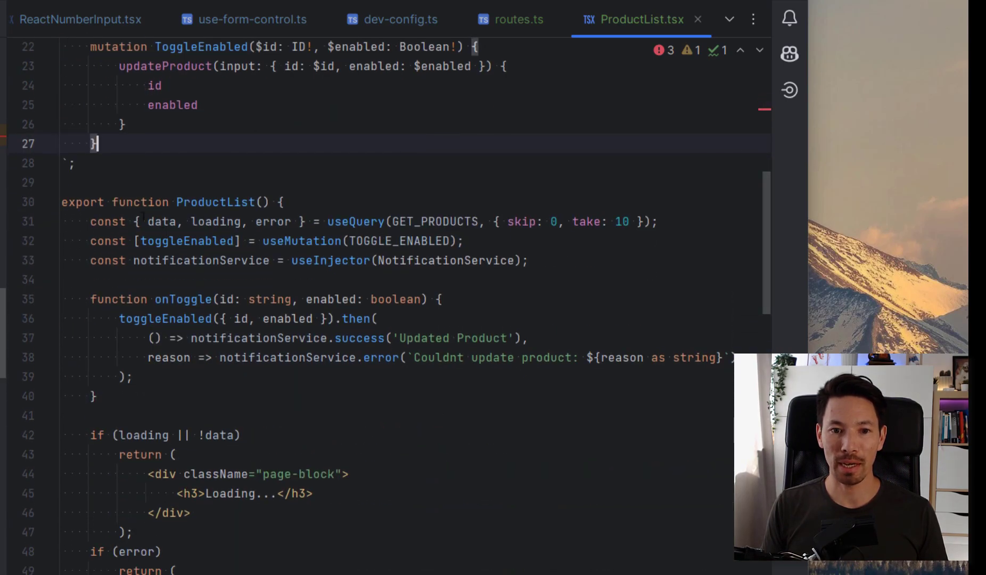
{"action": "scroll", "scroll_direction": "down", "scroll_amount": 3}
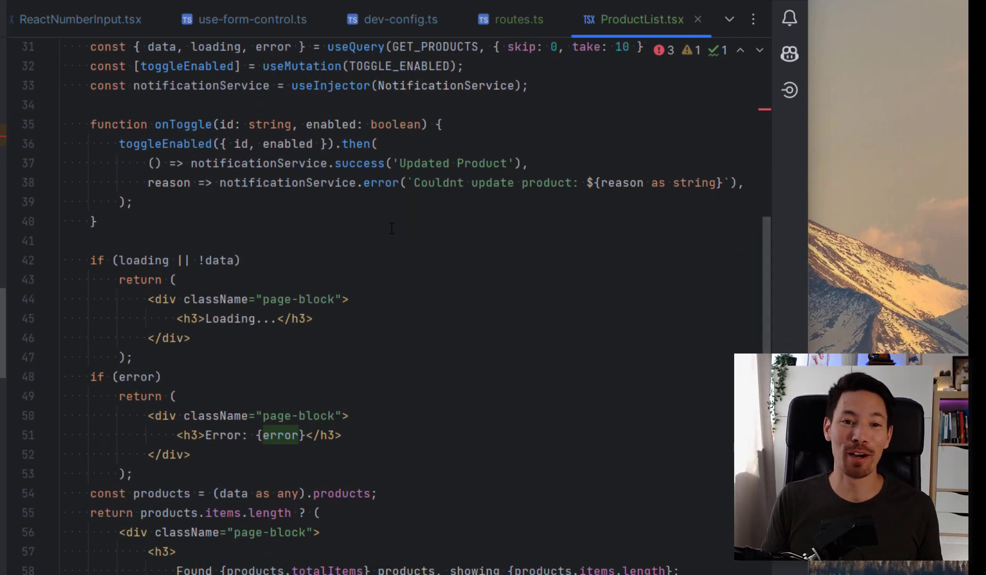
{"action": "scroll", "scroll_direction": "down", "scroll_amount": 3}
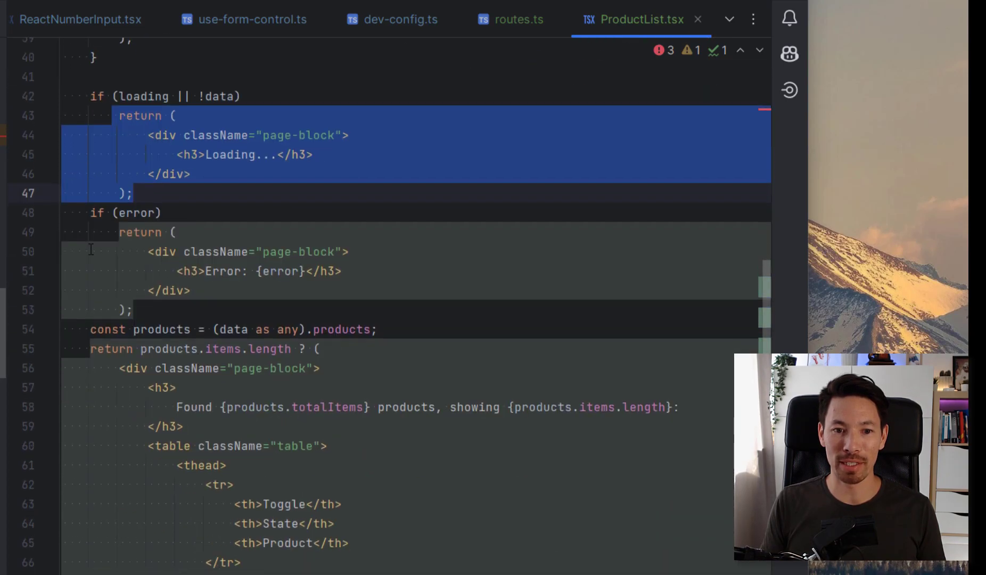
{"action": "scroll", "scroll_direction": "down", "scroll_amount": 3}
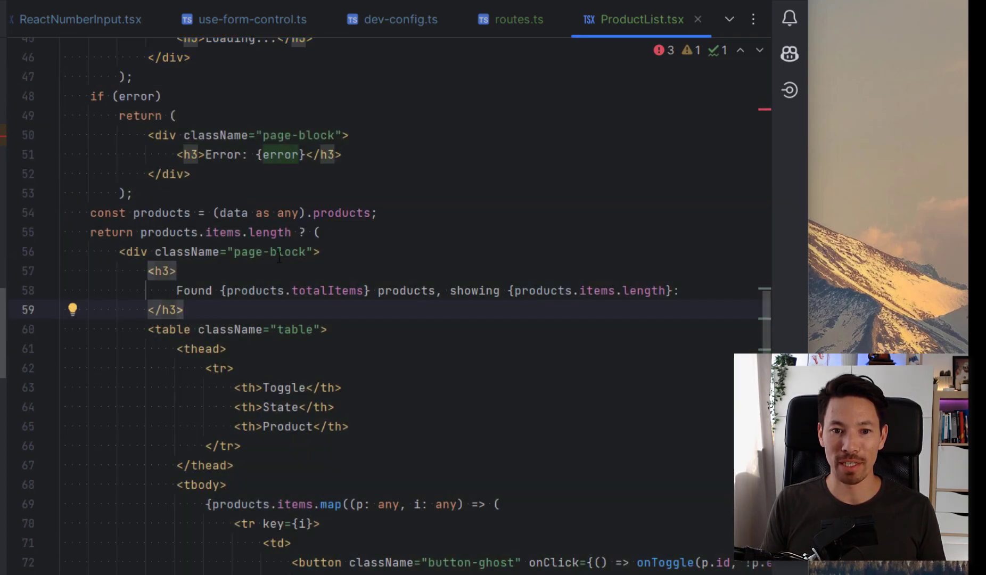
{"action": "scroll", "scroll_direction": "down", "scroll_amount": 3}
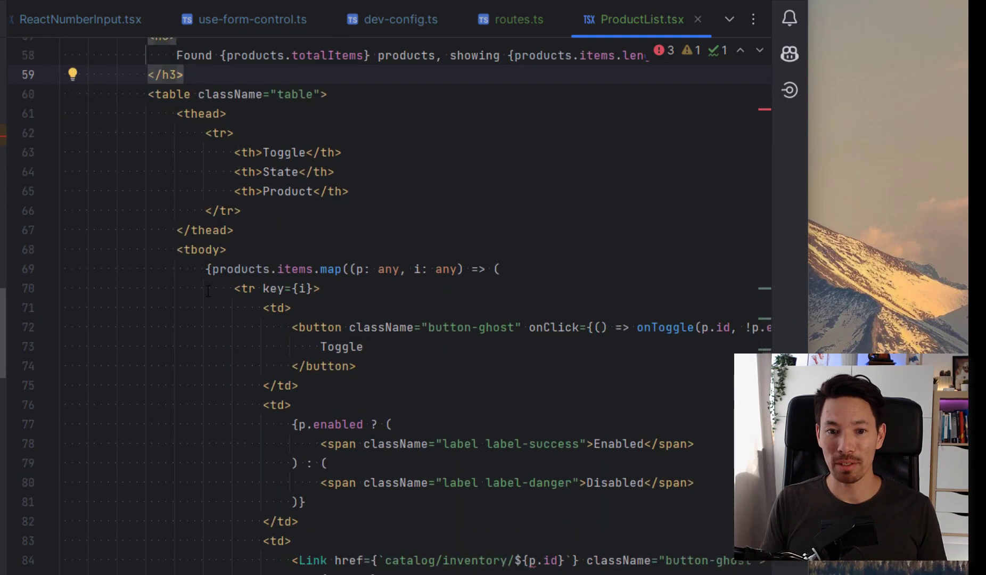
{"action": "scroll", "scroll_direction": "down", "scroll_amount": 3}
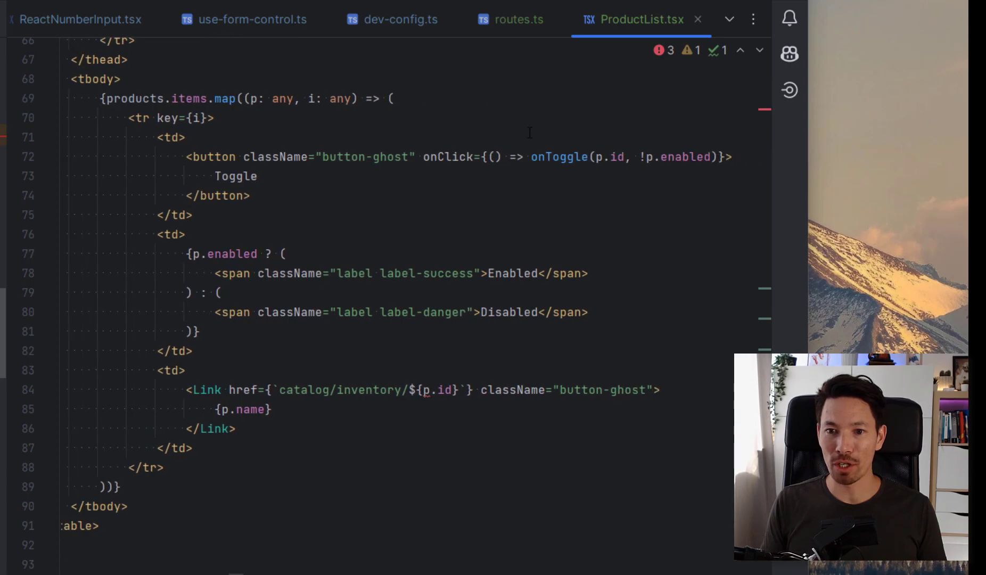
{"action": "scroll", "scroll_direction": "up", "scroll_amount": 3}
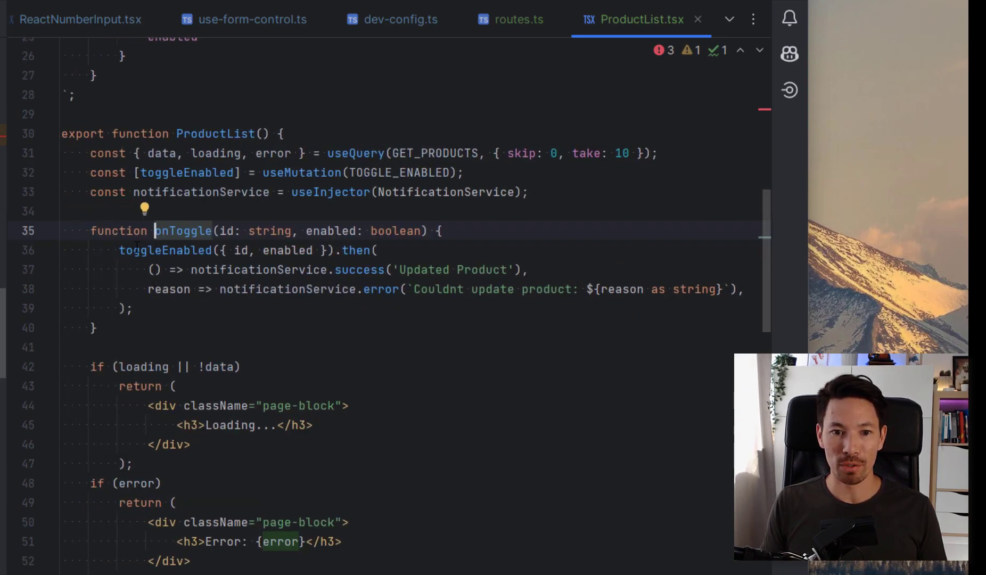
{"action": "double_click", "coordinate": [164, 250]}
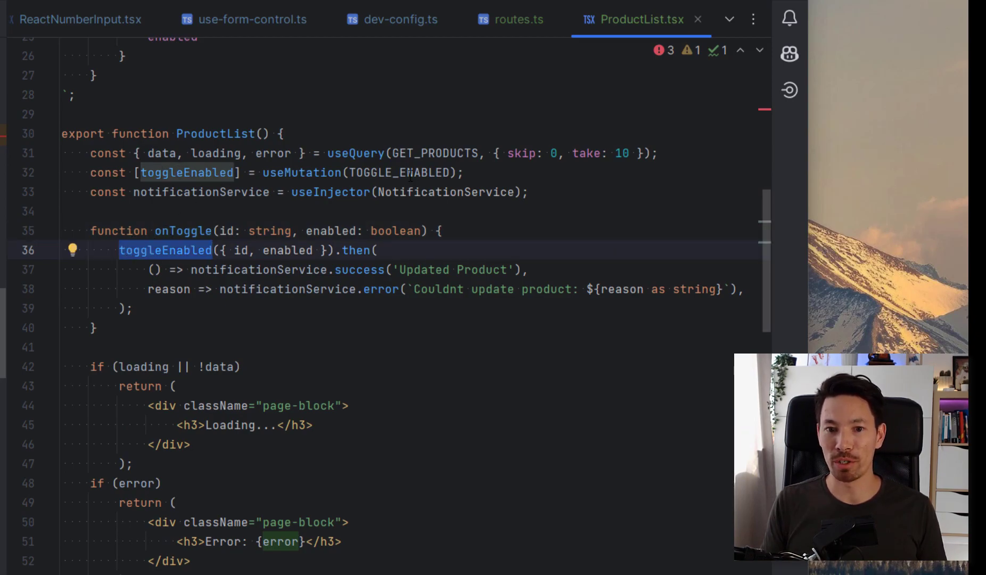
{"action": "scroll", "scroll_direction": "up", "scroll_amount": 3}
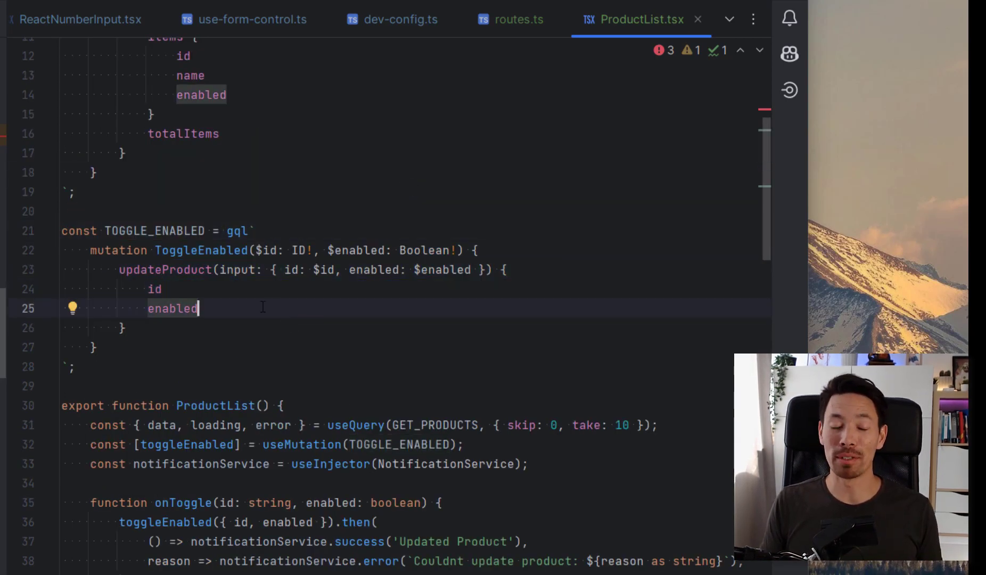
{"action": "scroll", "scroll_direction": "down", "scroll_amount": 3}
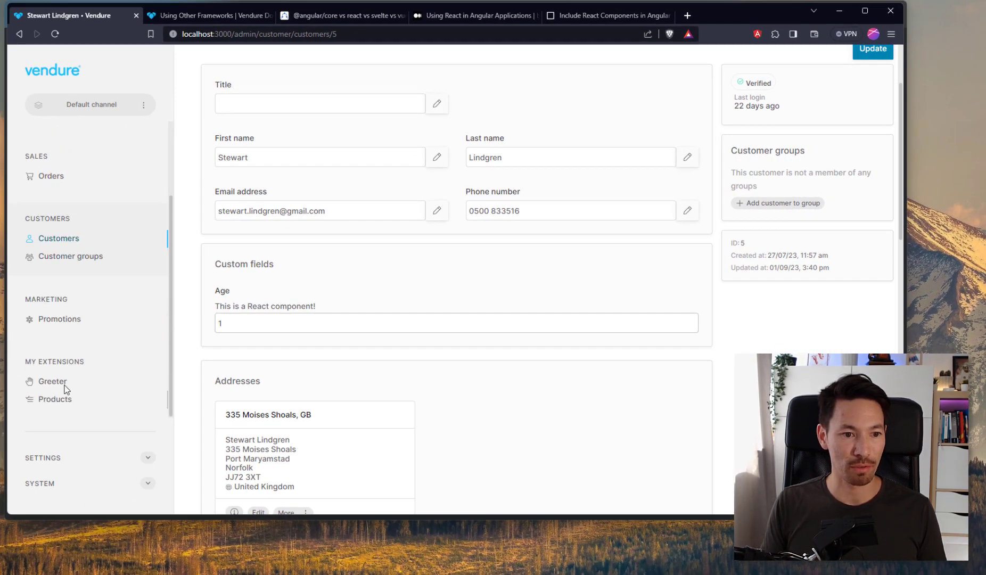
Open the custom Products page, discarding customer changes, and toggle Laptop off, on, then off
{"action": "left_click", "coordinate": [54, 399]}
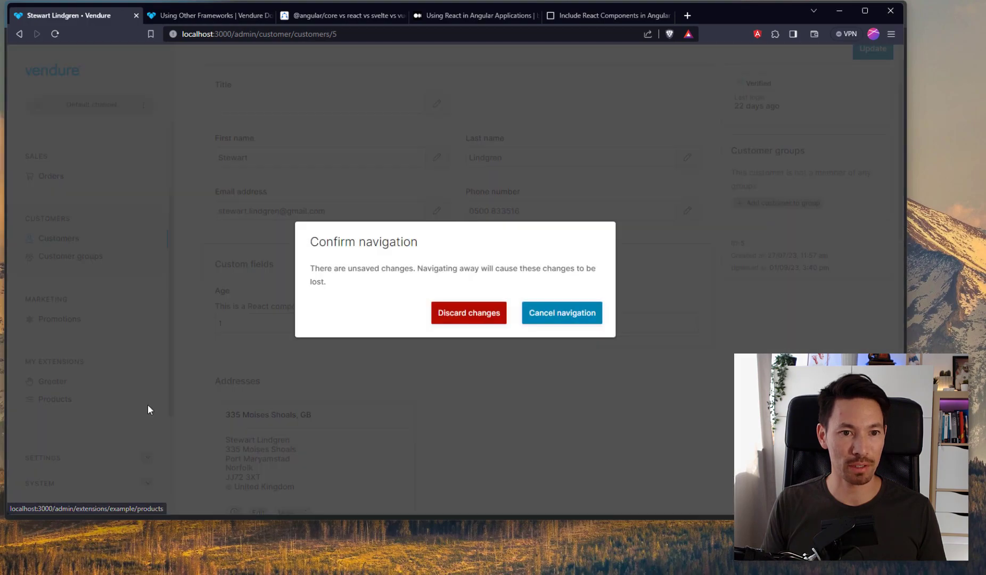
{"action": "left_click", "coordinate": [468, 312]}
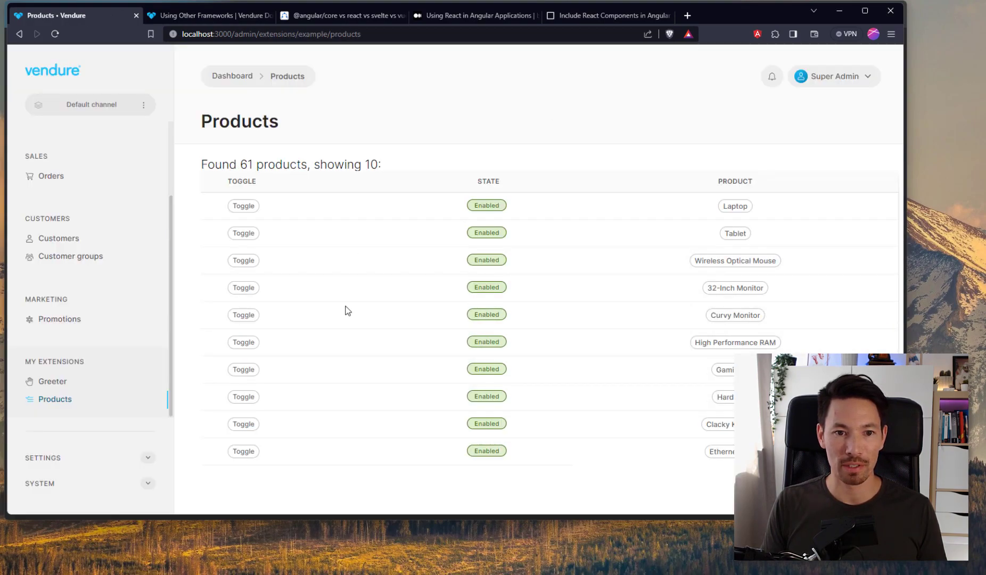
{"action": "mouse_move", "coordinate": [529, 413]}
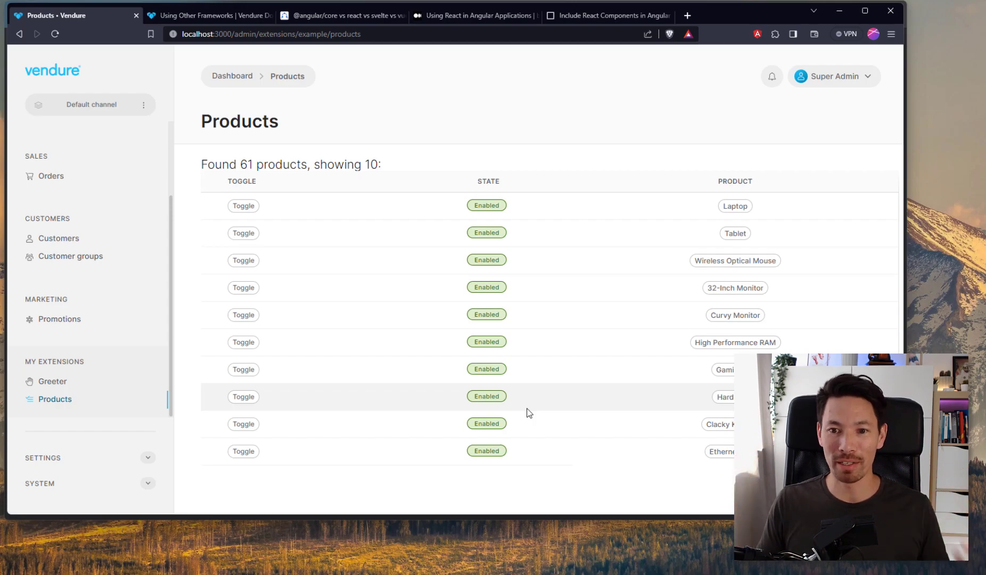
{"action": "mouse_move", "coordinate": [292, 287]}
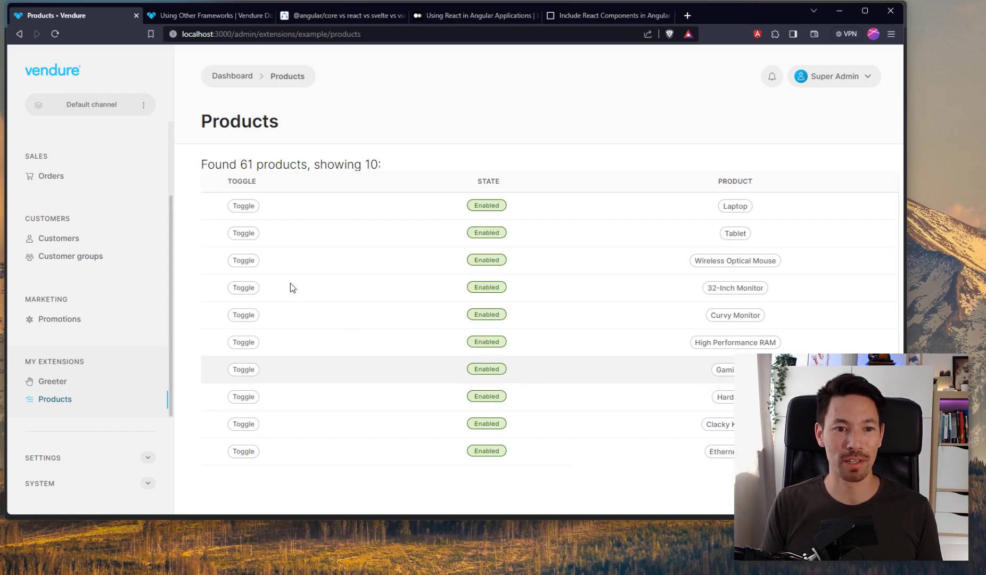
{"action": "mouse_move", "coordinate": [735, 206]}
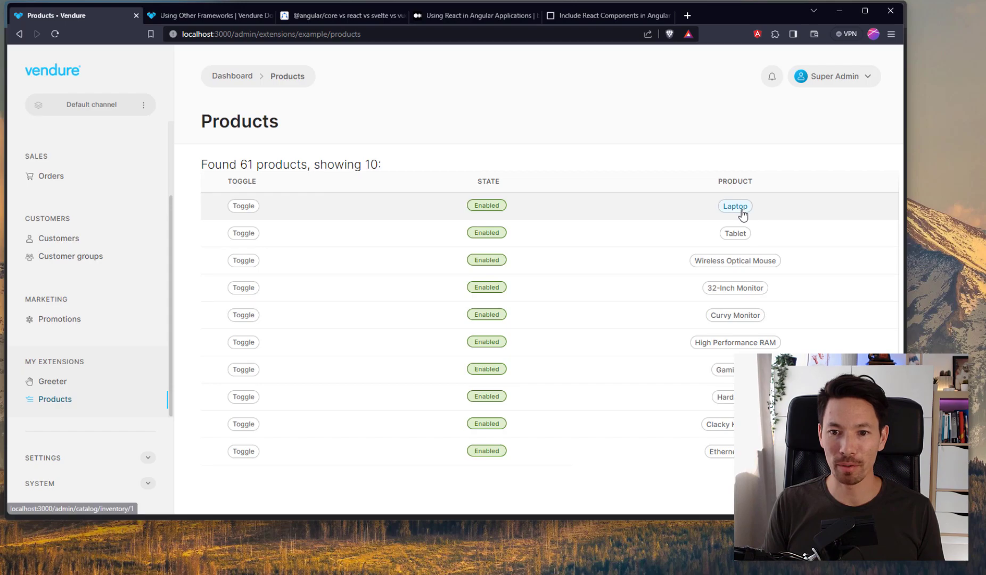
{"action": "left_click", "coordinate": [243, 206]}
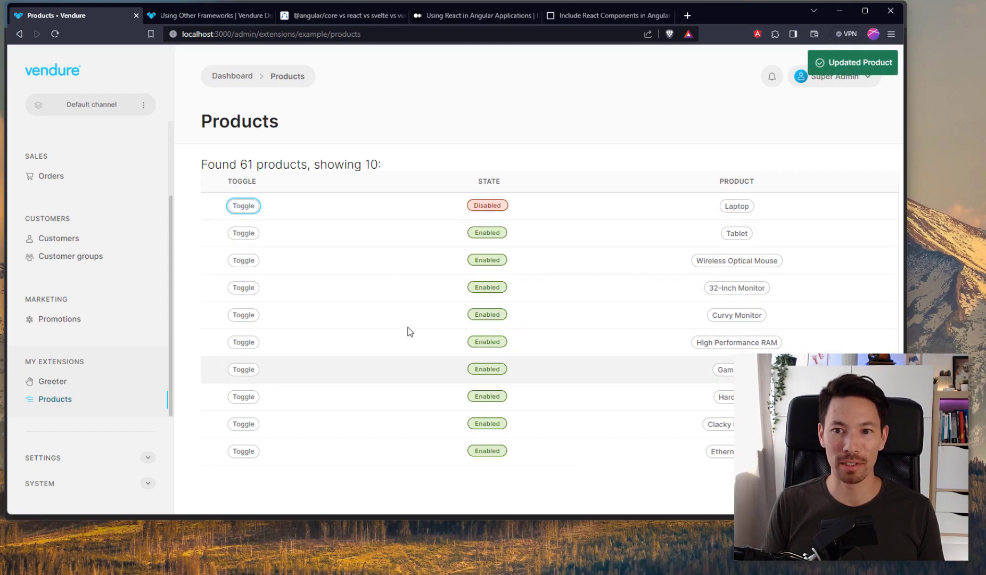
{"action": "mouse_move", "coordinate": [460, 207]}
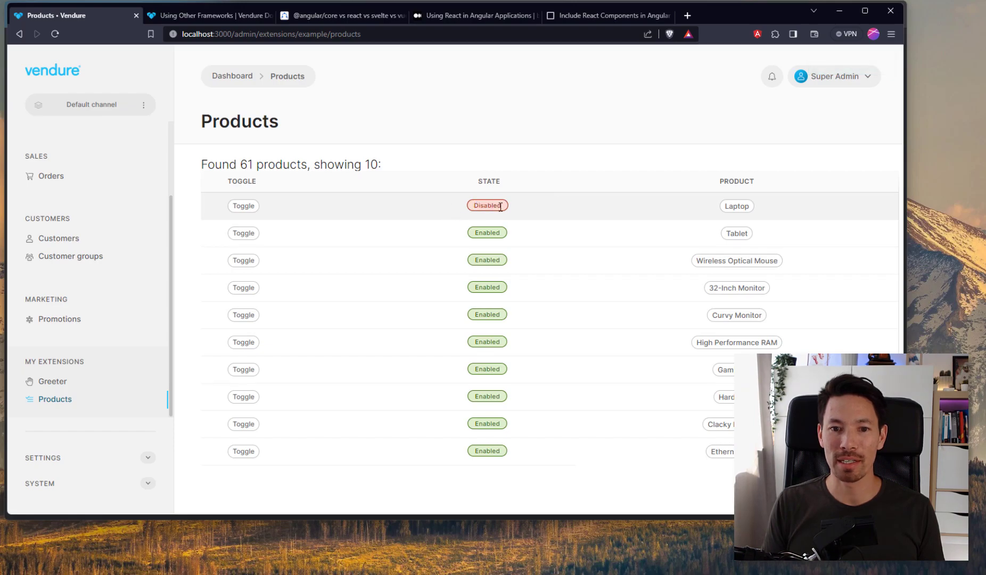
{"action": "mouse_move", "coordinate": [351, 225]}
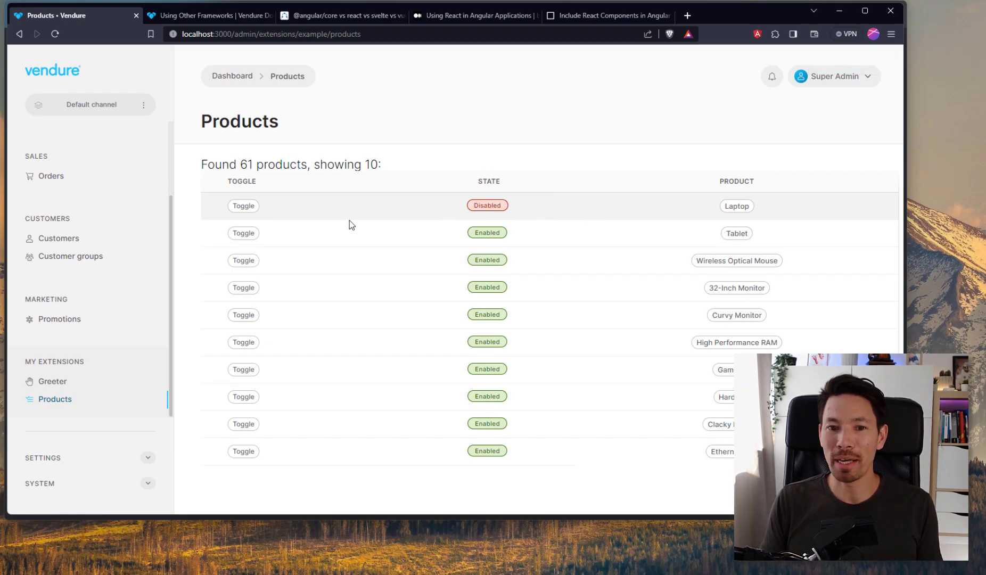
{"action": "left_click", "coordinate": [244, 206]}
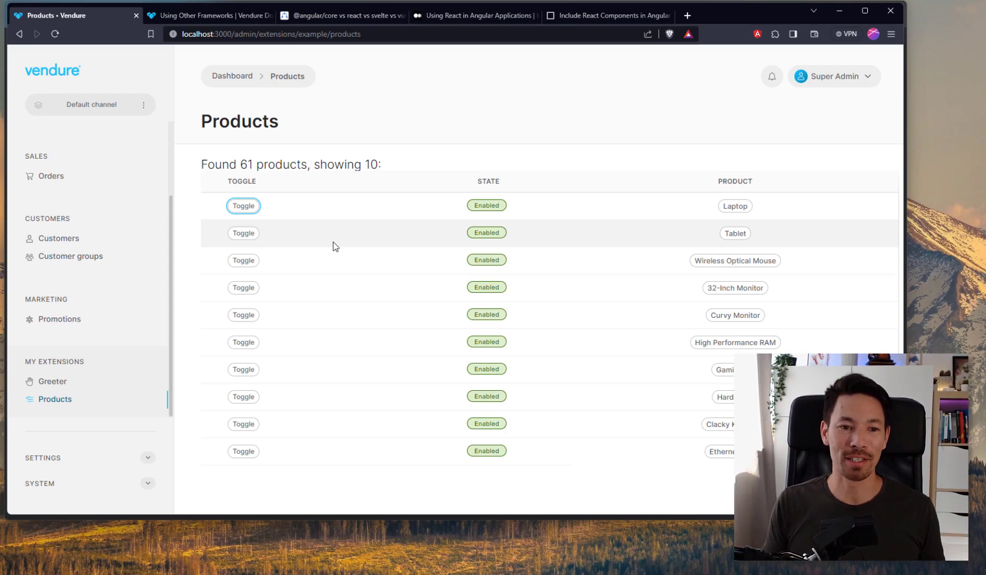
{"action": "mouse_move", "coordinate": [310, 247]}
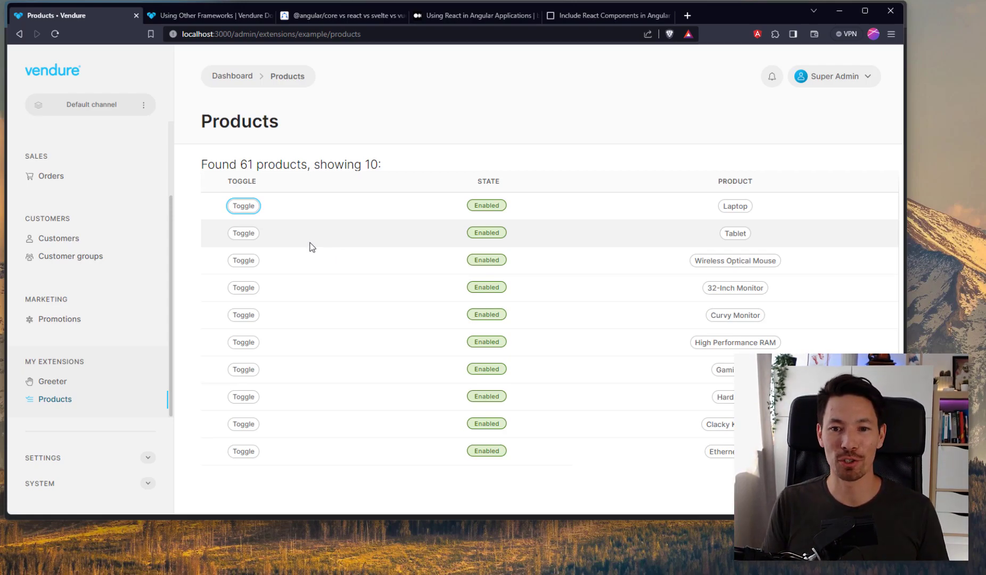
{"action": "mouse_move", "coordinate": [404, 336]}
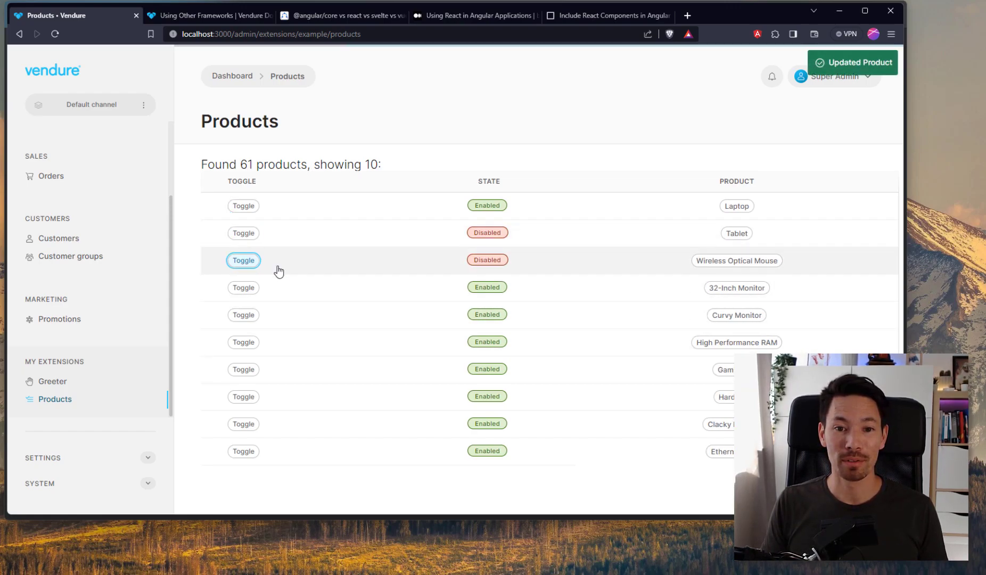
{"action": "left_click", "coordinate": [243, 205]}
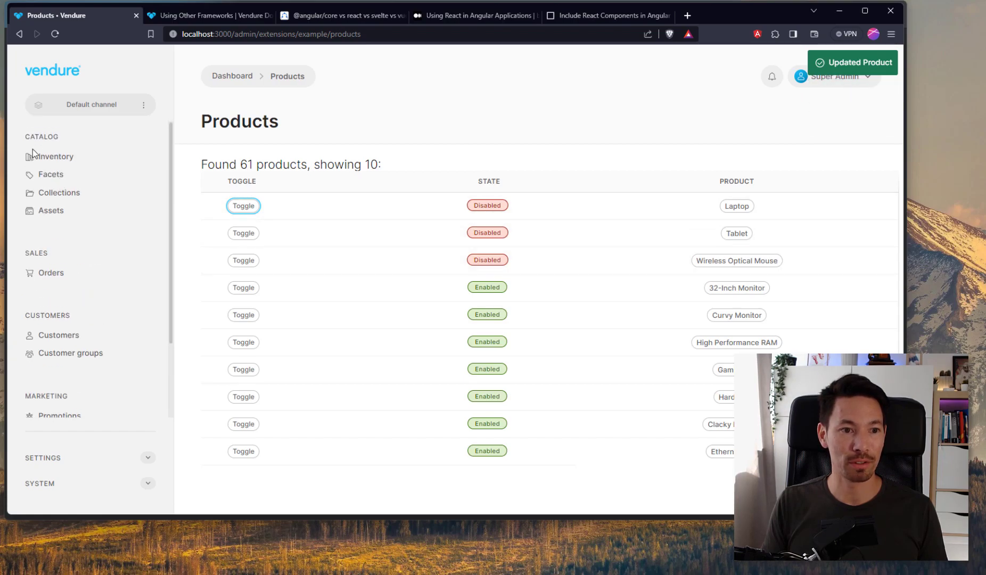
Enable Tablet from its Catalog Inventory detail page, then return to the custom Products list
{"action": "left_click", "coordinate": [55, 156]}
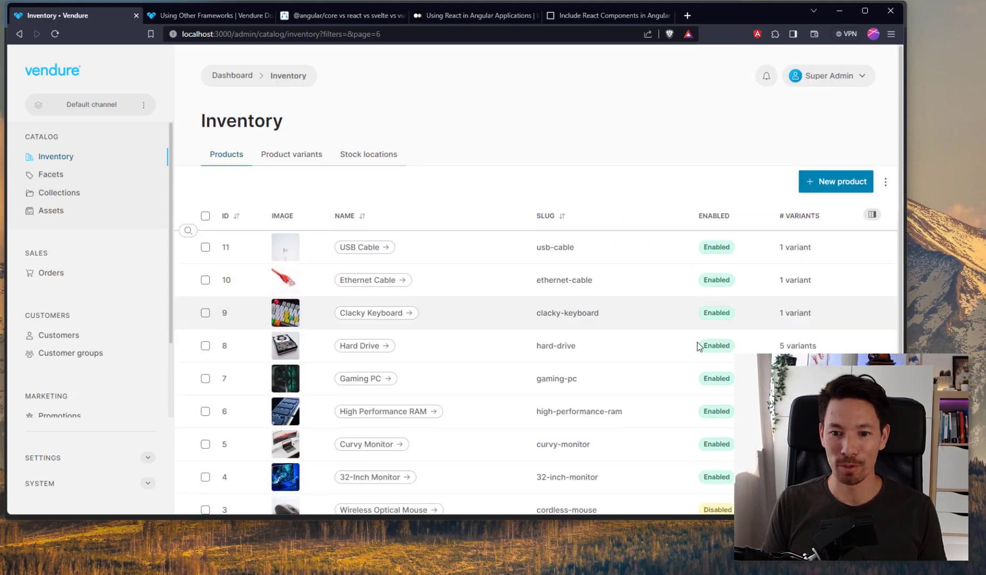
{"action": "scroll", "scroll_direction": "down", "scroll_amount": 3}
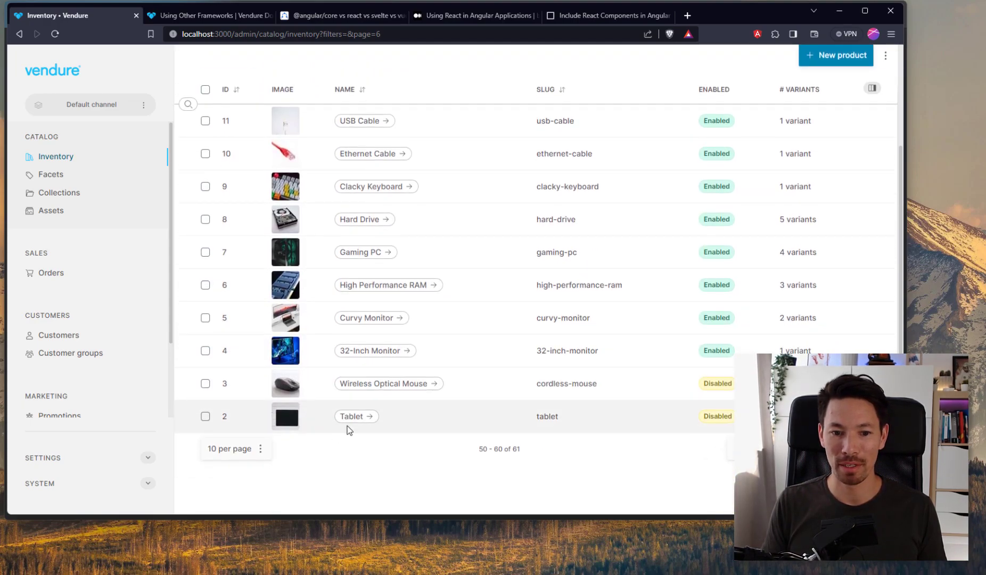
{"action": "left_click", "coordinate": [352, 416]}
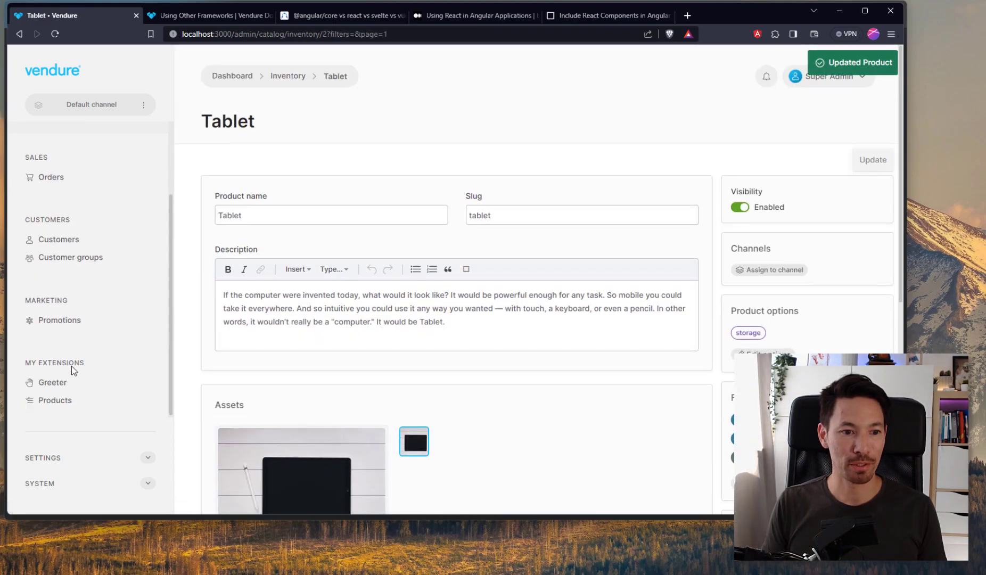
{"action": "left_click", "coordinate": [55, 400]}
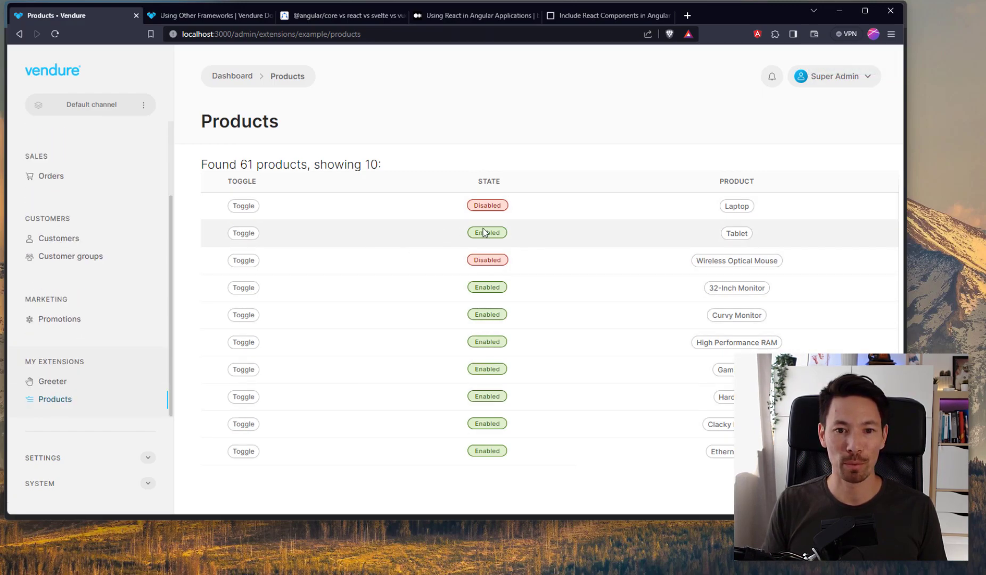
{"action": "mouse_move", "coordinate": [520, 245]}
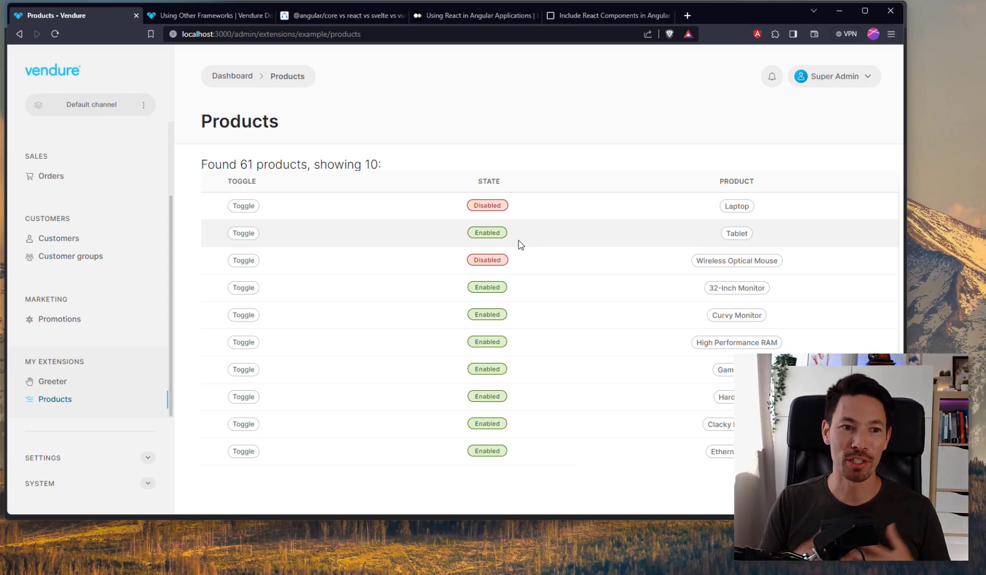
{"action": "mouse_move", "coordinate": [515, 212]}
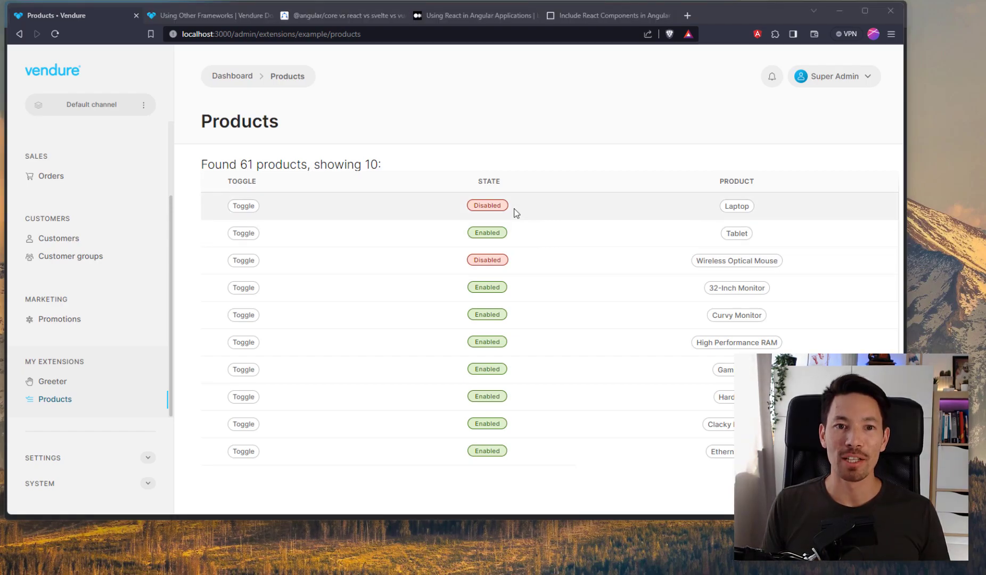
{"action": "mouse_move", "coordinate": [499, 201]}
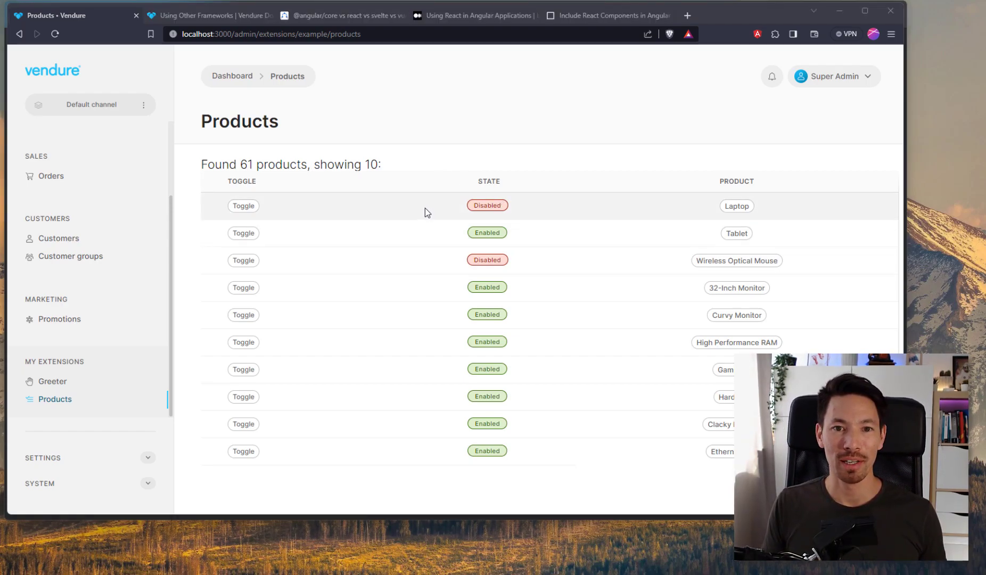
Browse app.component.tsx in the React-in-Angular CodeSandbox, then return to the Medium article
{"action": "left_click", "coordinate": [476, 15]}
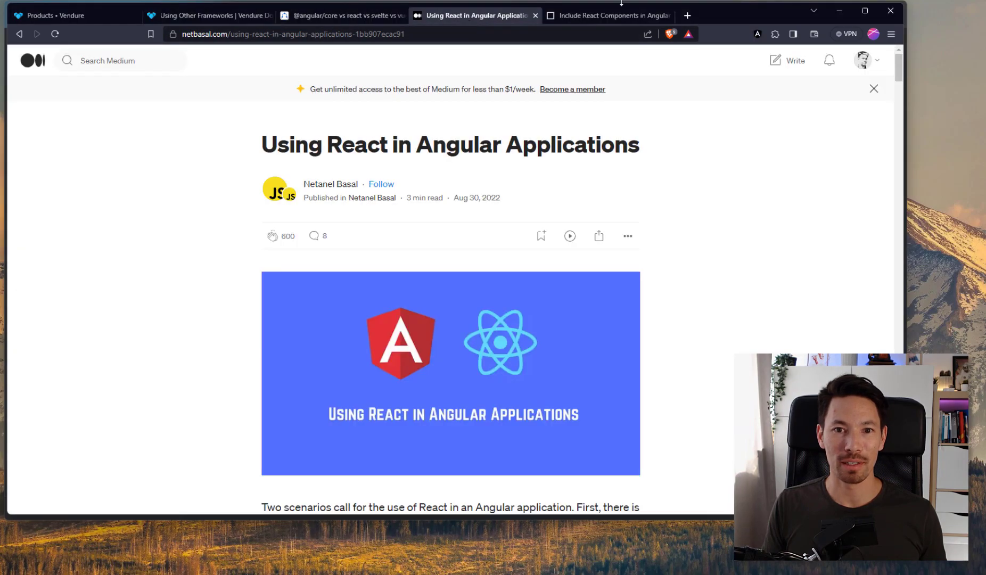
{"action": "left_click", "coordinate": [608, 15]}
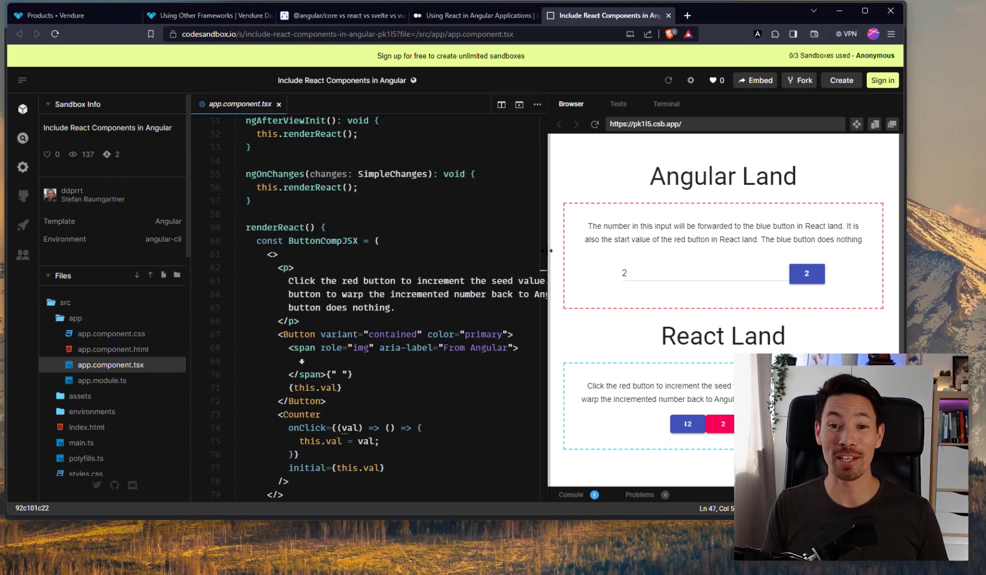
{"action": "scroll", "scroll_direction": "down", "scroll_amount": 3}
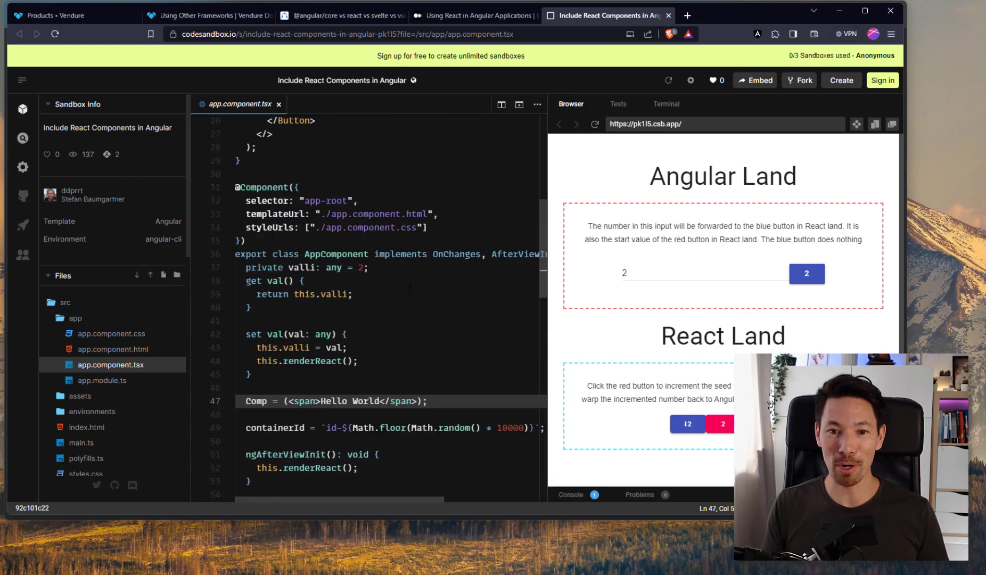
{"action": "scroll", "scroll_direction": "up", "scroll_amount": 3}
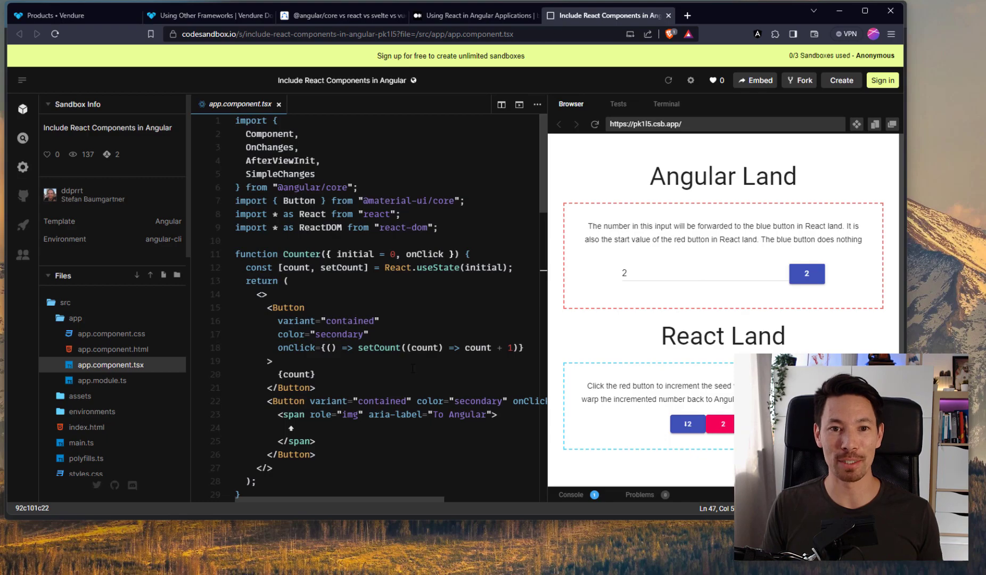
{"action": "left_click", "coordinate": [475, 15]}
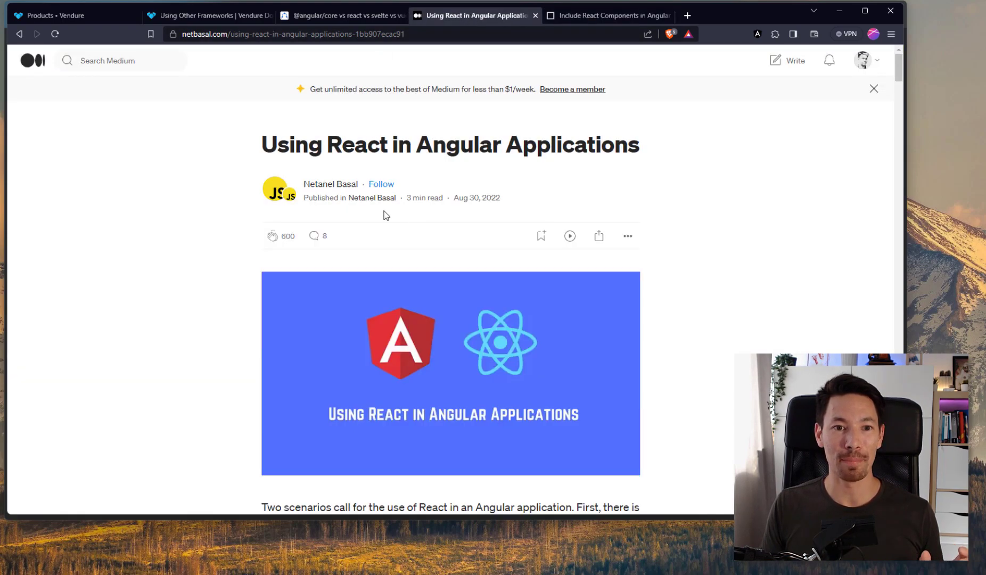
{"action": "mouse_move", "coordinate": [476, 208]}
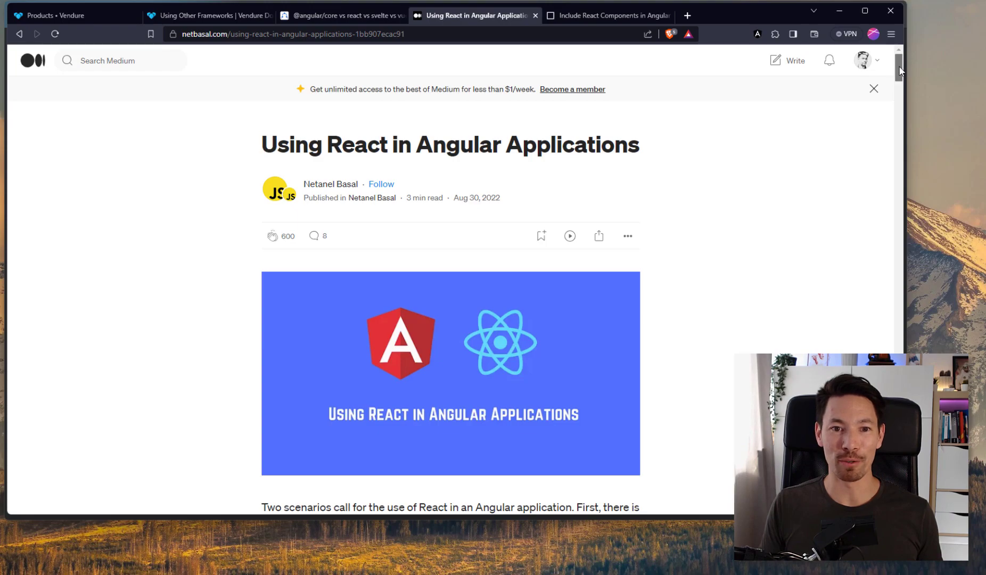
Scroll through the 'Using React in Angular Applications' article, then switch to the Vendure Products tab
{"action": "scroll", "scroll_direction": "down", "scroll_amount": 3}
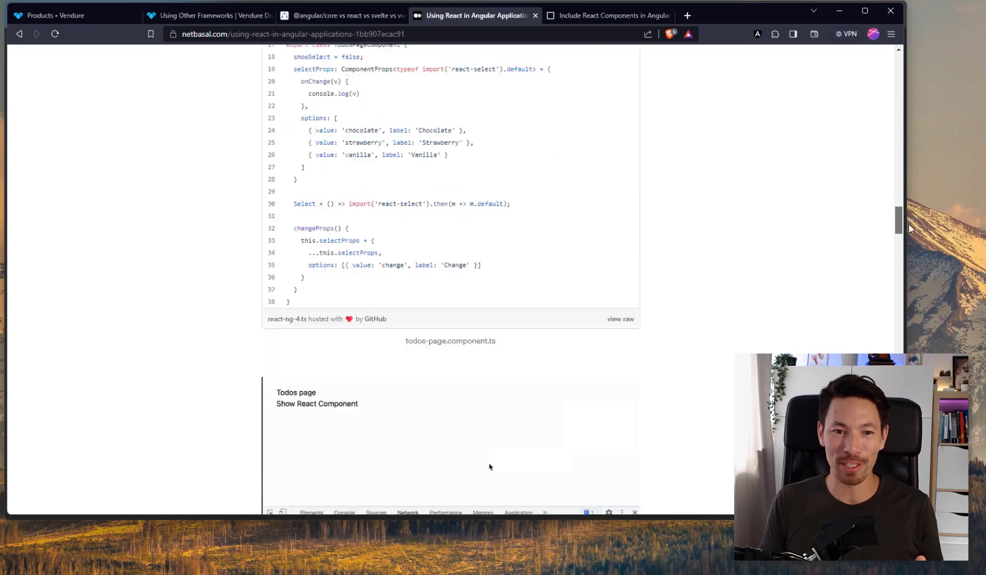
{"action": "scroll", "scroll_direction": "down", "scroll_amount": 3}
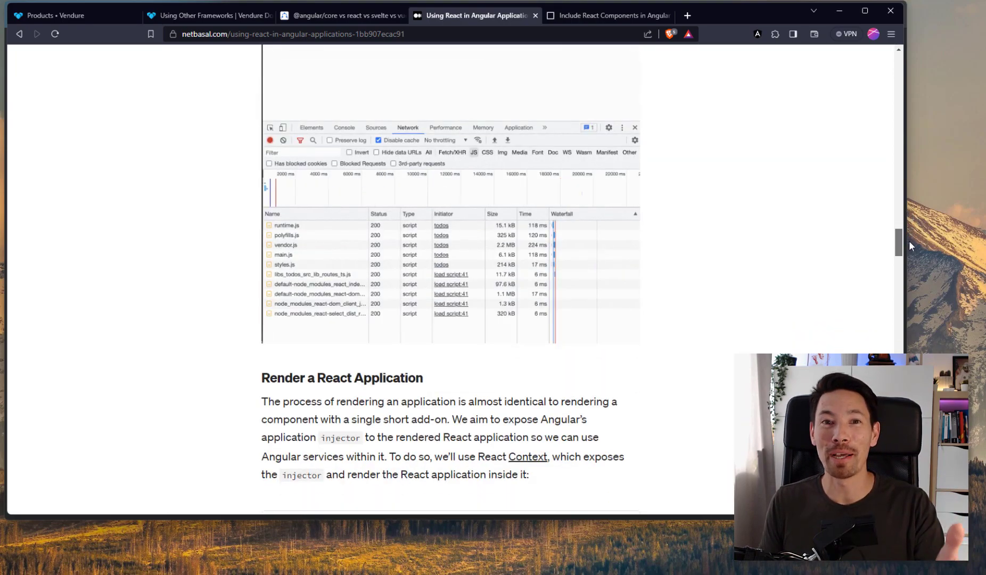
{"action": "scroll", "scroll_direction": "down", "scroll_amount": 3}
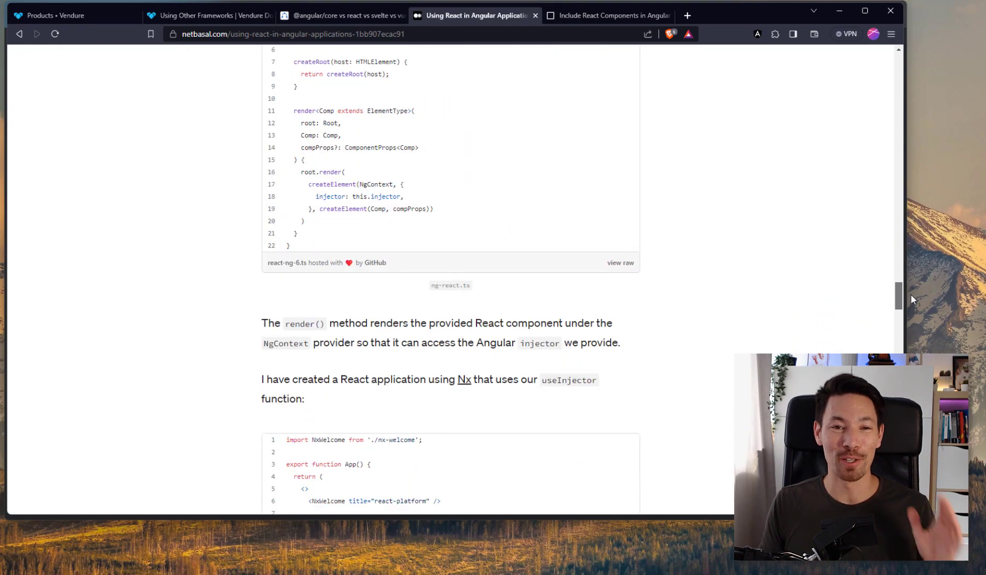
{"action": "scroll", "scroll_direction": "down", "scroll_amount": 3}
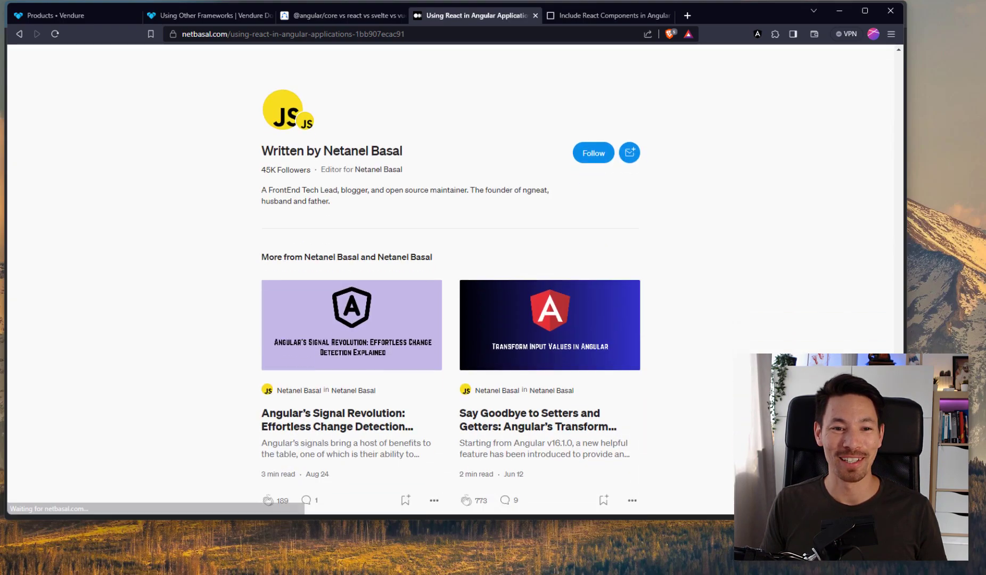
{"action": "scroll", "scroll_direction": "up", "scroll_amount": 3}
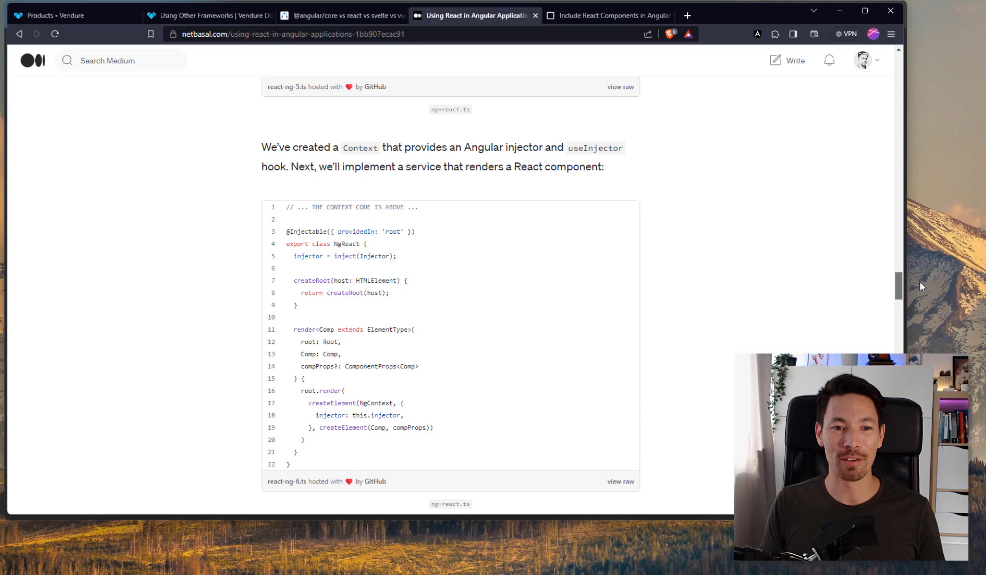
{"action": "scroll", "scroll_direction": "up", "scroll_amount": 3}
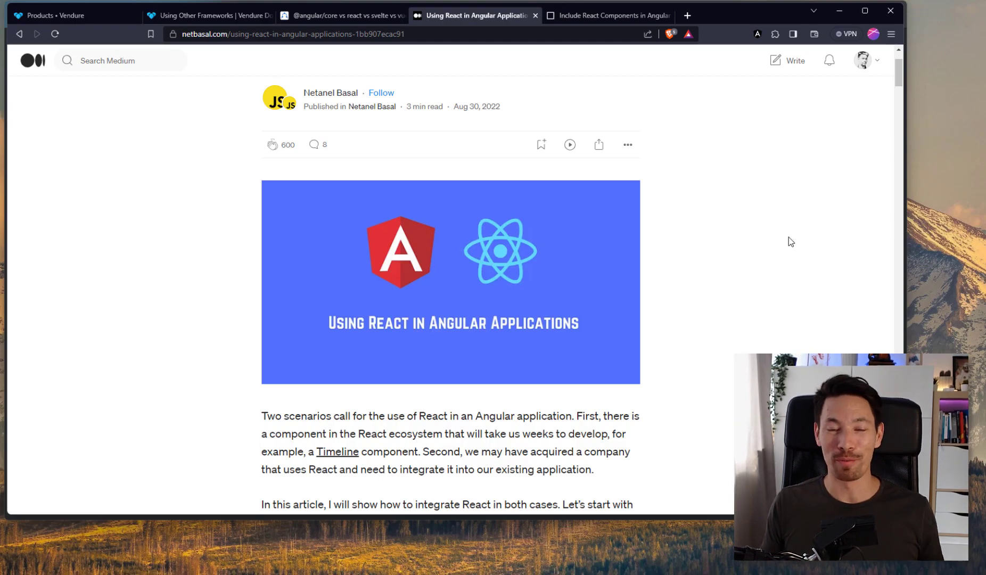
{"action": "mouse_move", "coordinate": [698, 150]}
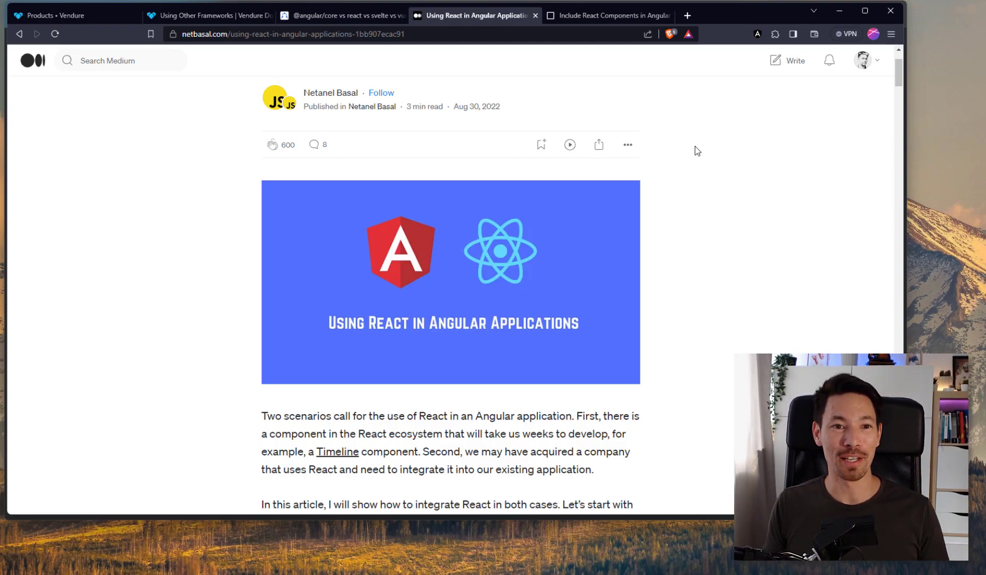
{"action": "left_click", "coordinate": [63, 15]}
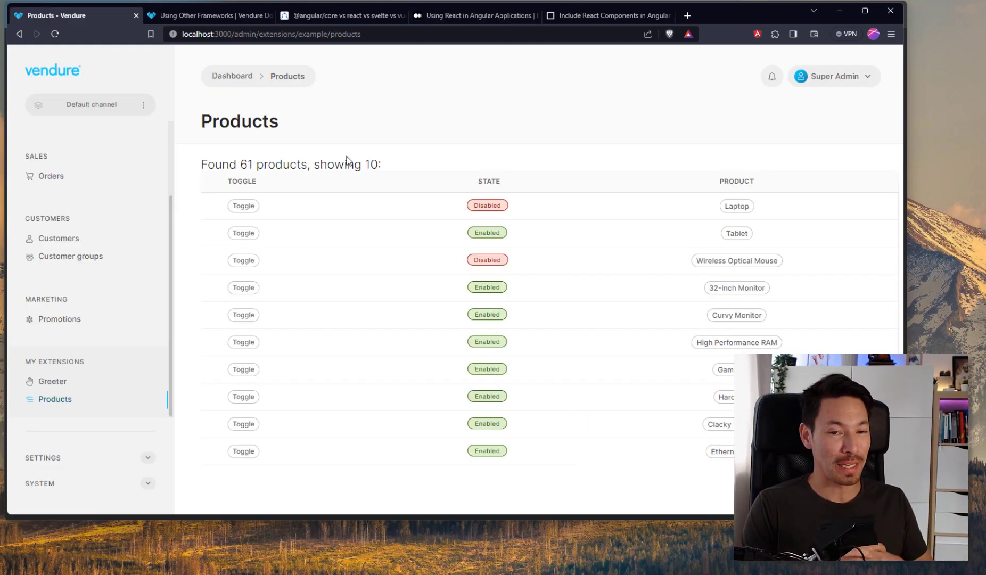